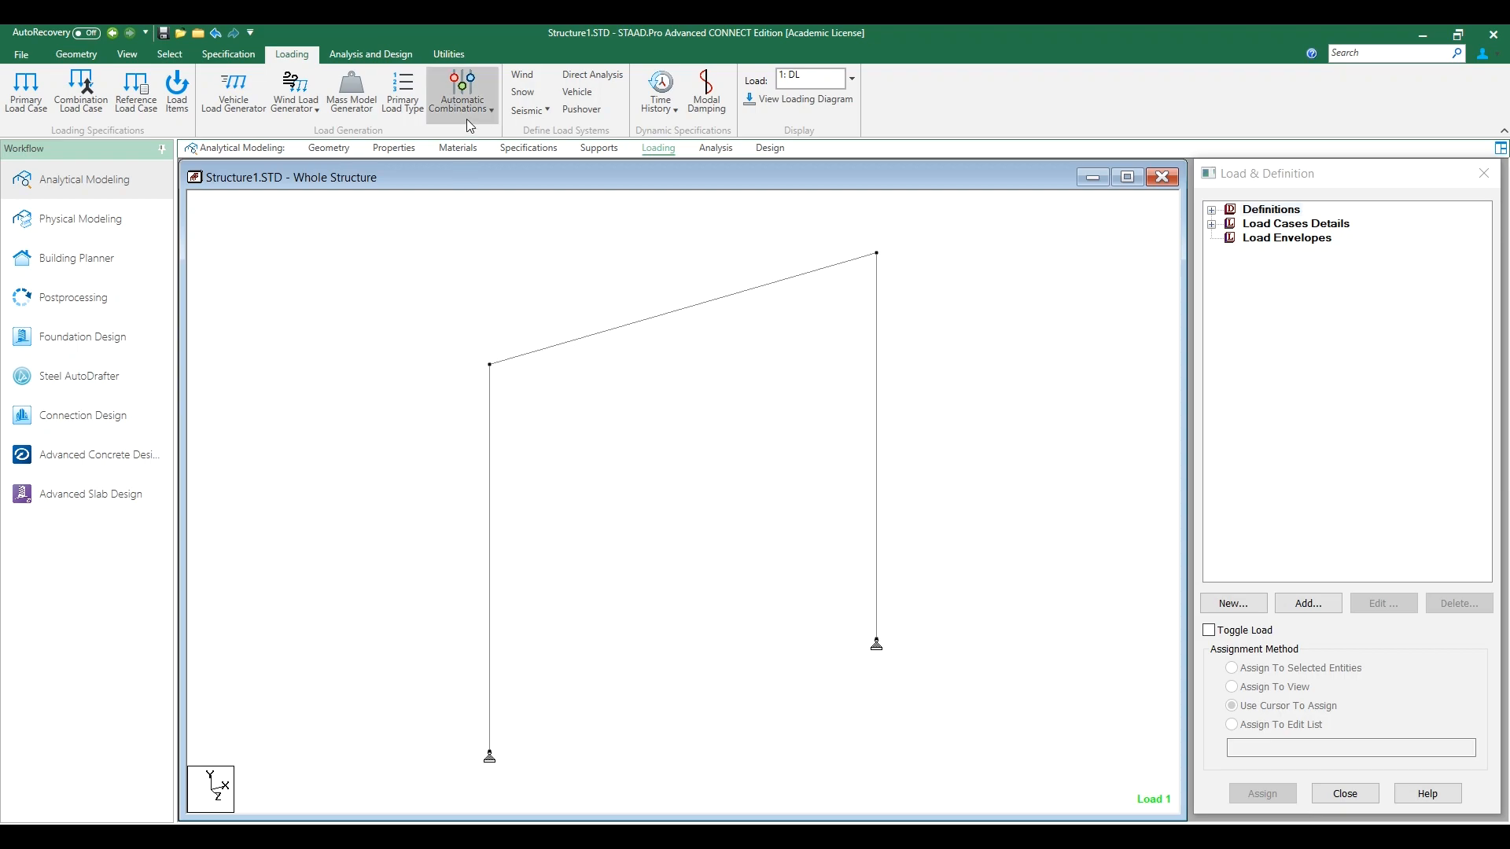
- Open the Automatic Load Combination Manager from the Automatic Combinations menu
{"action": "left_click", "coordinate": [462, 94]}
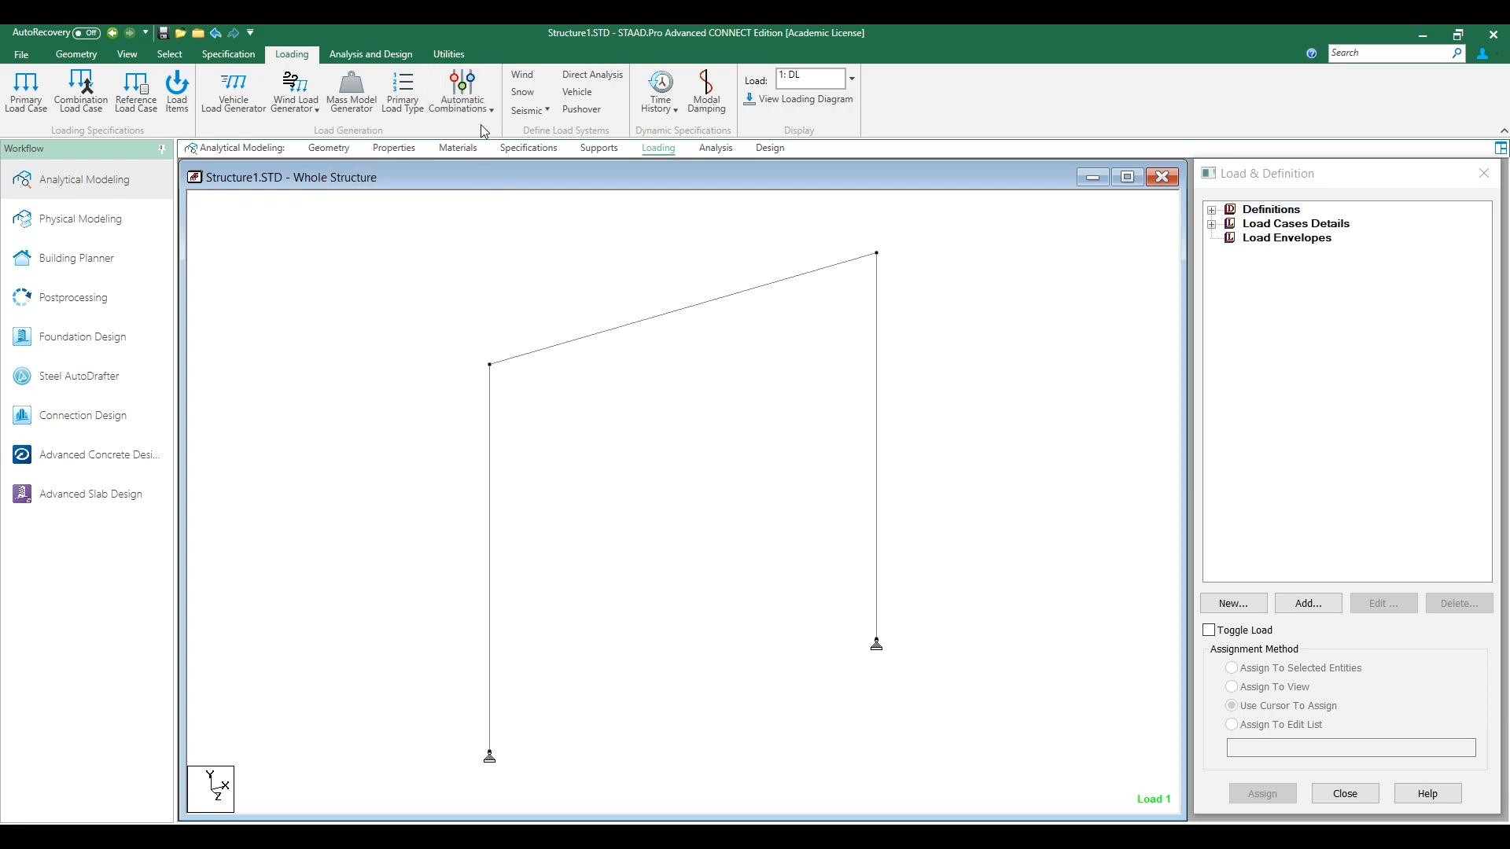
{"action": "left_click", "coordinate": [461, 88]}
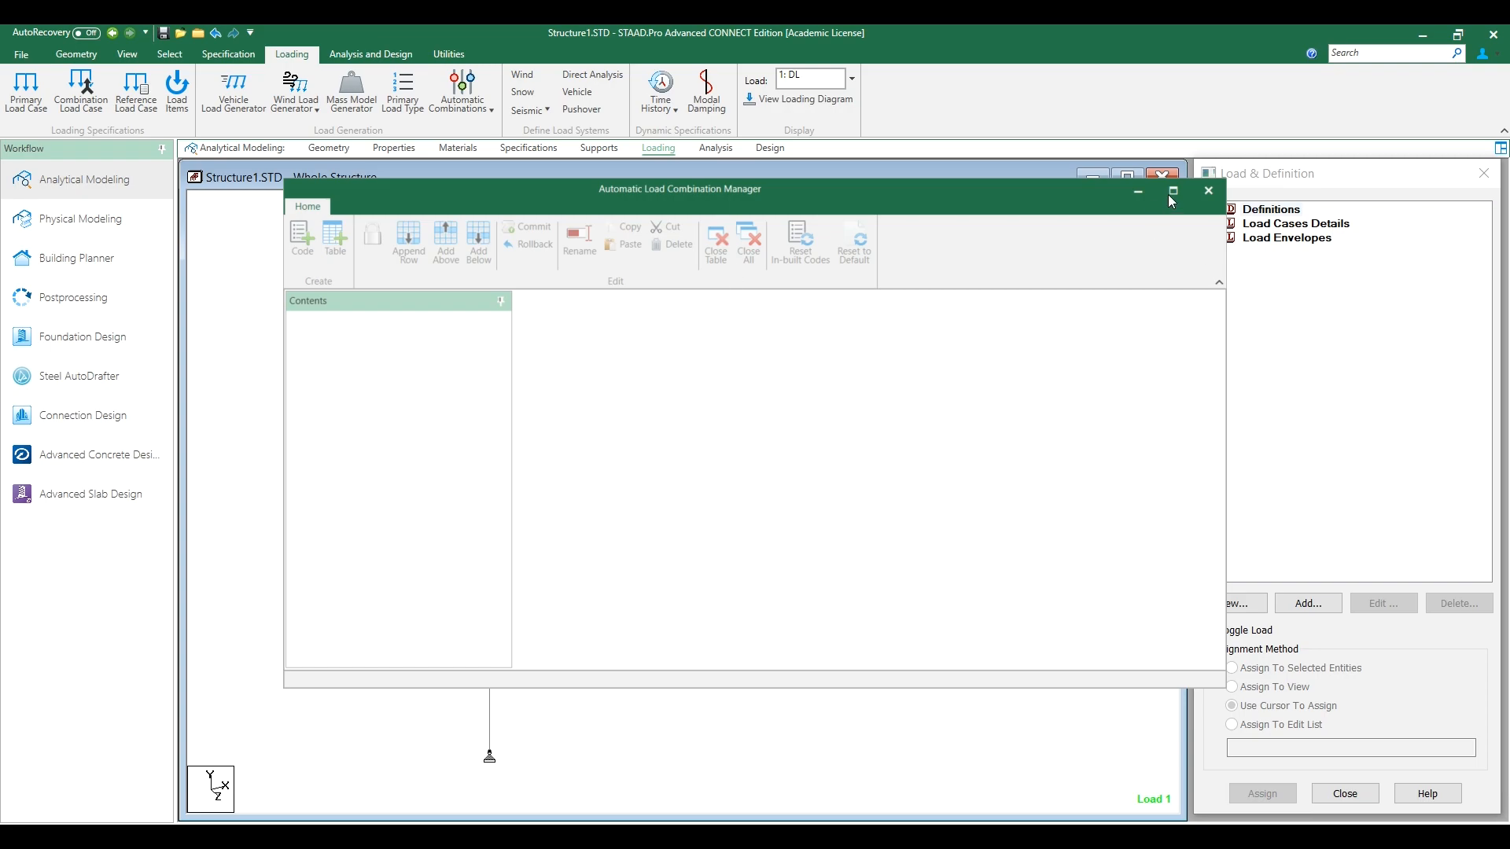
- Maximize the manager and expand IS:456/IS:800 to show tables like IS800:1984 WSD
{"action": "left_click", "coordinate": [1173, 192]}
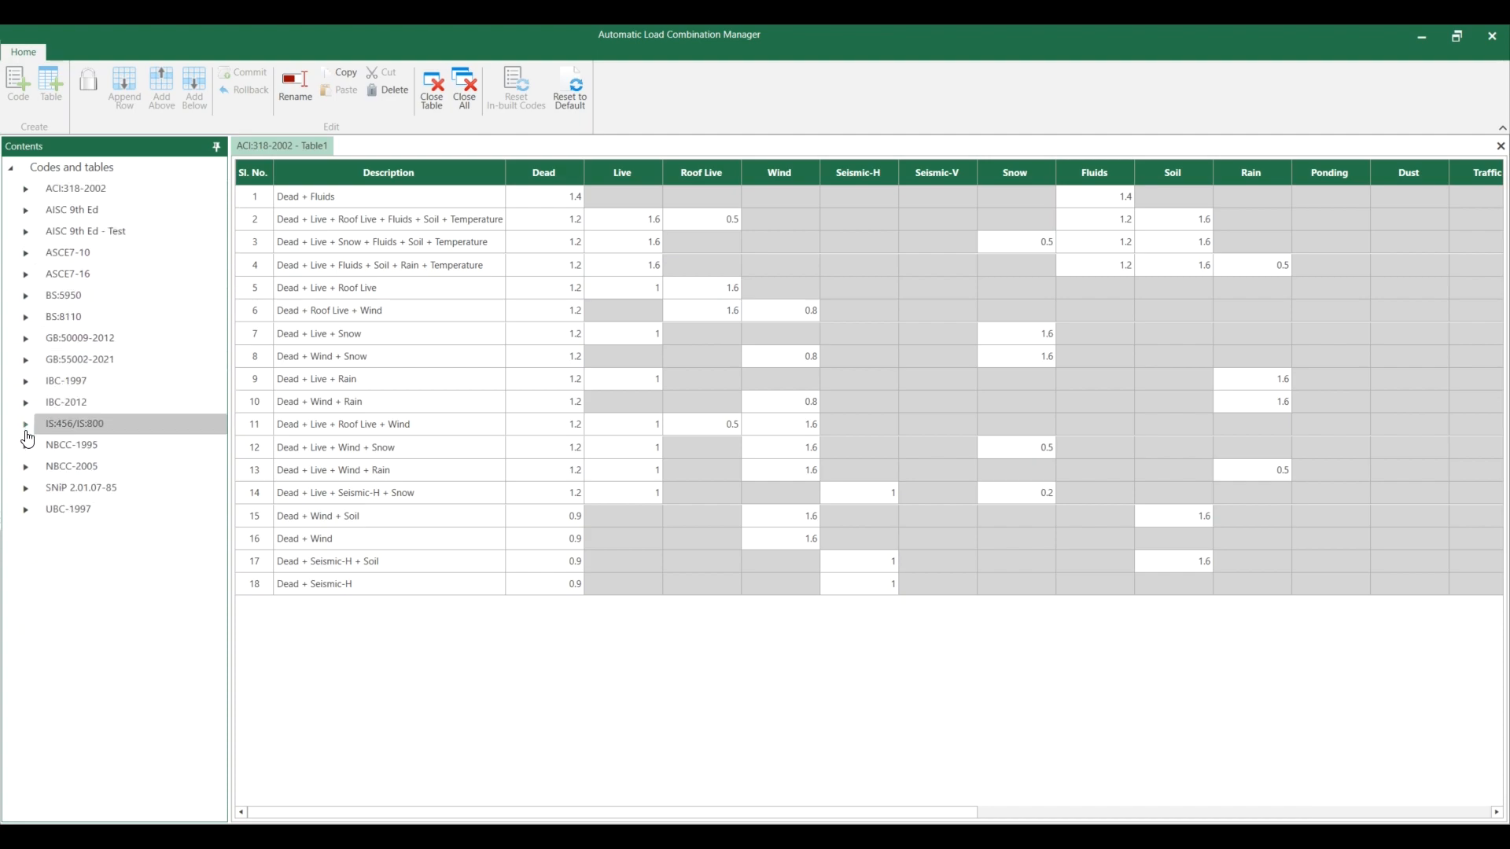
{"action": "mouse_move", "coordinate": [71, 442]}
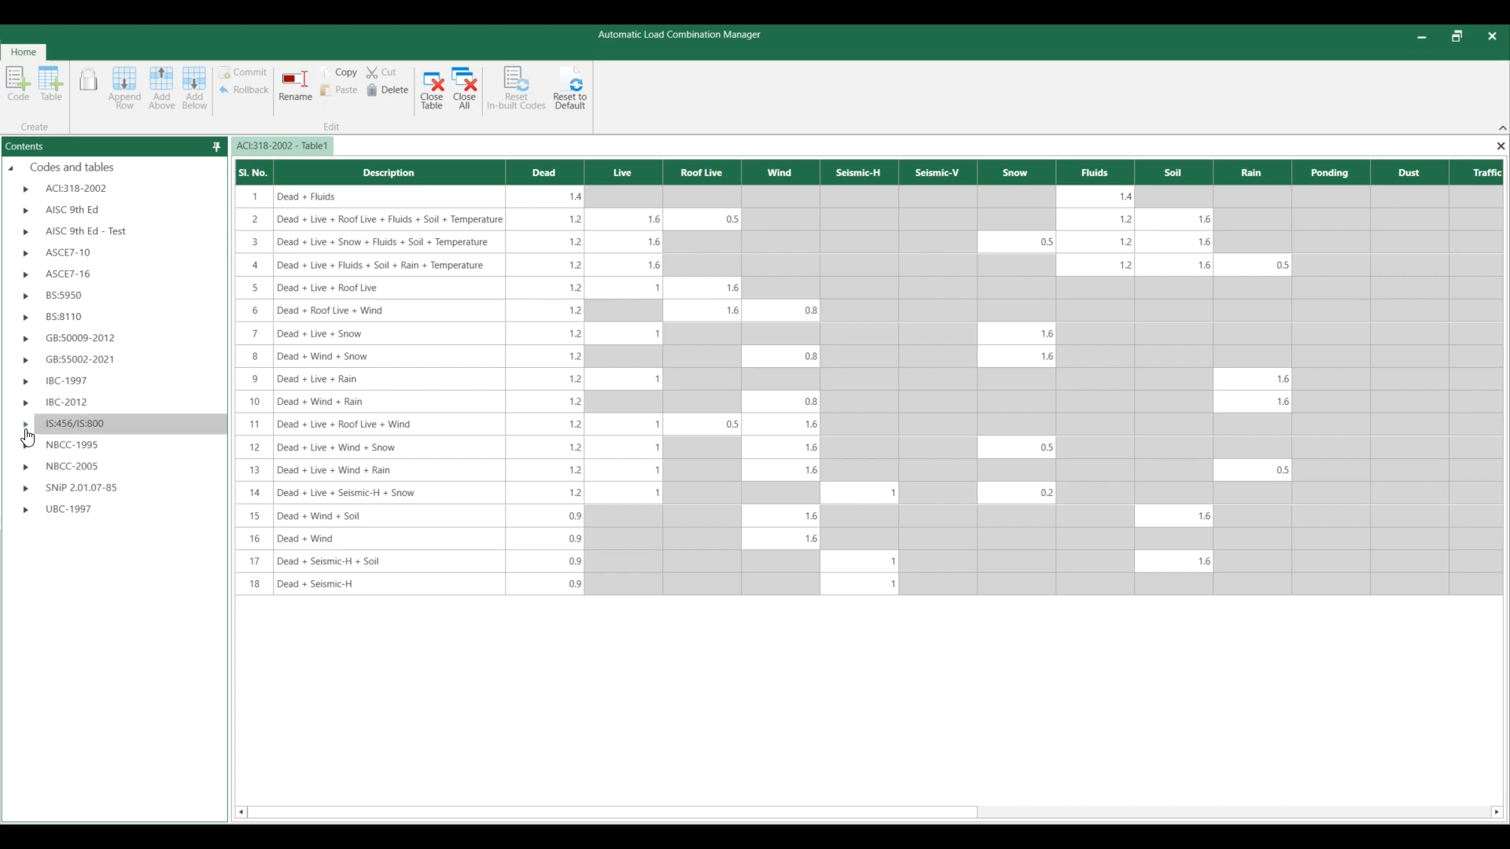
{"action": "left_click", "coordinate": [24, 424]}
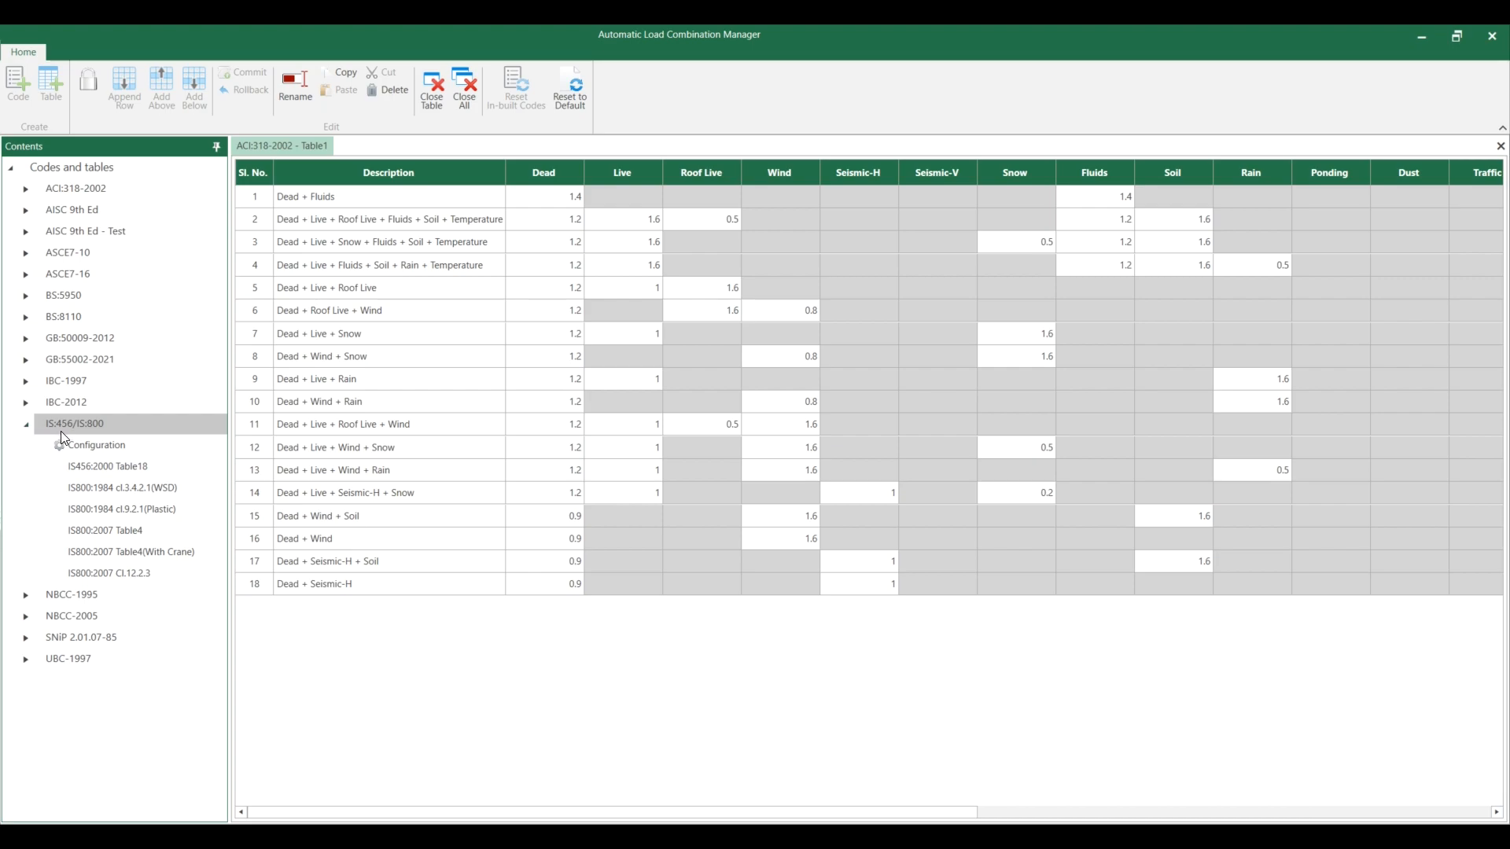
{"action": "mouse_move", "coordinate": [79, 437]}
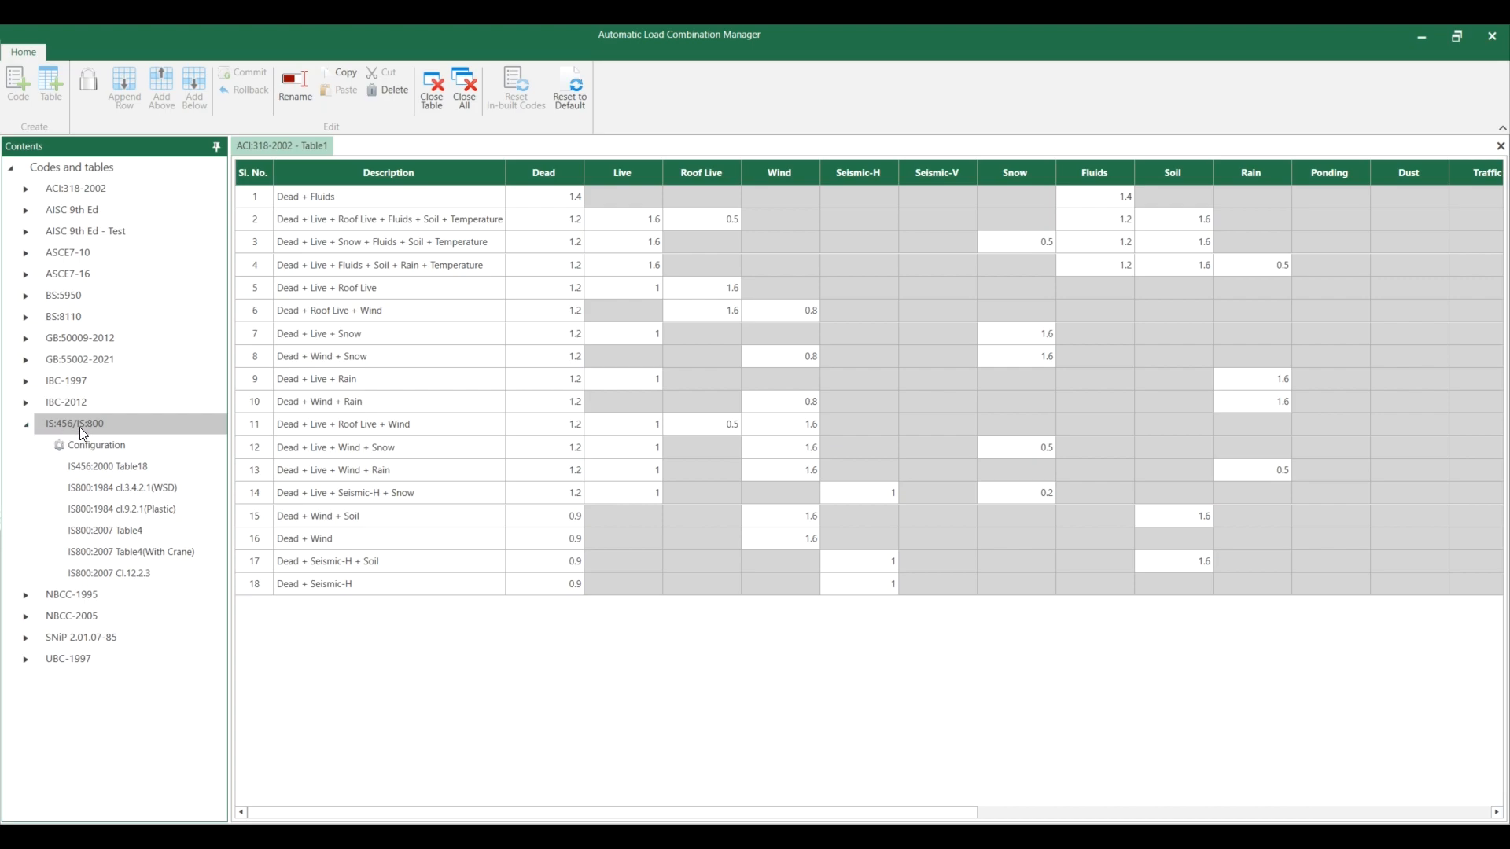
{"action": "left_click", "coordinate": [120, 488]}
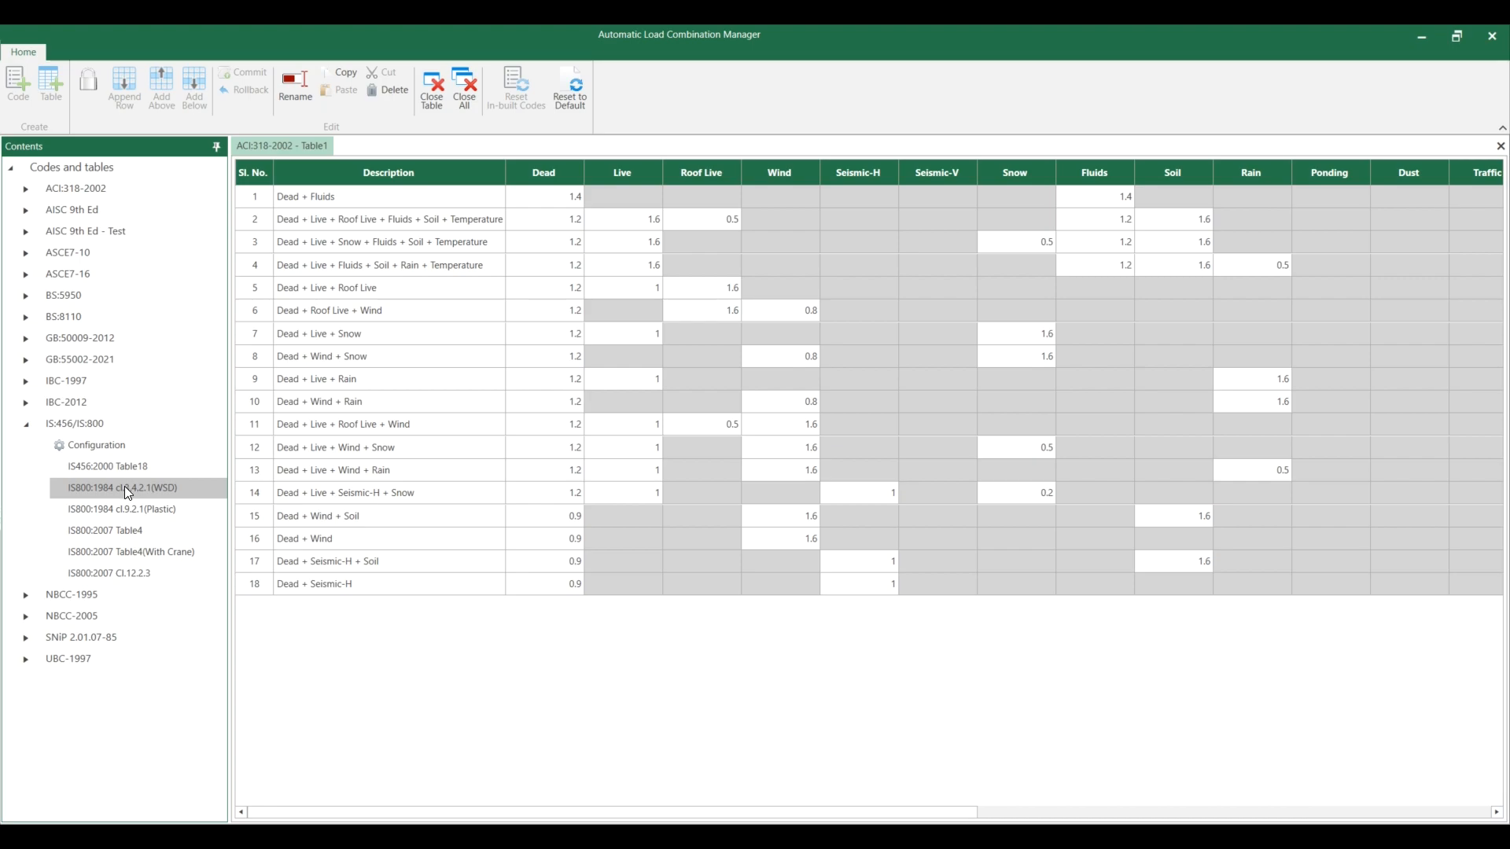
{"action": "left_click", "coordinate": [103, 573]}
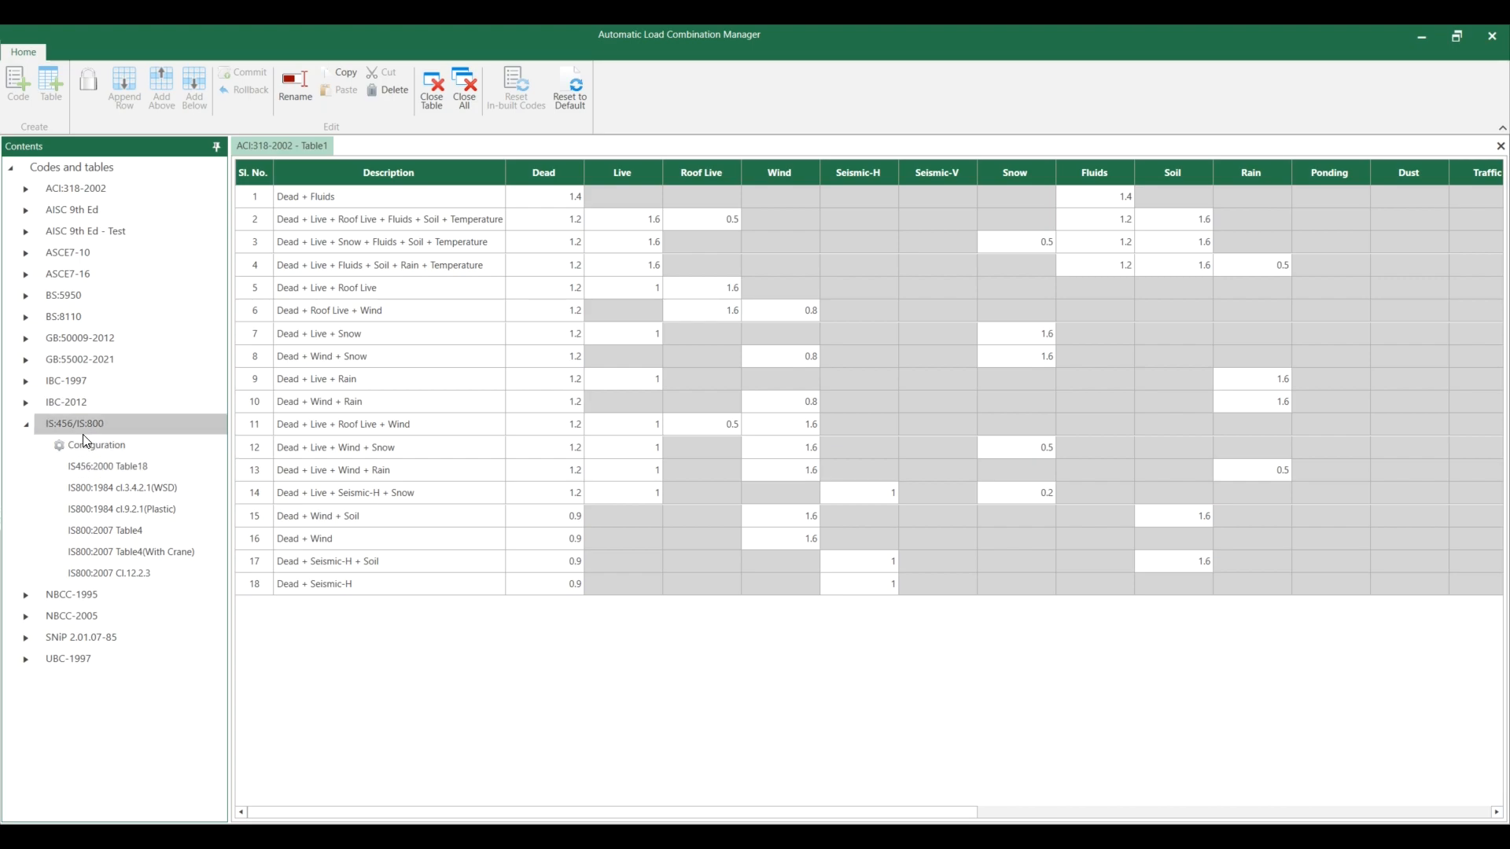
{"action": "mouse_move", "coordinate": [162, 439]}
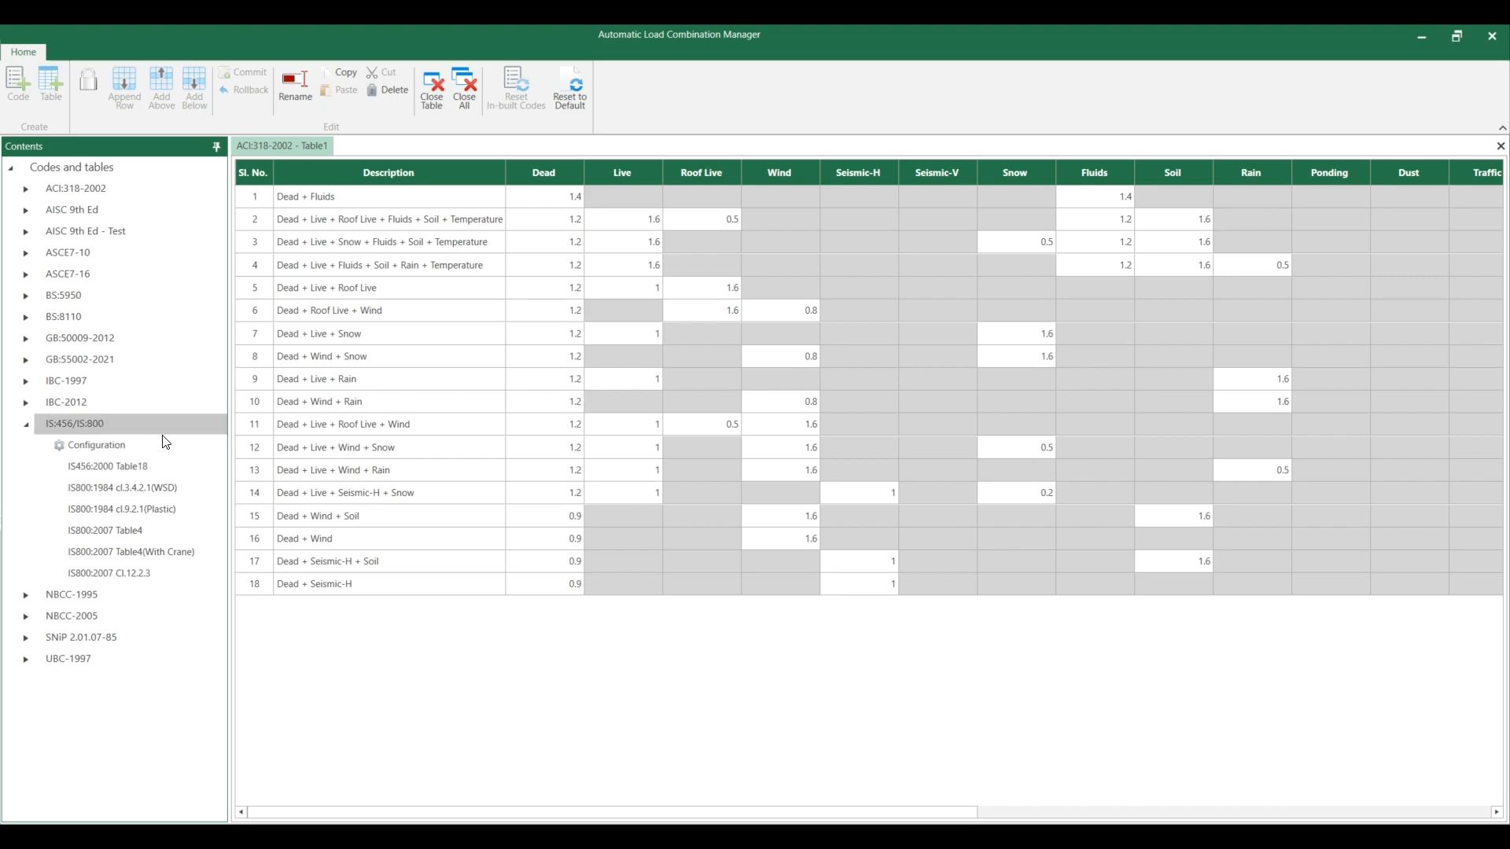
{"action": "mouse_move", "coordinate": [84, 81]}
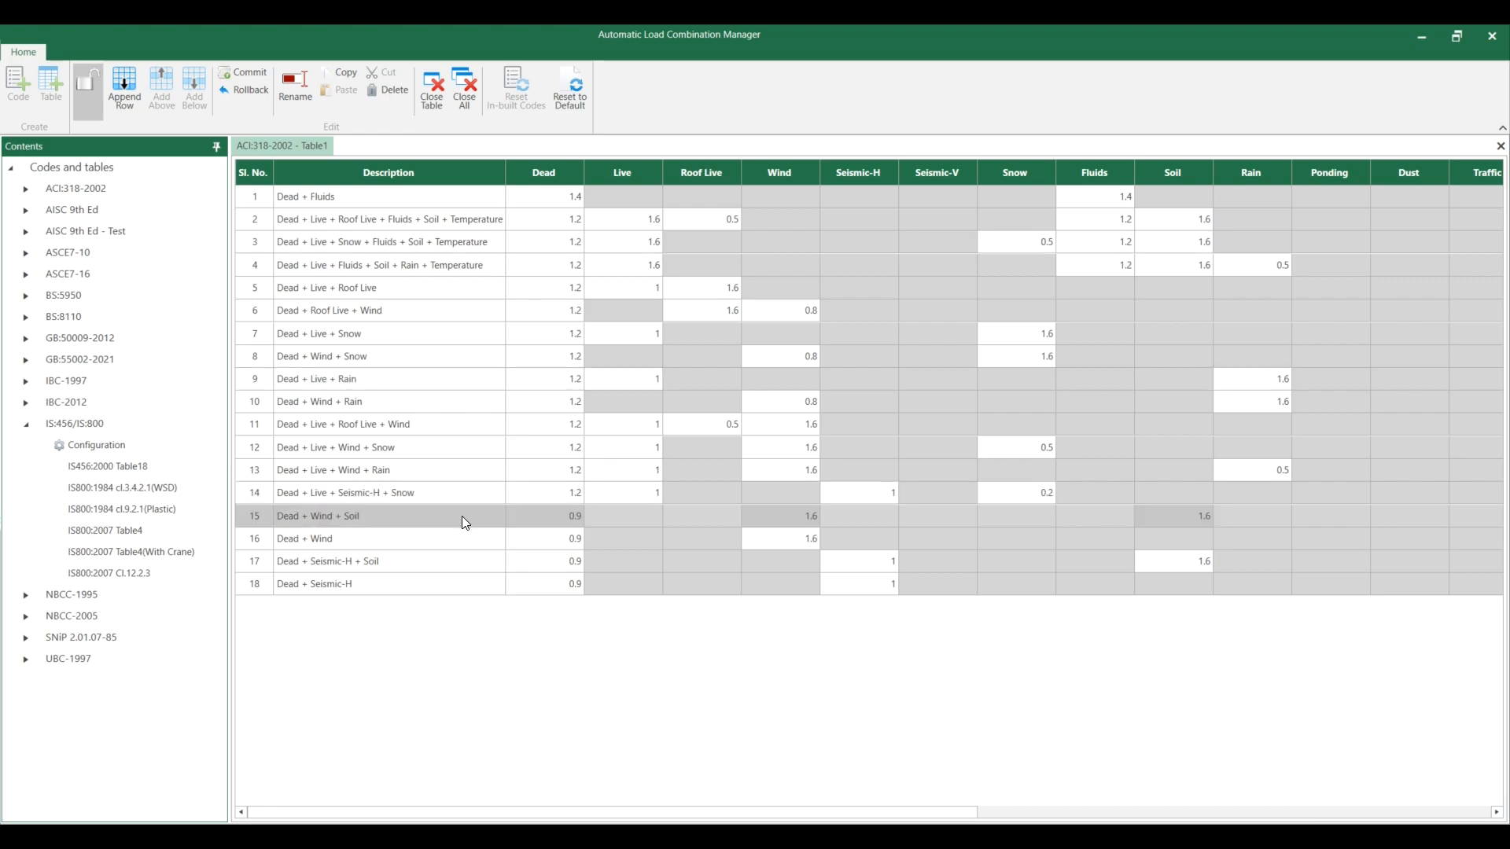
{"action": "left_click", "coordinate": [634, 583]}
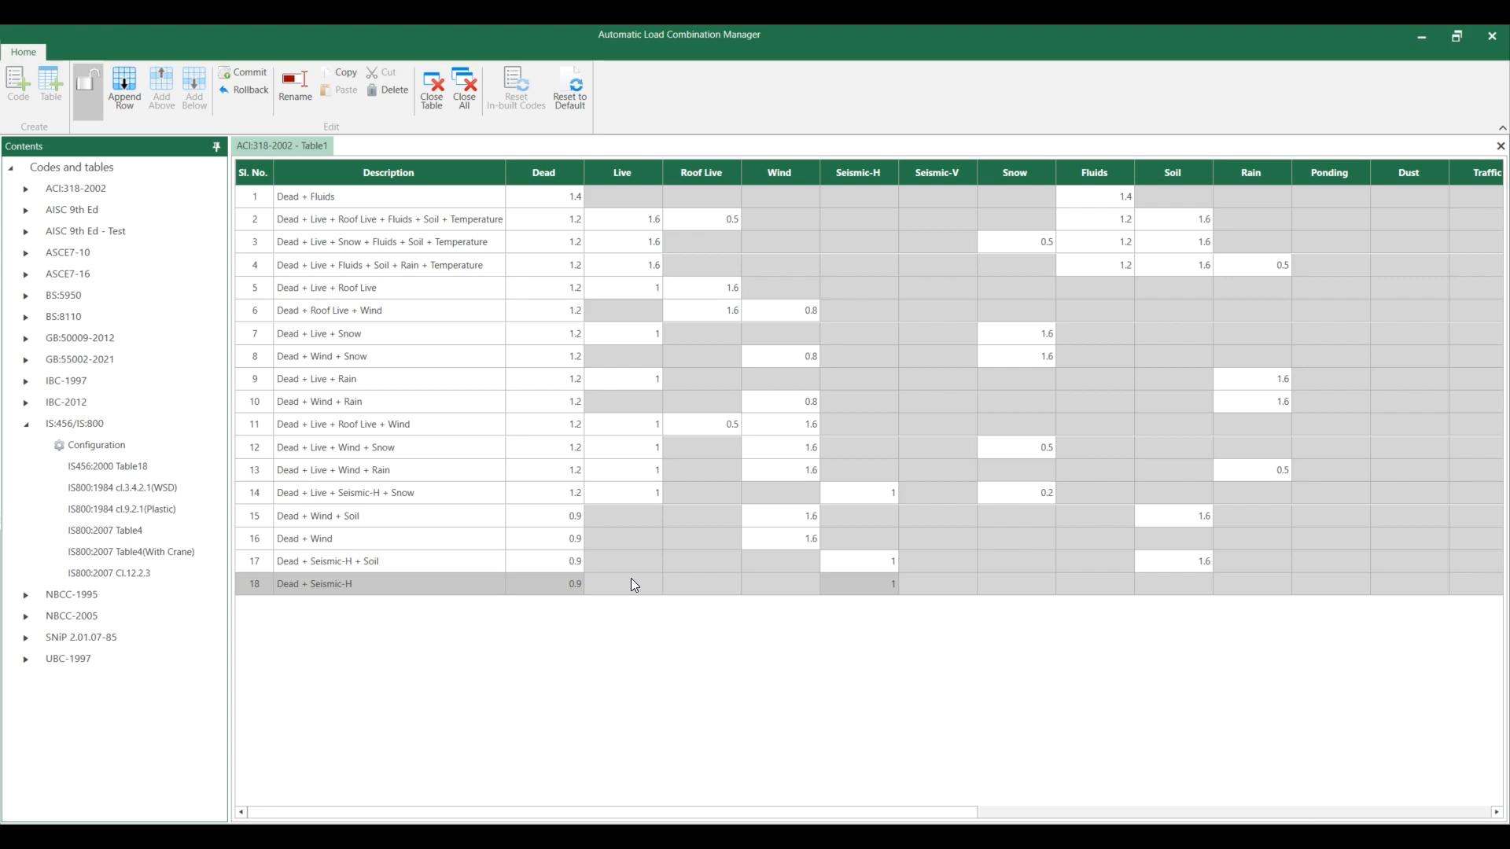
{"action": "mouse_move", "coordinate": [126, 552]}
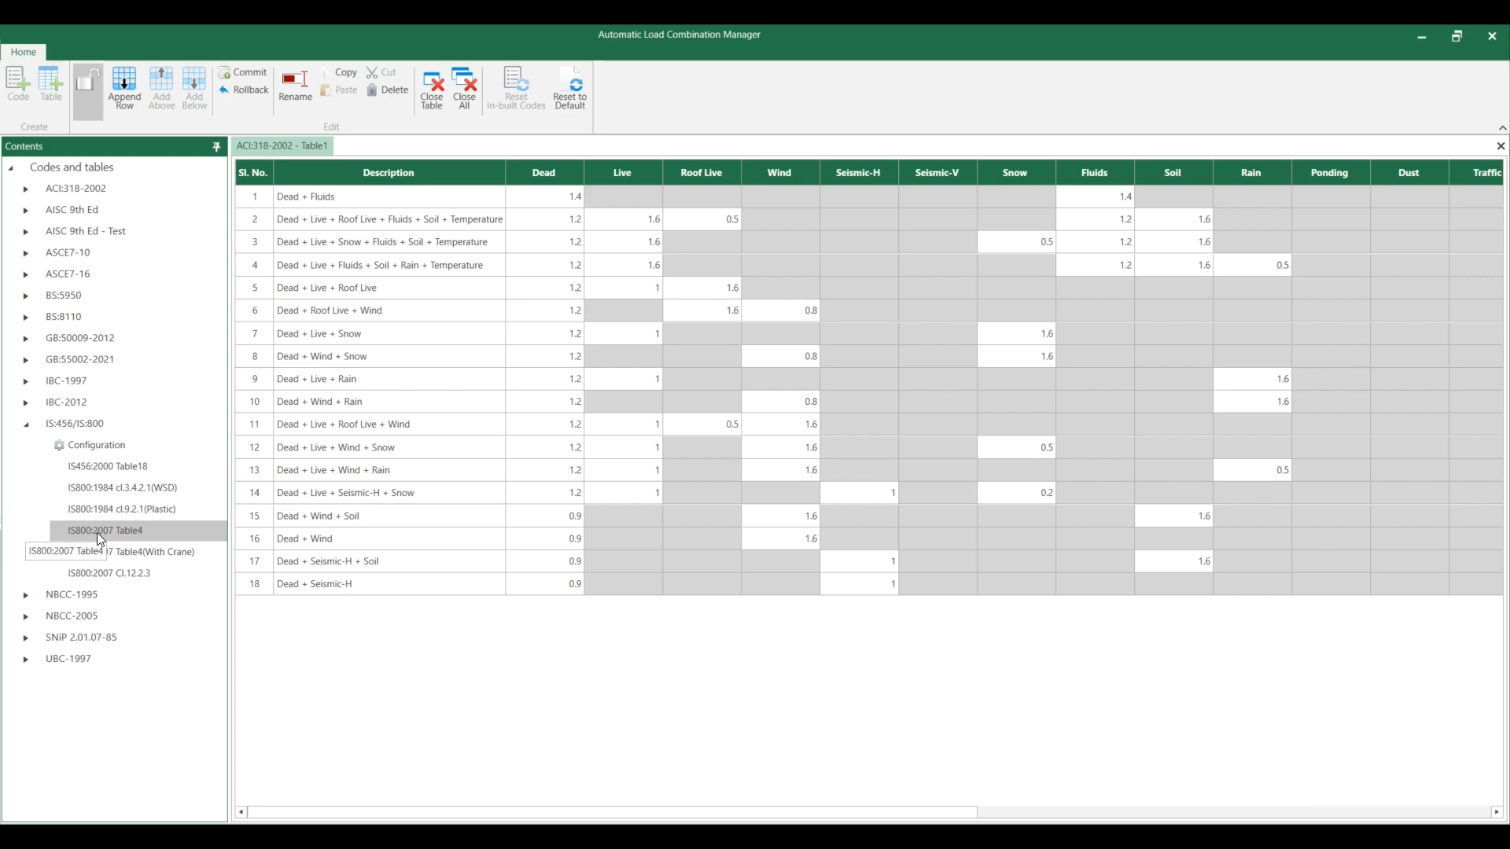
{"action": "left_click", "coordinate": [60, 423]}
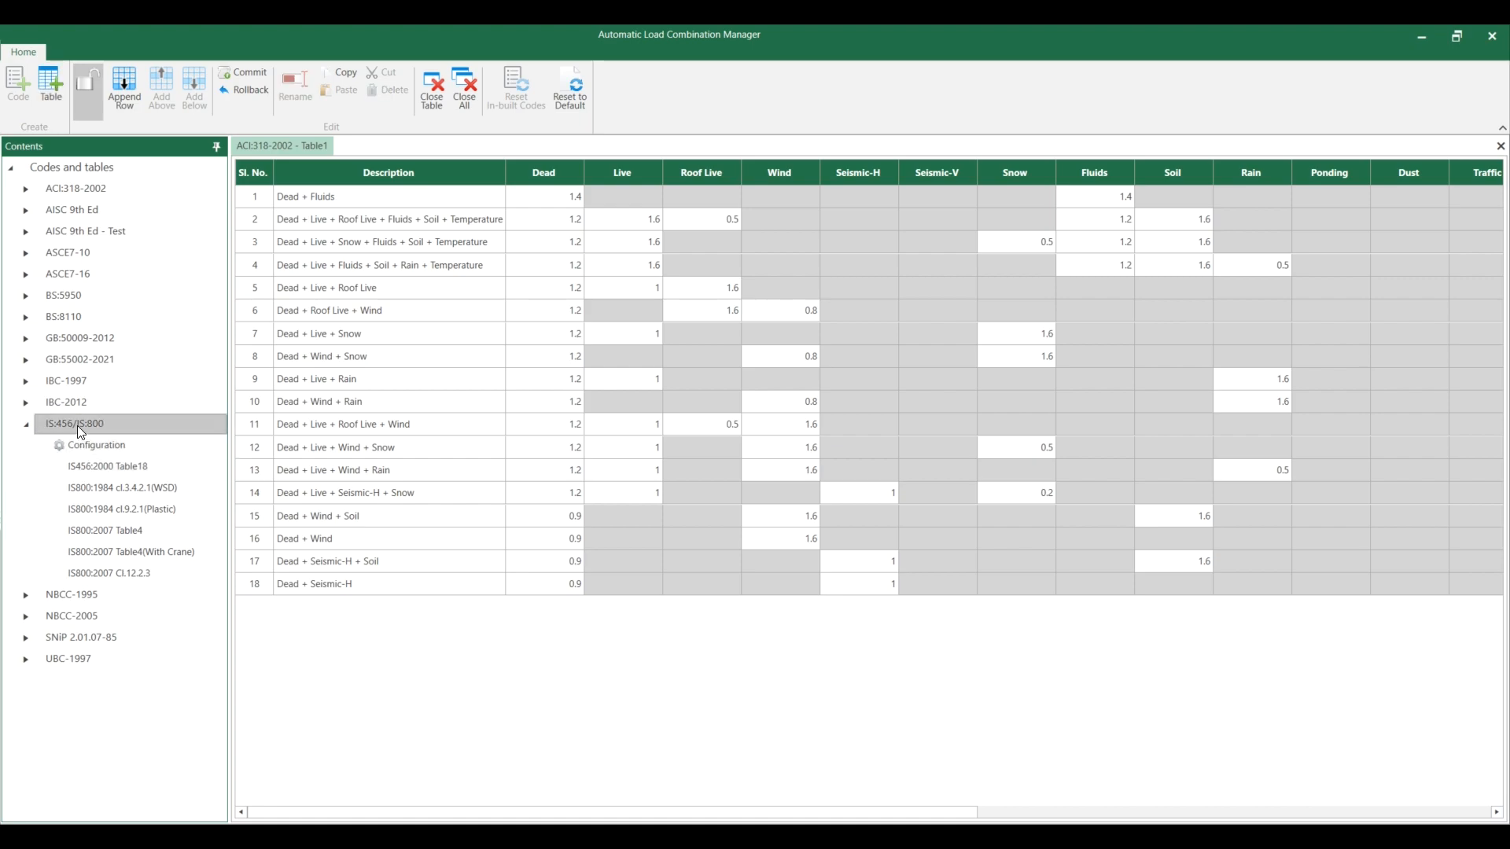
- Create a custom IS:456/IS:800 table named '3370-part 2 (strengh case)'
{"action": "left_click", "coordinate": [50, 90]}
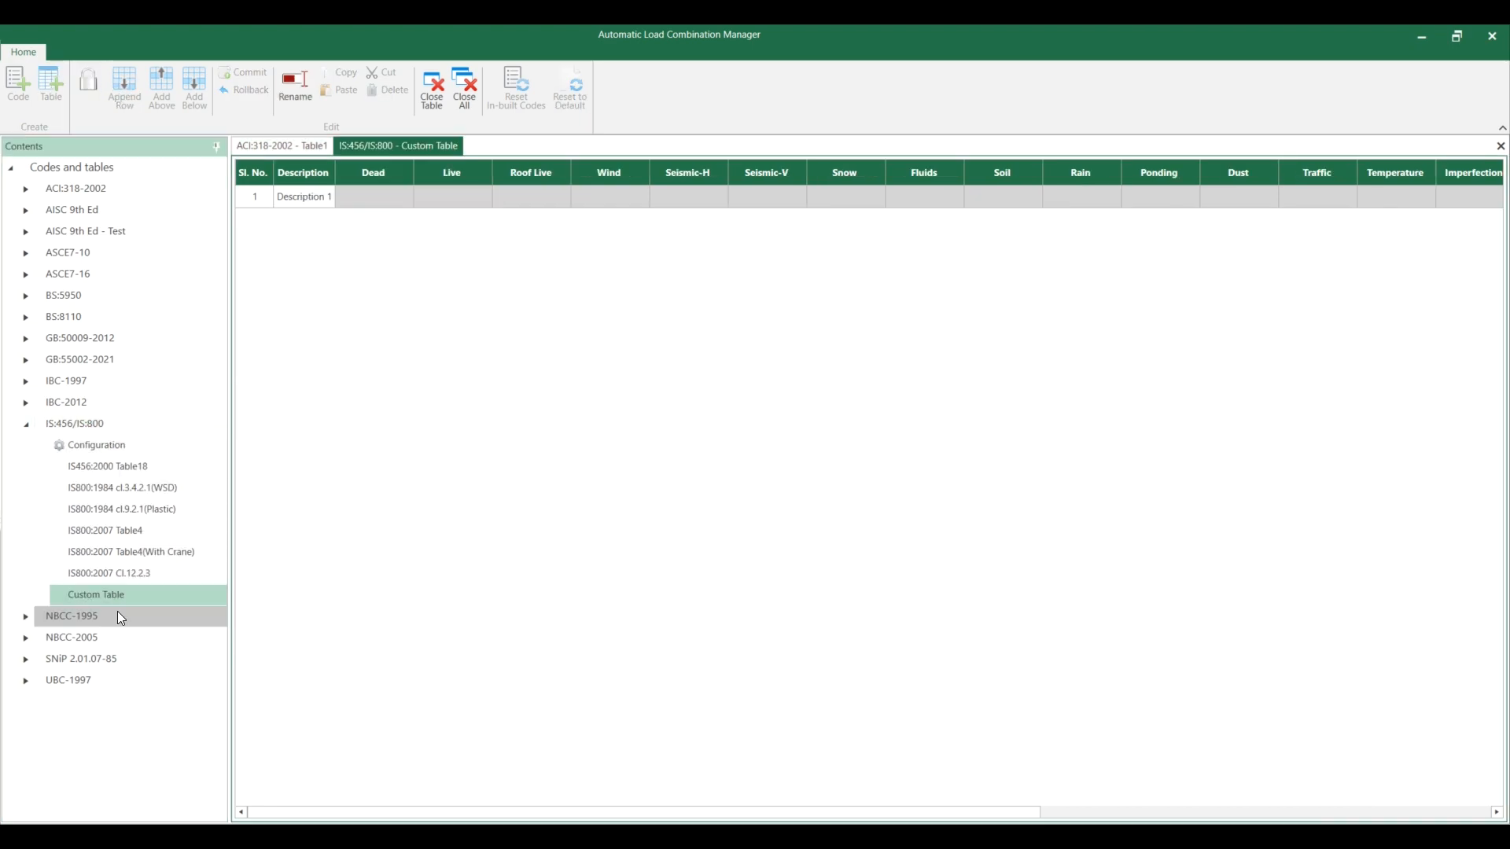
{"action": "right_click", "coordinate": [93, 594]}
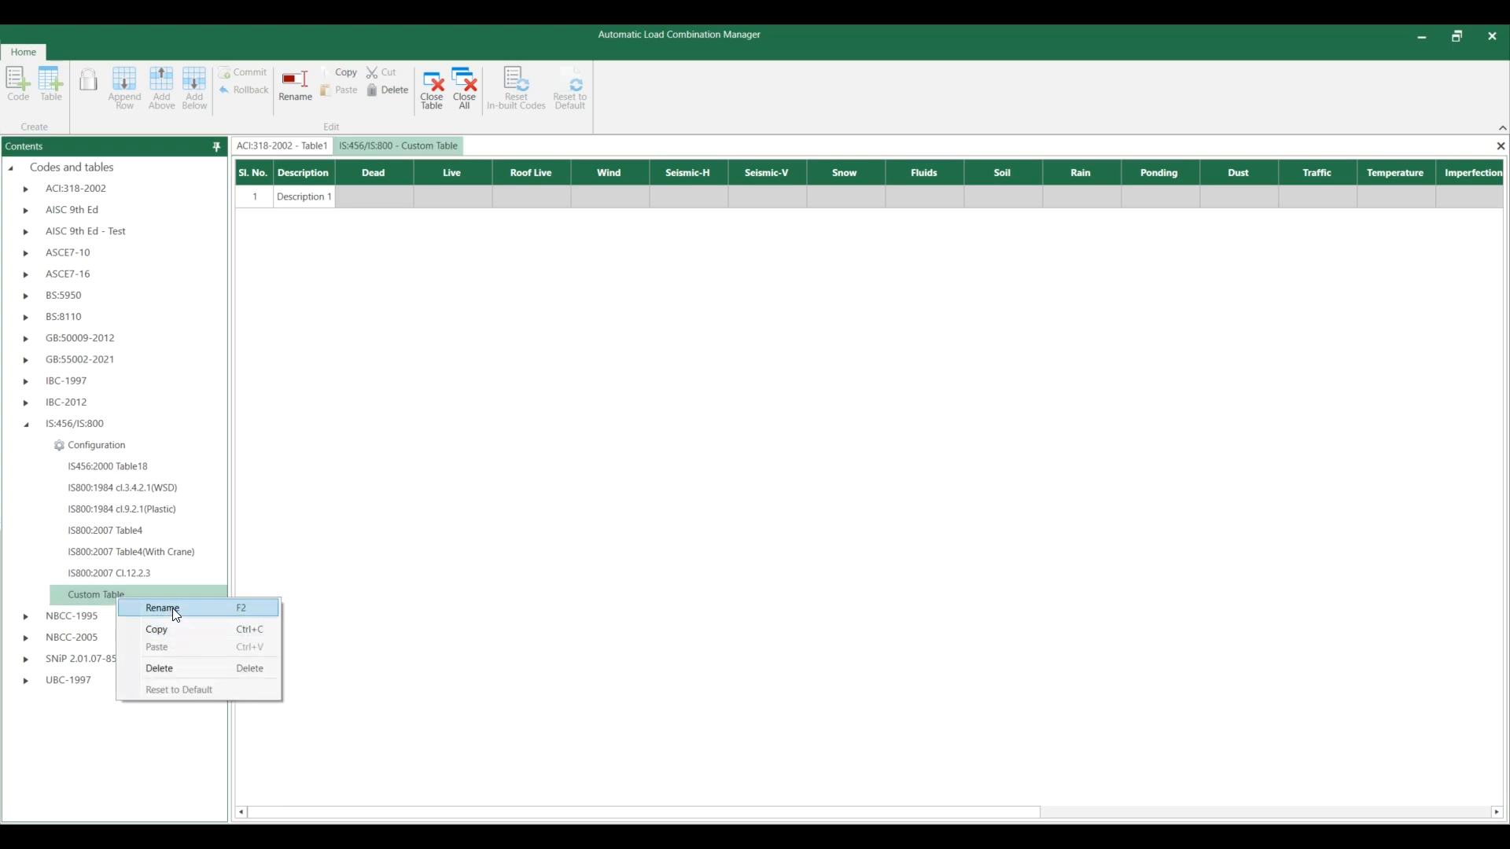
{"action": "left_click", "coordinate": [163, 608]}
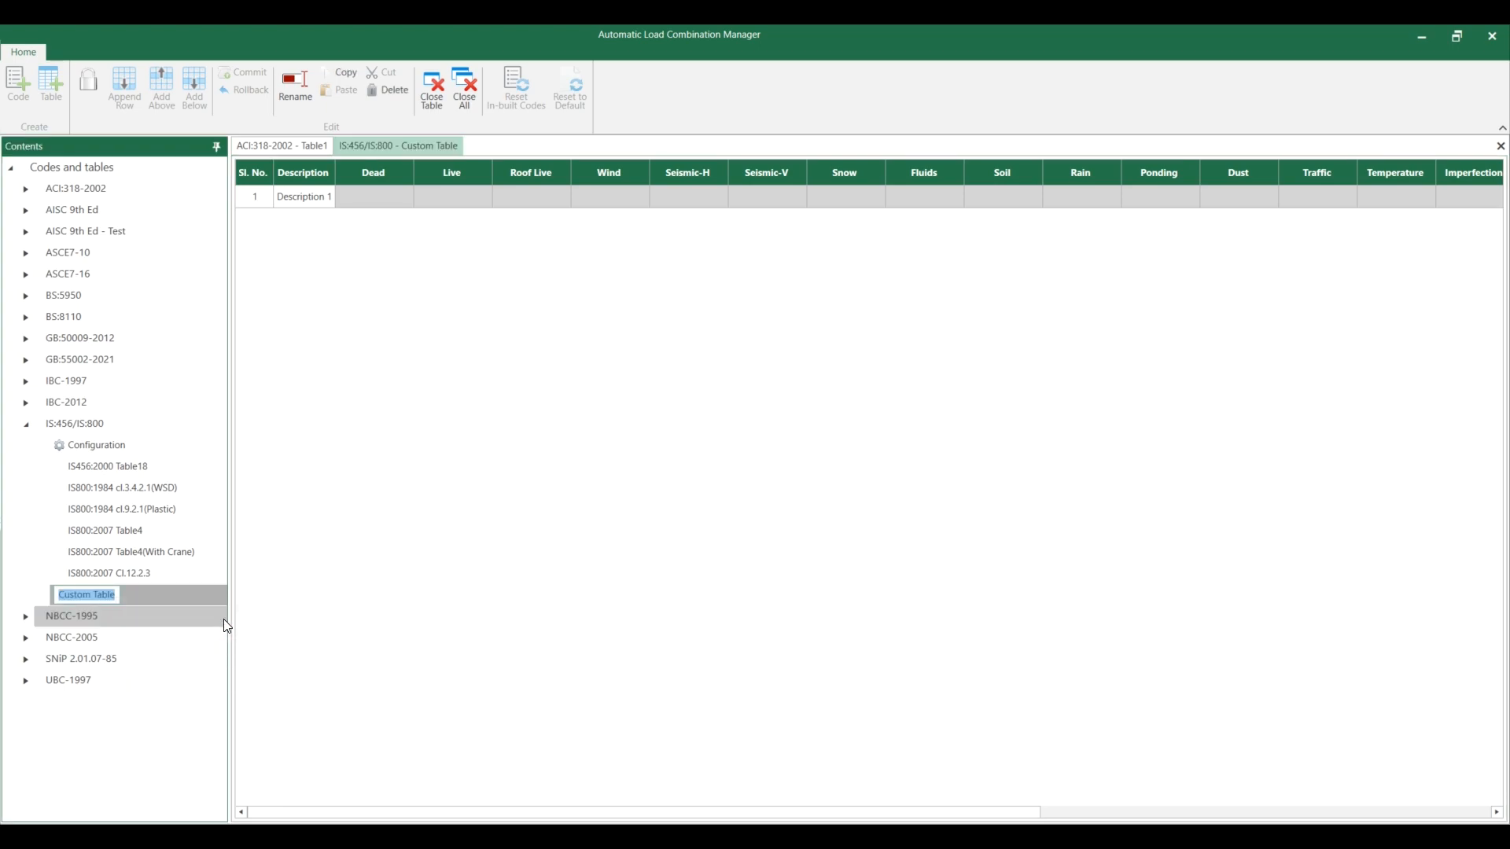
{"action": "type", "text": "3370-part 2 ( strengh case"}
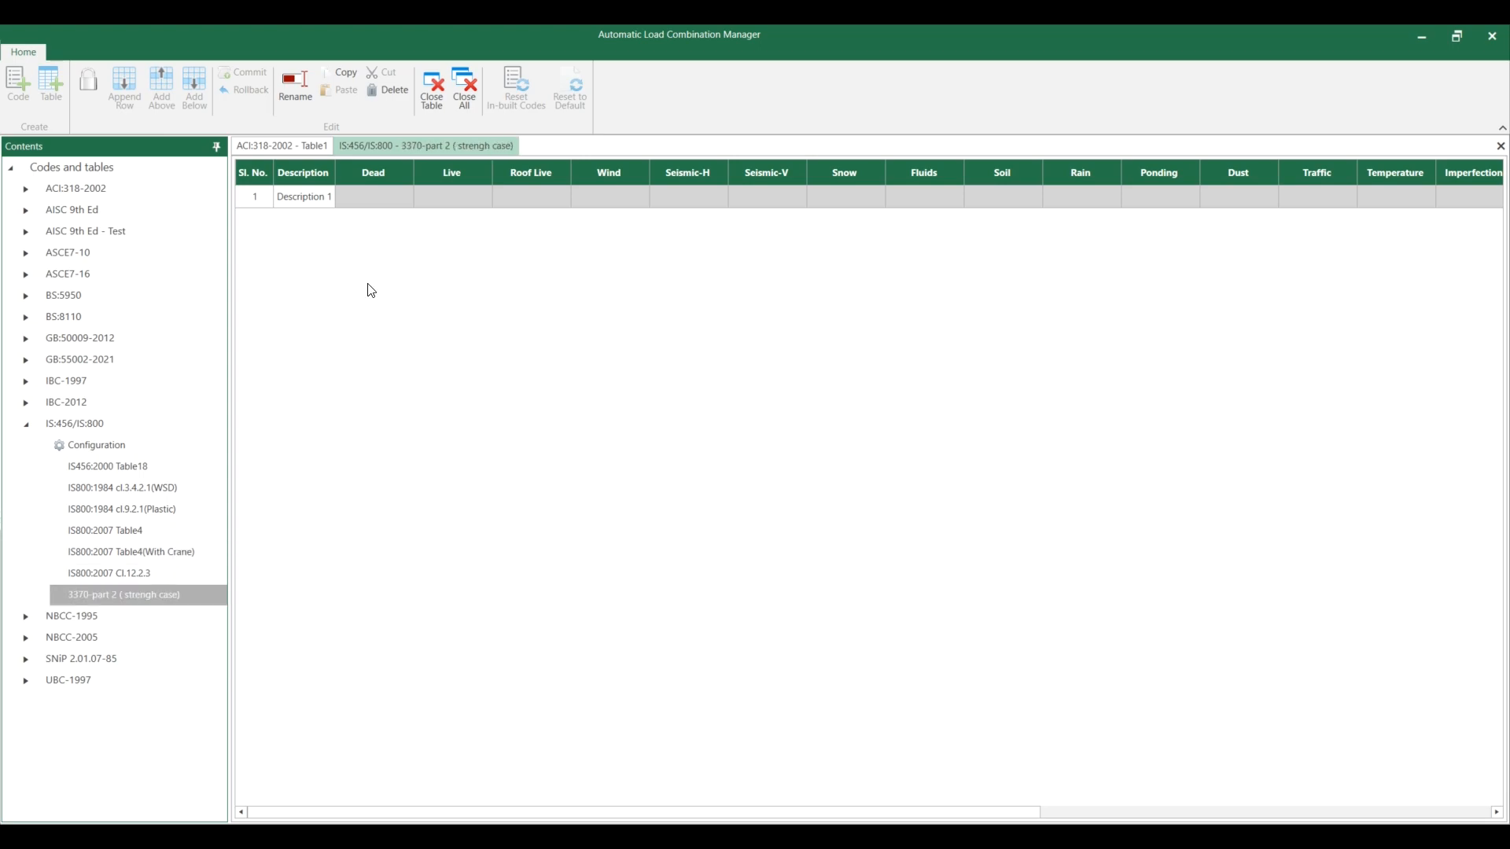
{"action": "mouse_move", "coordinate": [130, 610]}
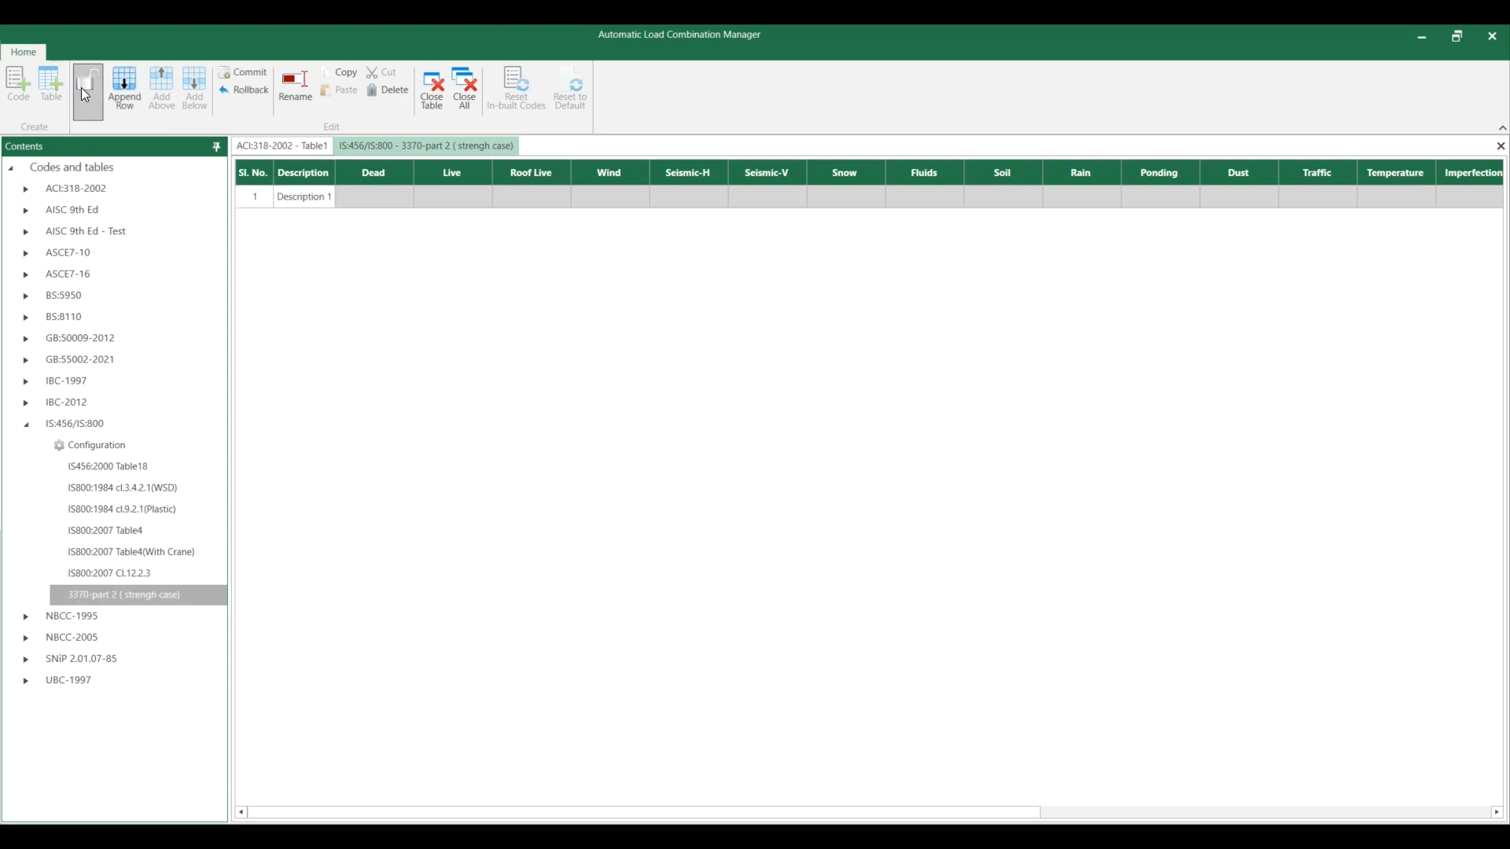
- Unlock the table and enter Dead + Live + Roof Live + Fluids, each factored 1.5
{"action": "left_click", "coordinate": [372, 196]}
{"action": "type", "text": "1"}
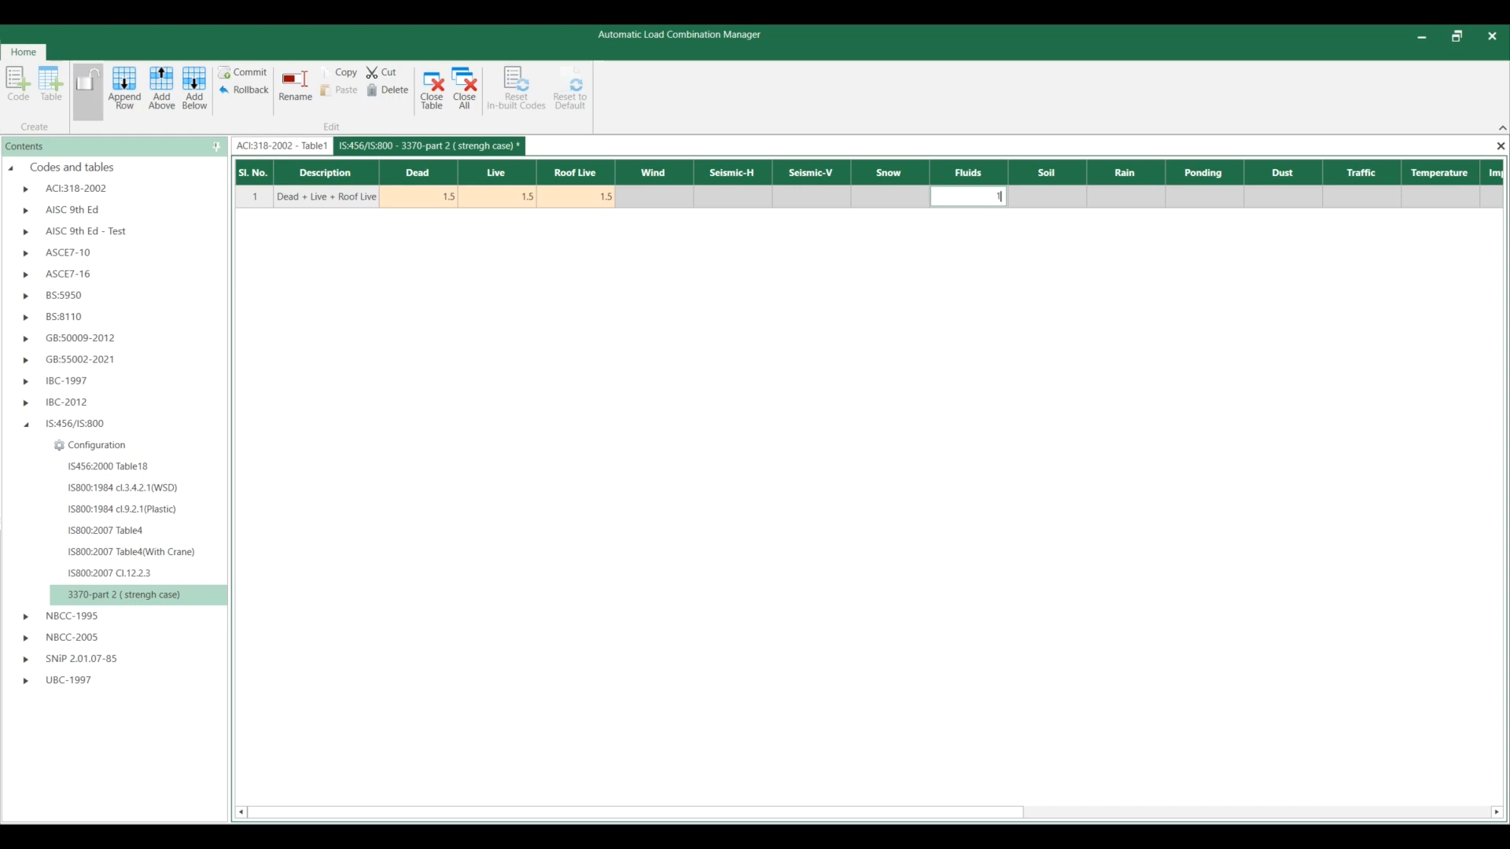
{"action": "key", "text": "Tab"}
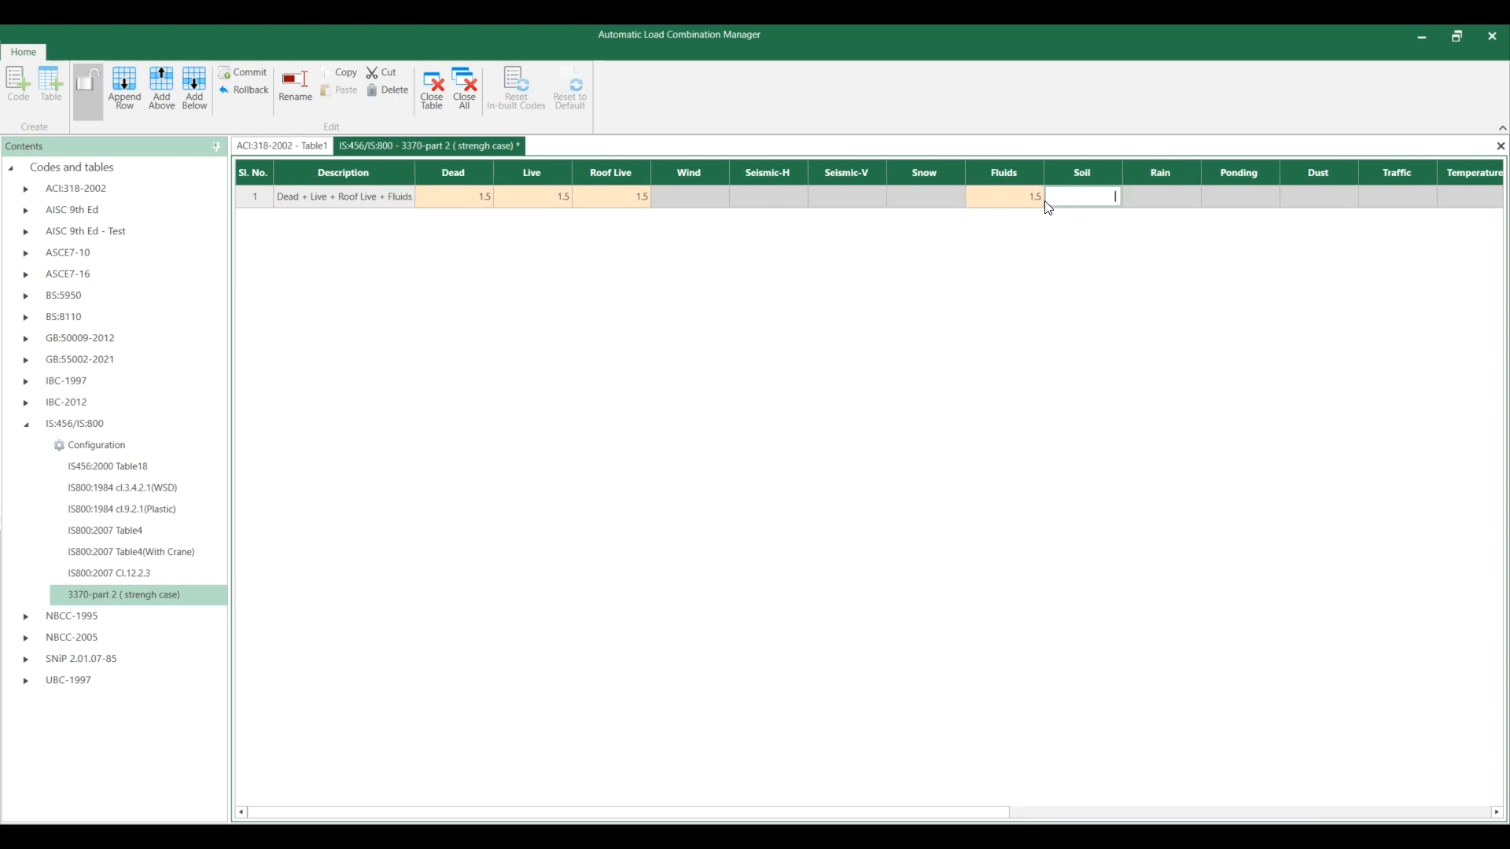
{"action": "mouse_move", "coordinate": [1159, 359]}
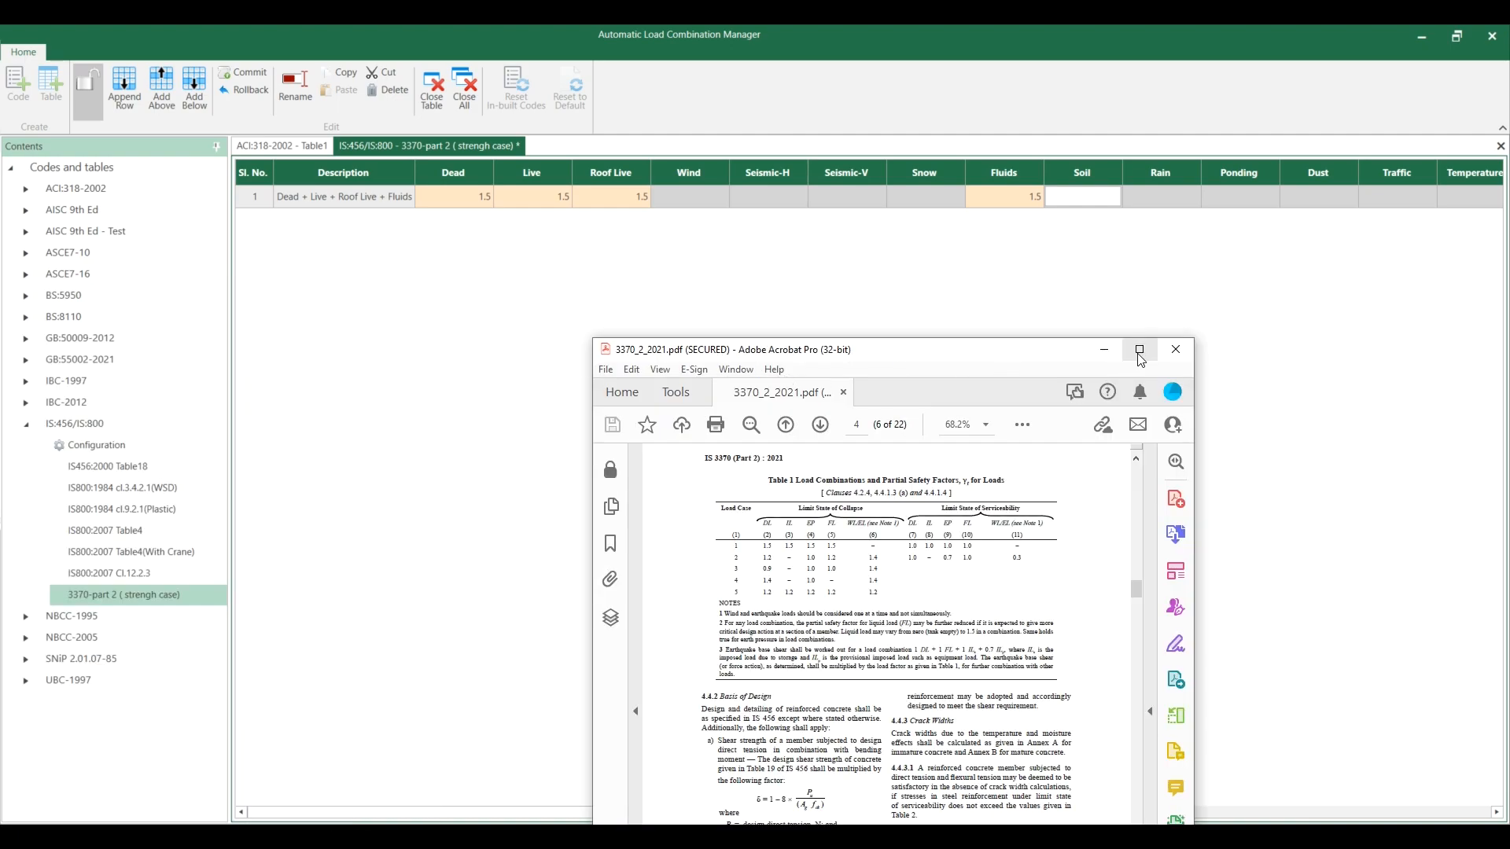
- Maximize the IS 3370 Part 2 document to view Table 1 partial safety factors
{"action": "left_click", "coordinate": [1140, 349]}
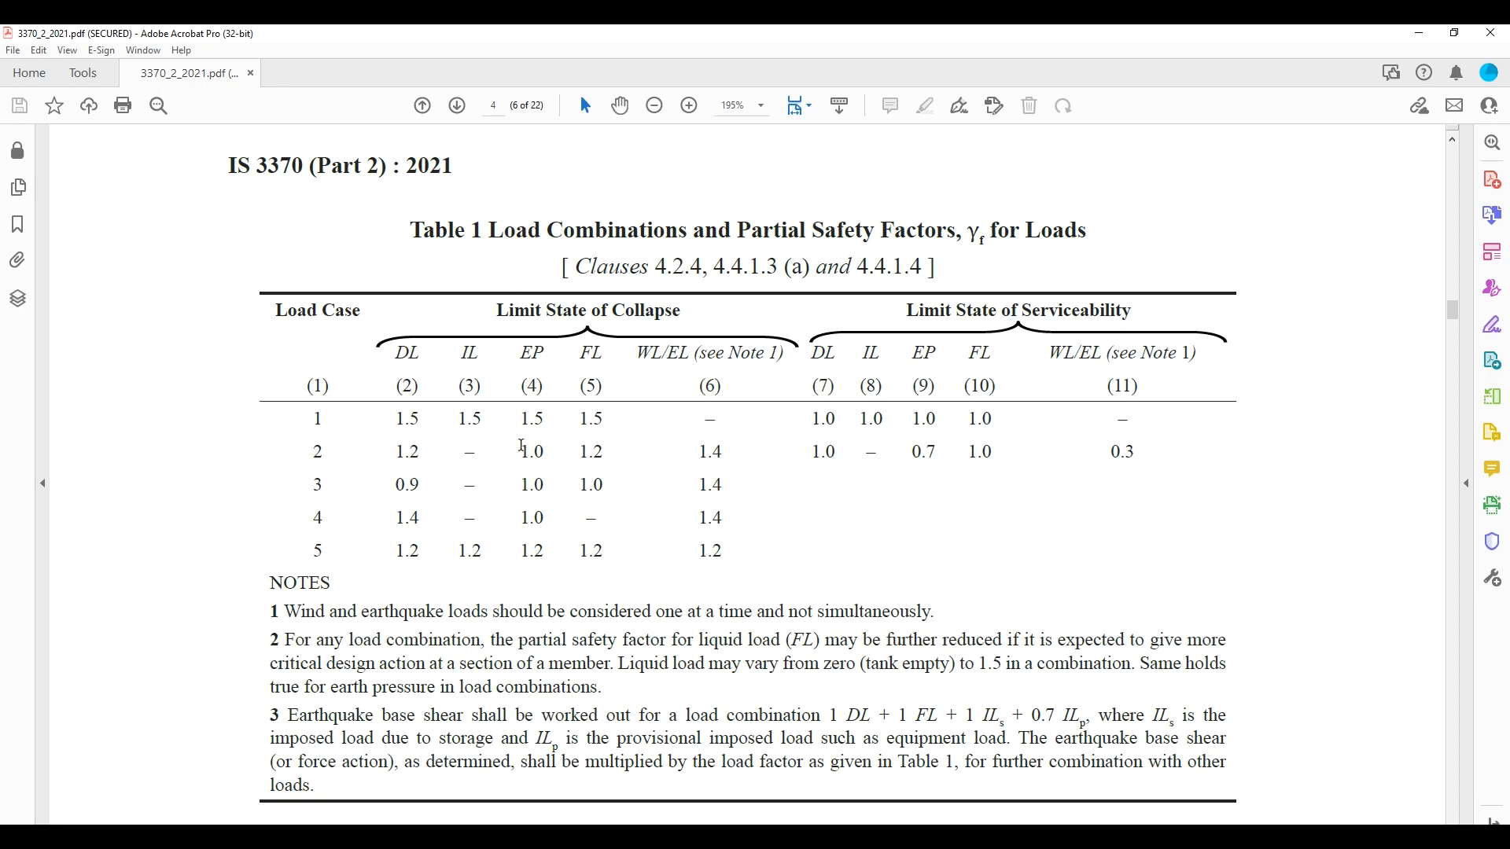
{"action": "mouse_move", "coordinate": [644, 327]}
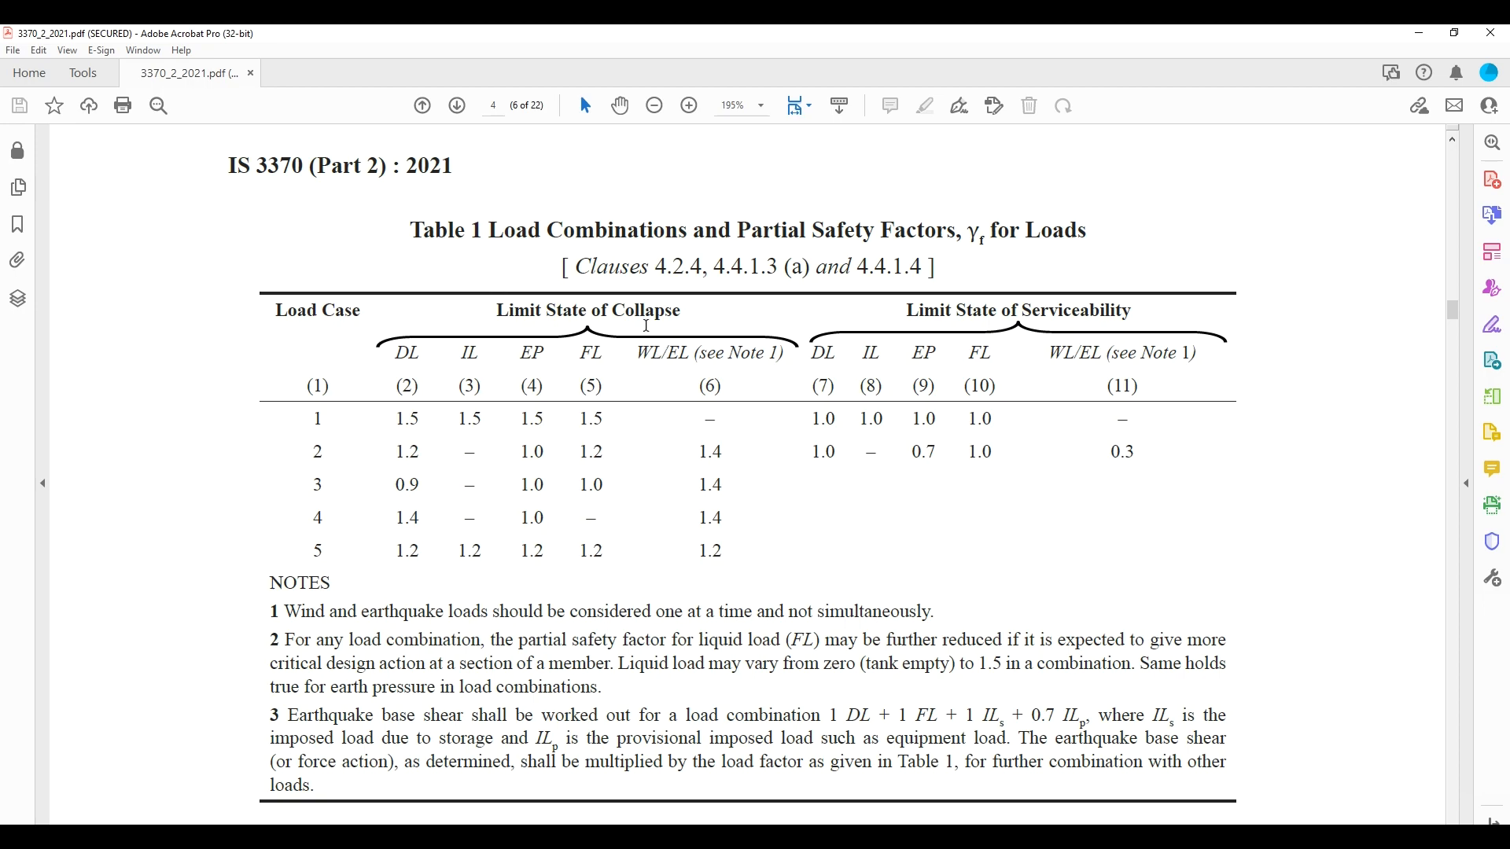
{"action": "mouse_move", "coordinate": [440, 453]}
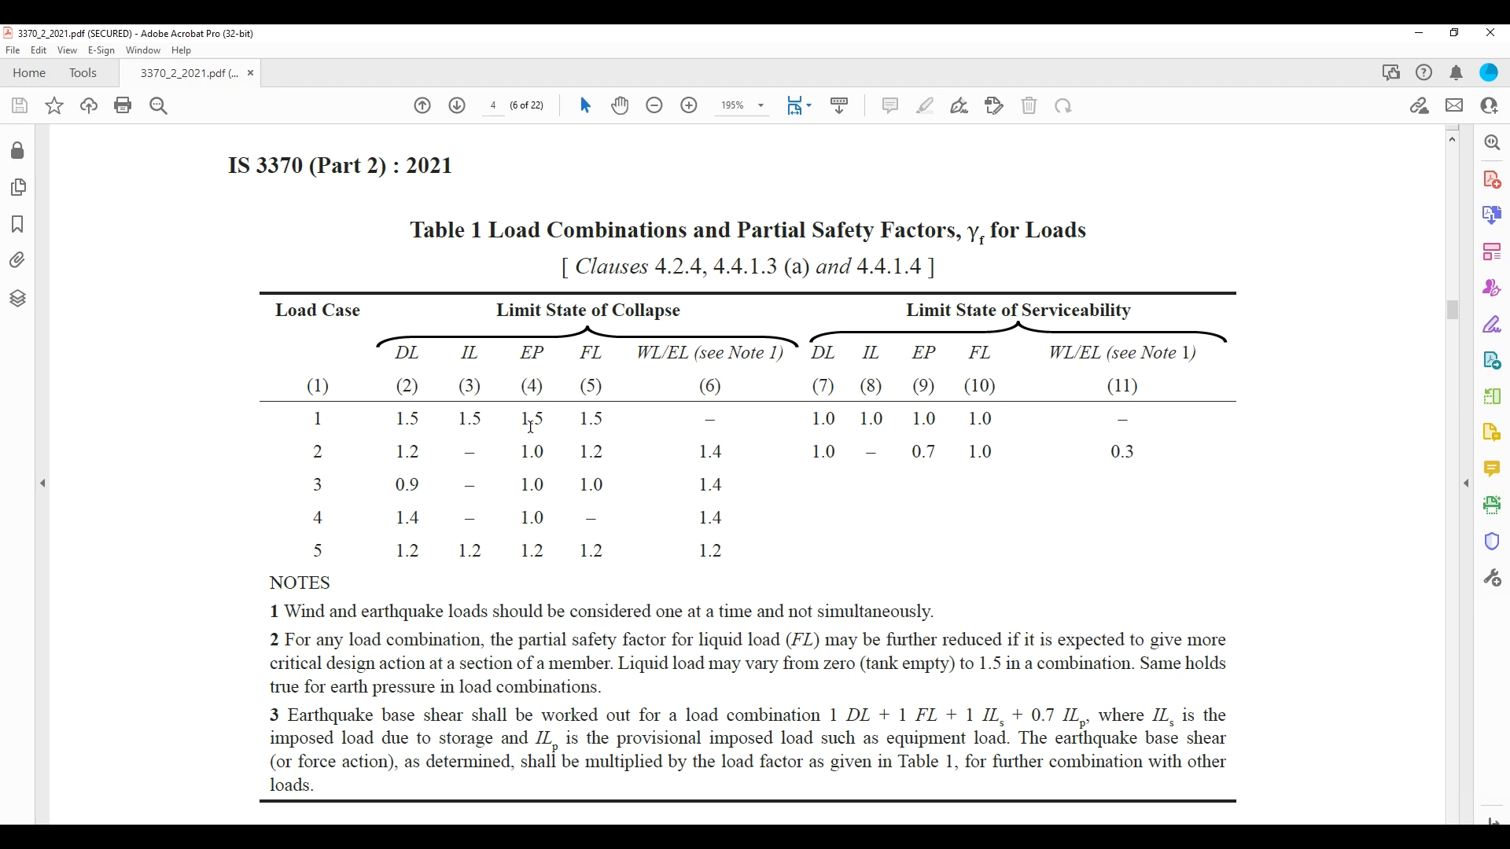
{"action": "mouse_move", "coordinate": [606, 443]}
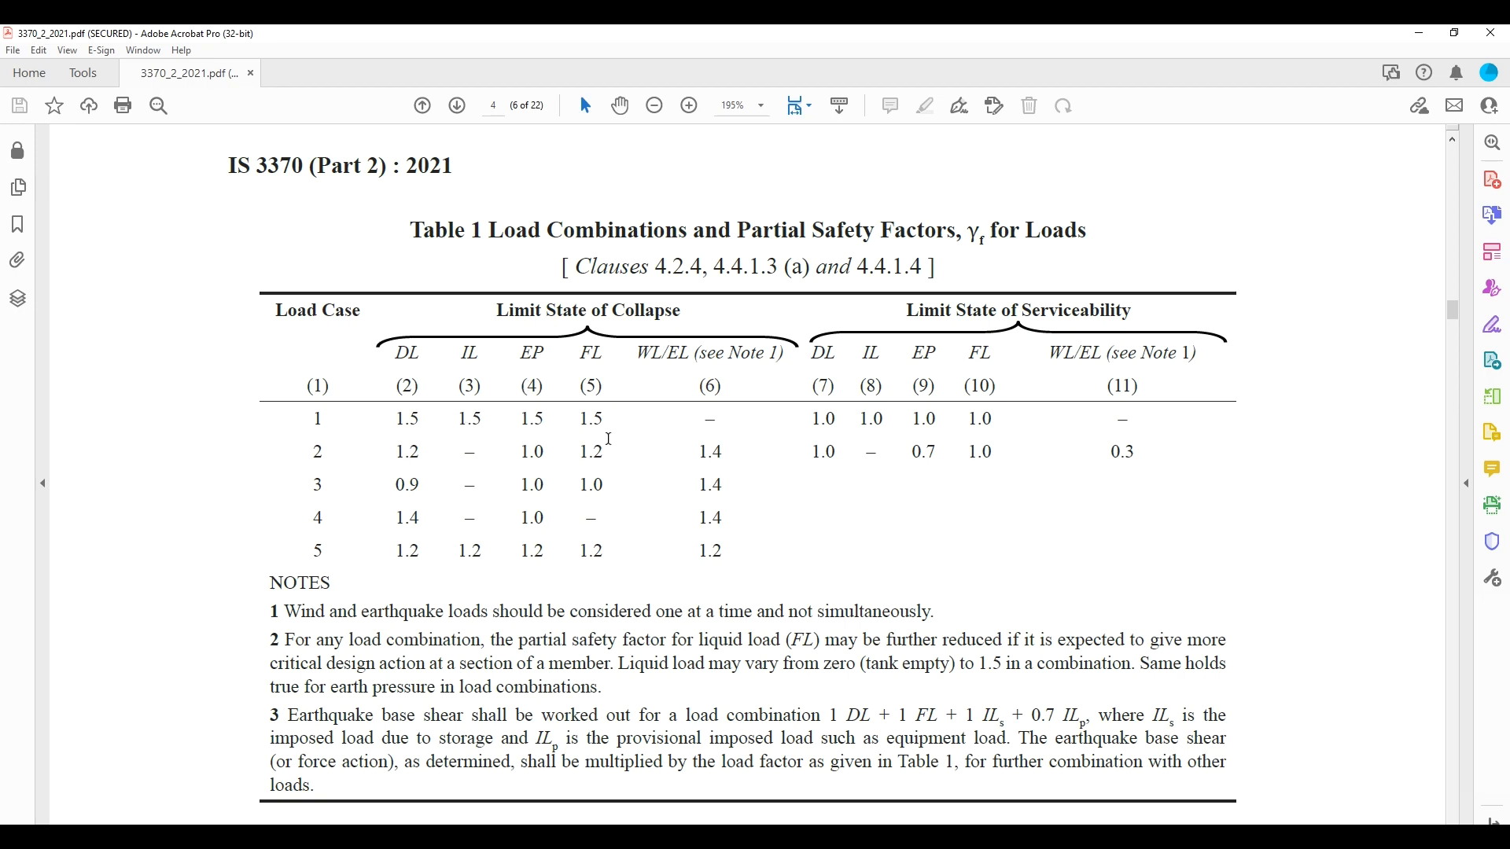
{"action": "mouse_move", "coordinate": [1405, 64]}
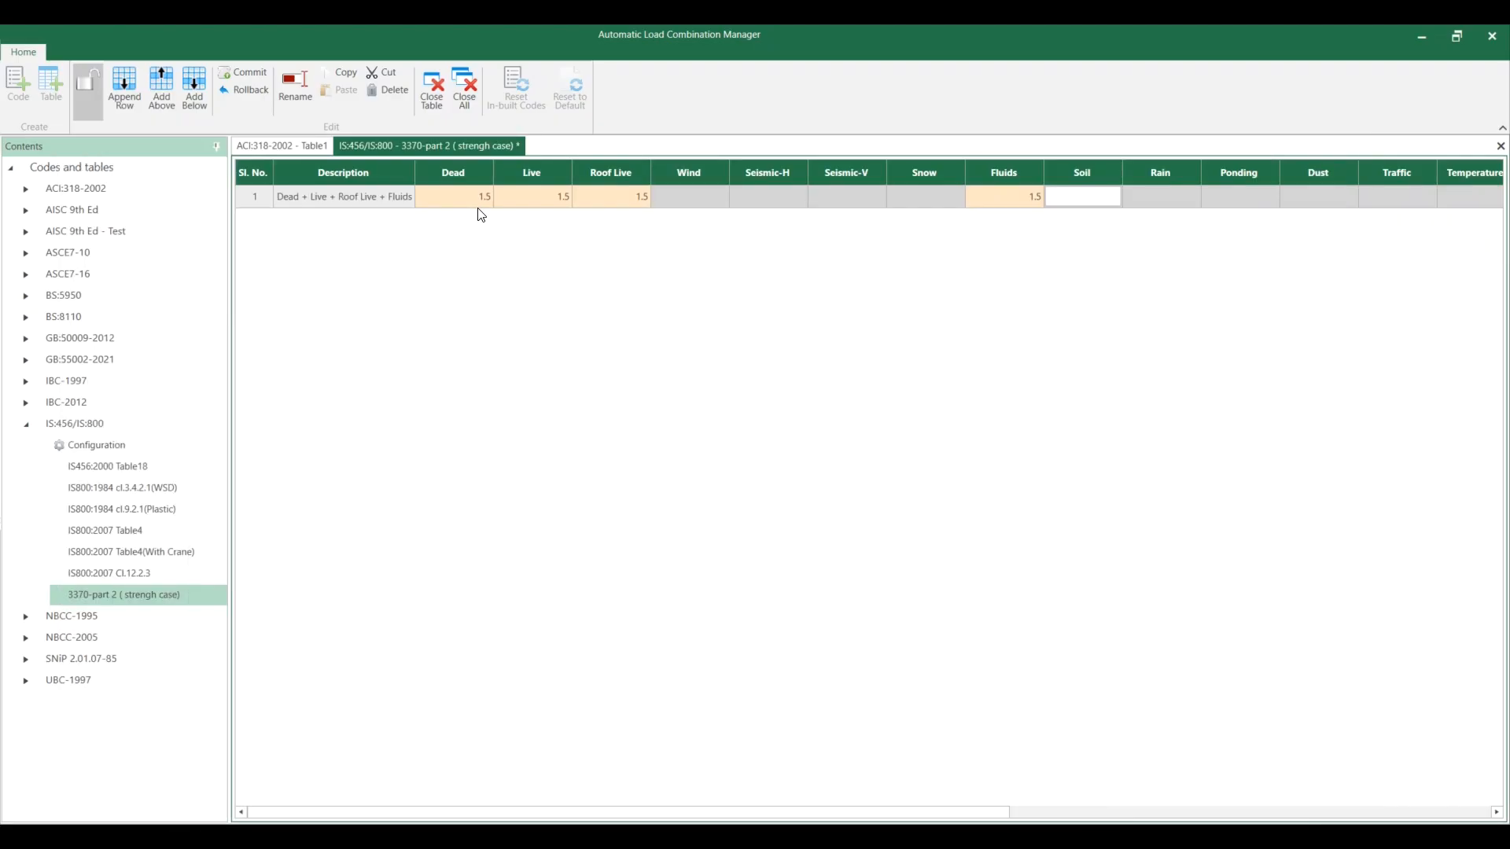
{"action": "mouse_move", "coordinate": [613, 221]}
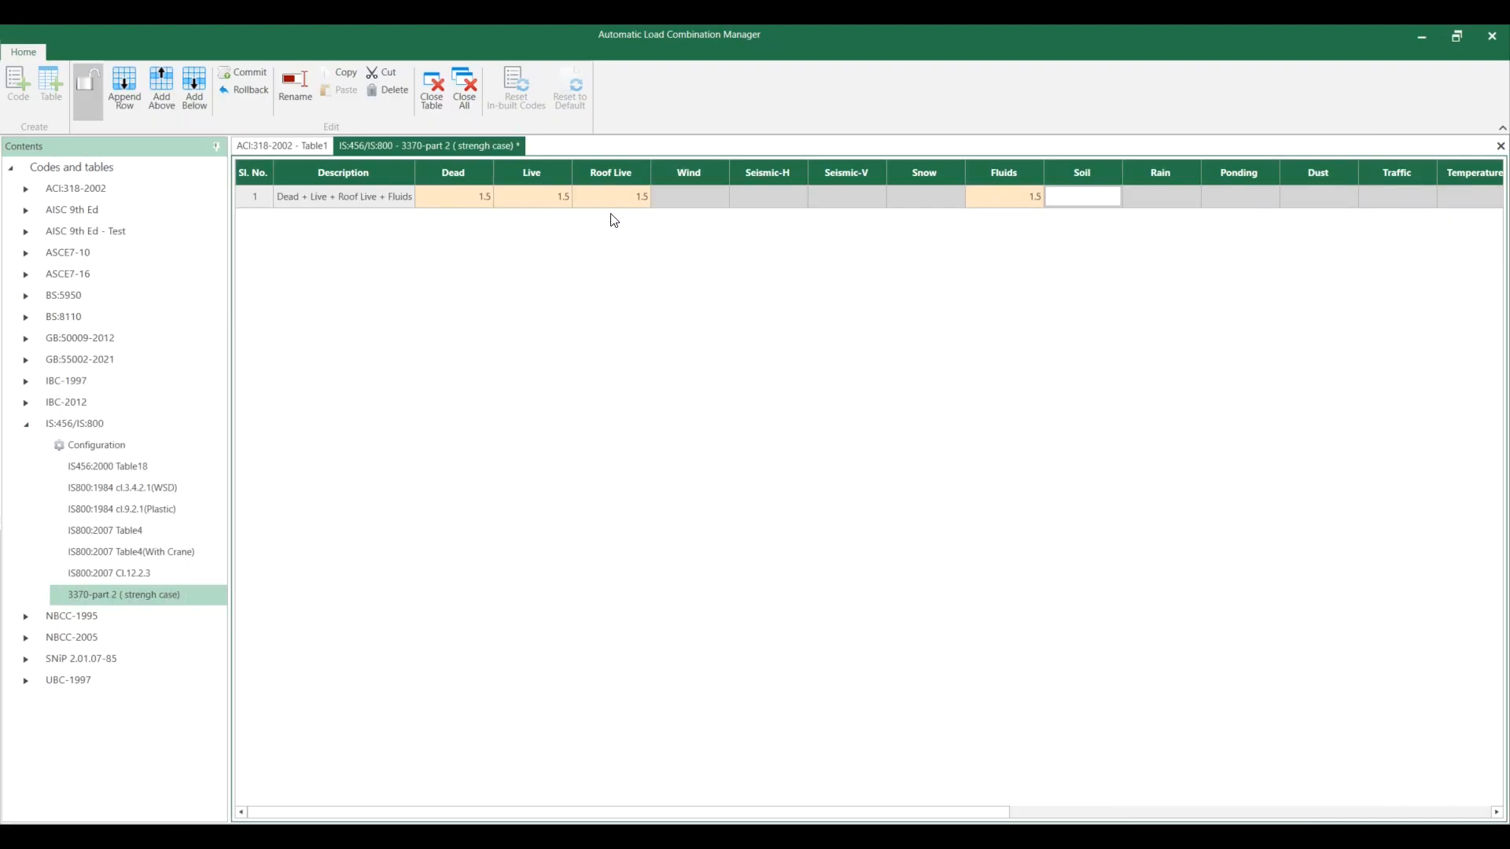
- Set row 1's Soil factor to 1.5, then add rows with factors like 1.4 and negative wind
{"action": "left_click", "coordinate": [1083, 197]}
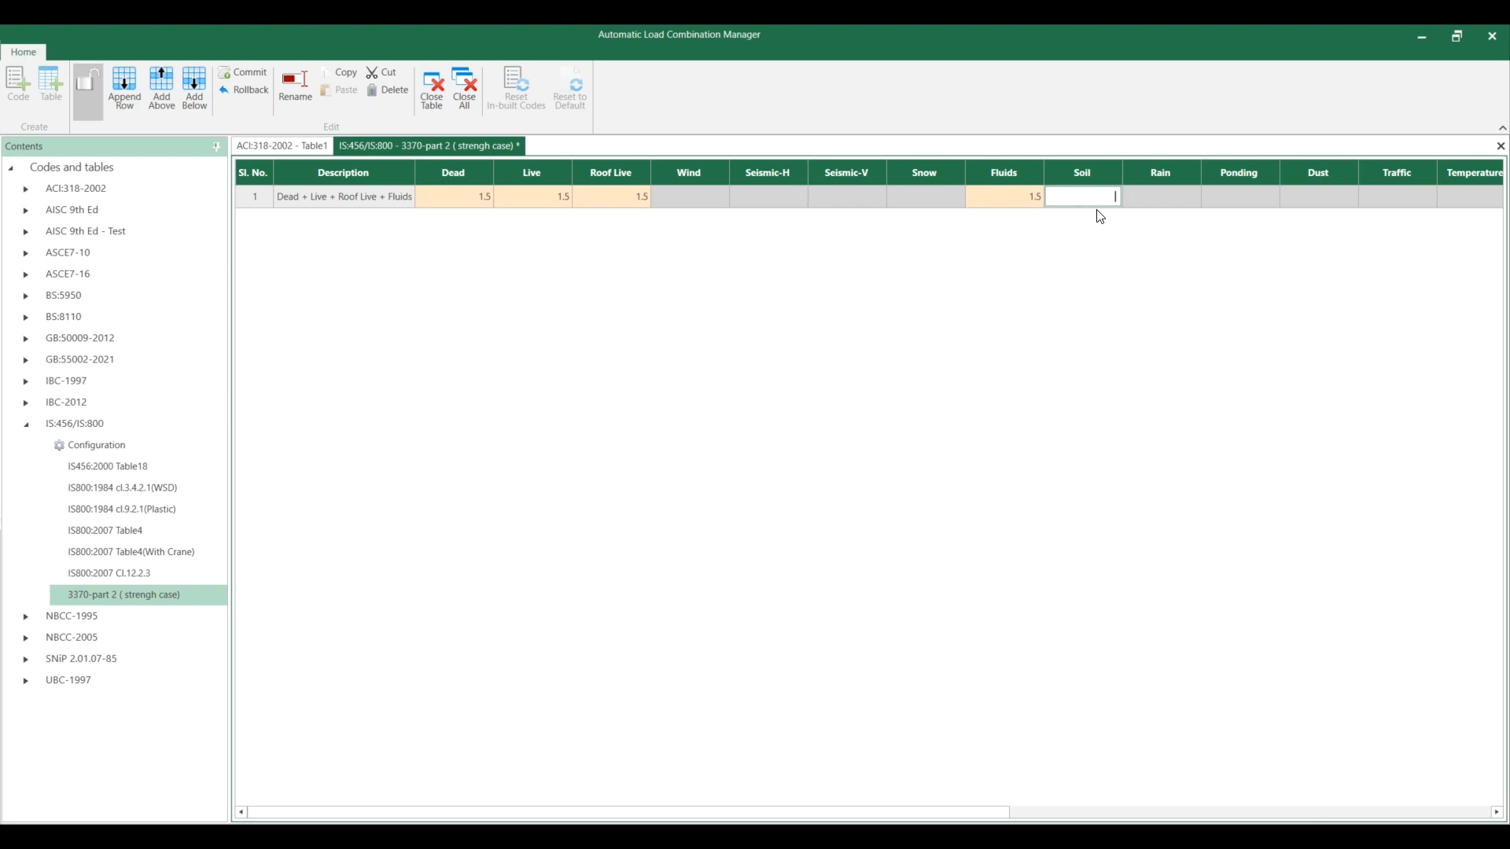
{"action": "type", "text": "1.5"}
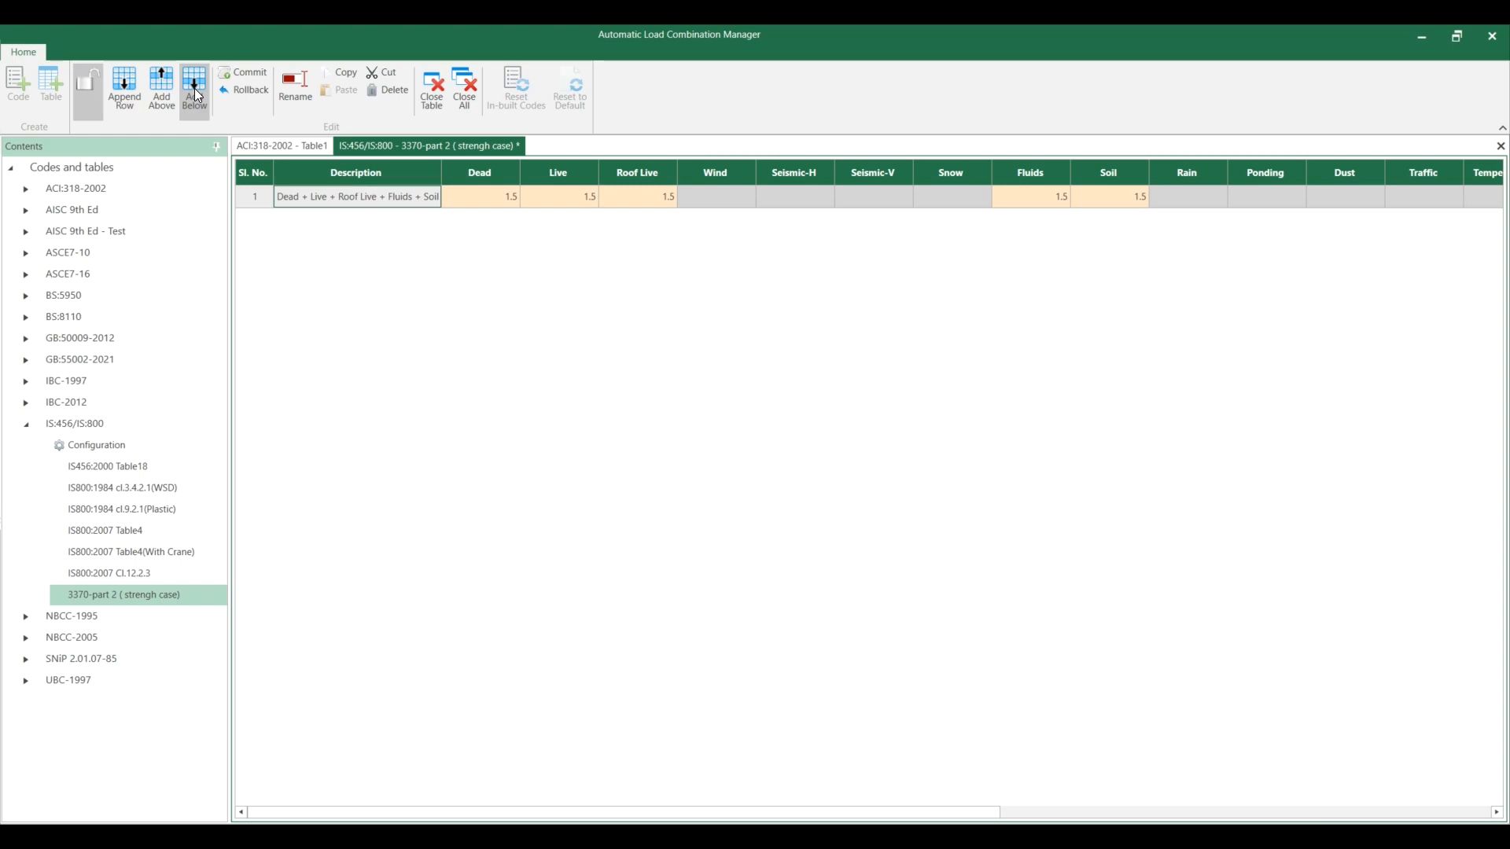
{"action": "left_click", "coordinate": [195, 85]}
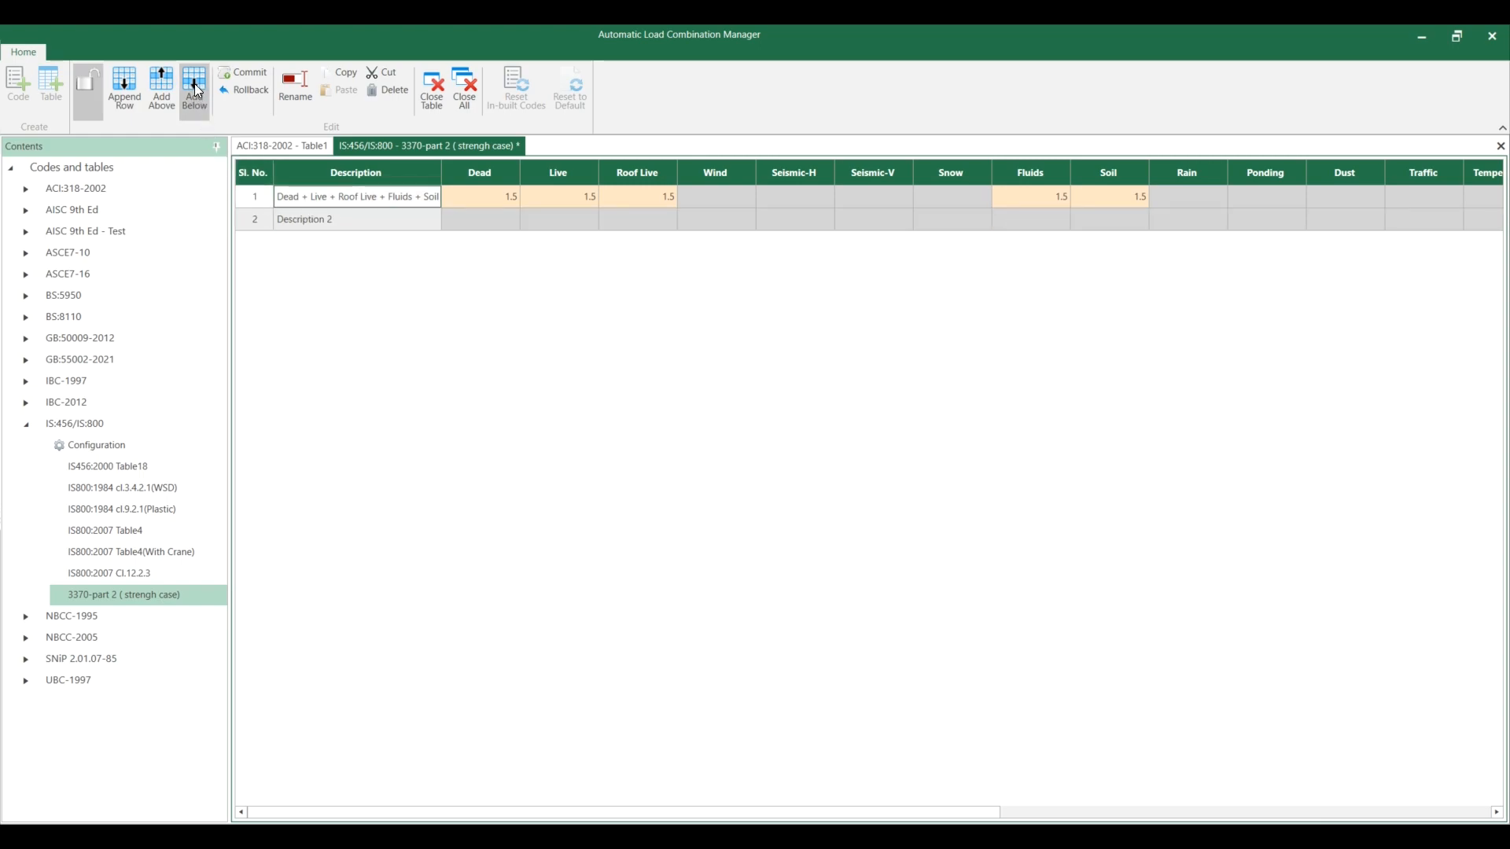
{"action": "left_click", "coordinate": [194, 83]}
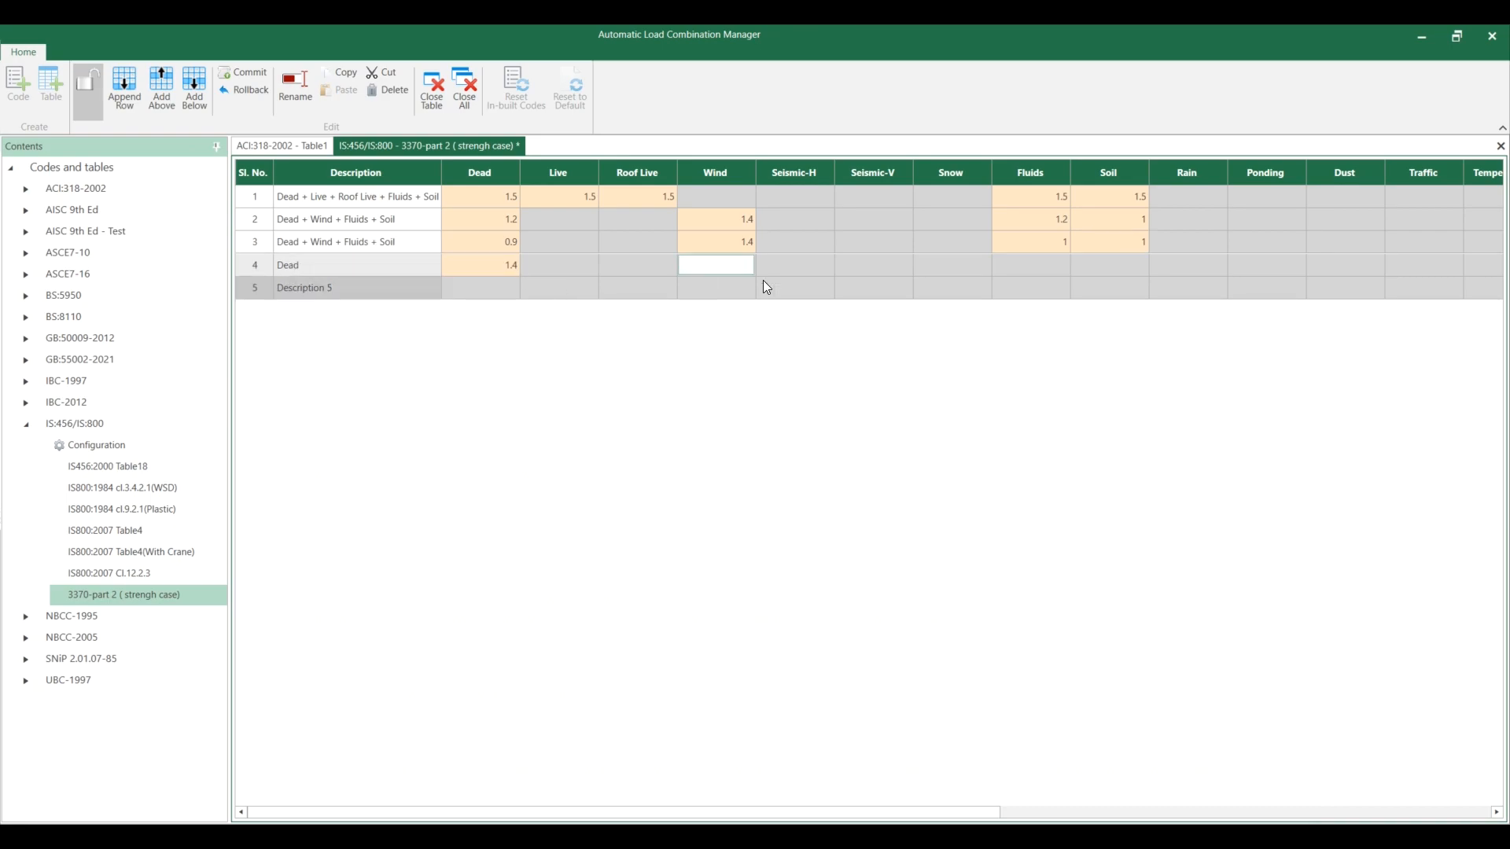
{"action": "type", "text": "1.4"}
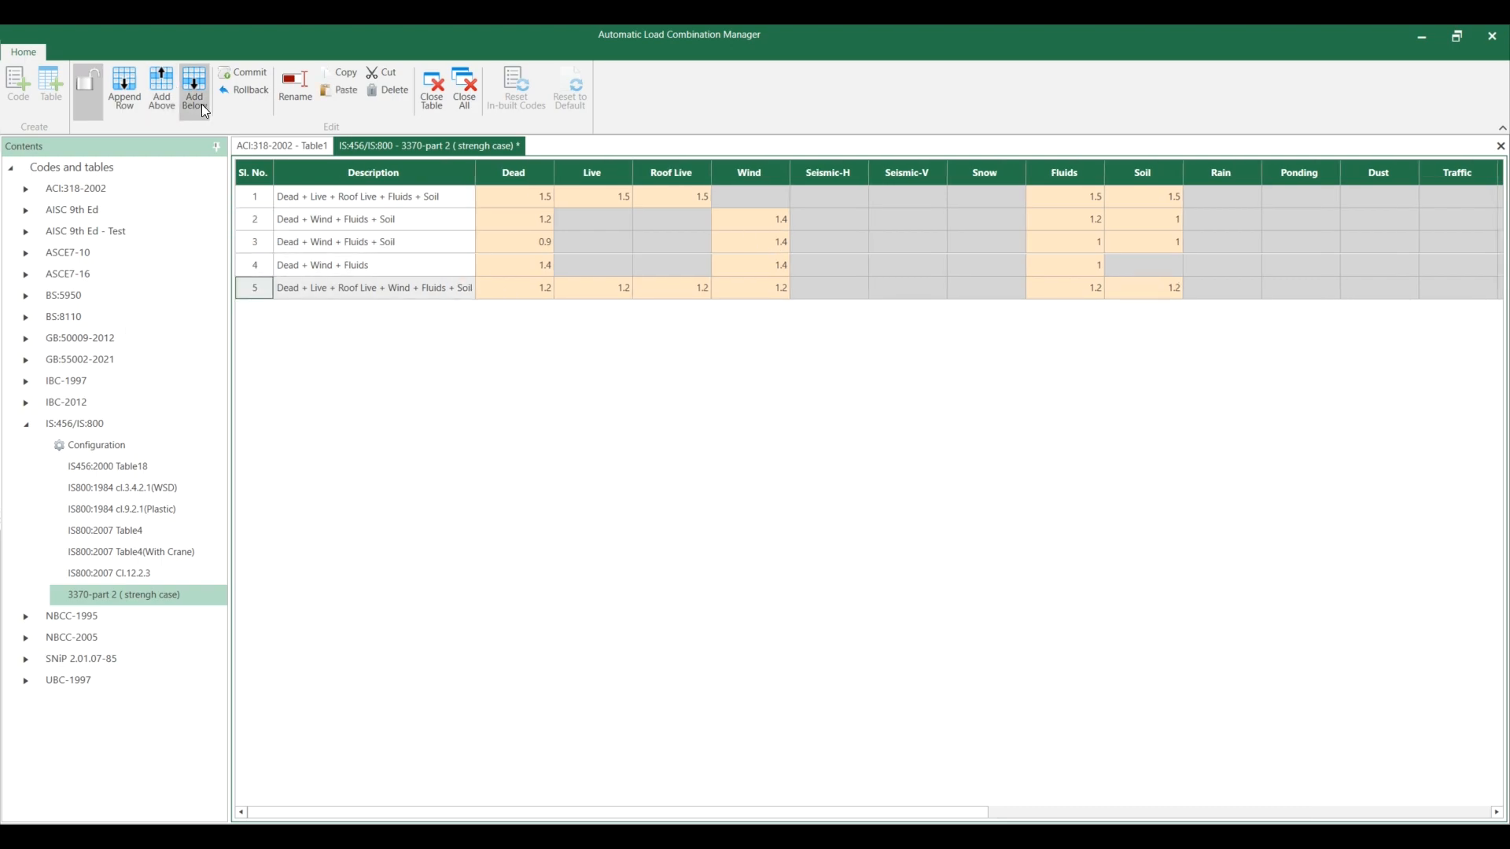
{"action": "left_click", "coordinate": [194, 87]}
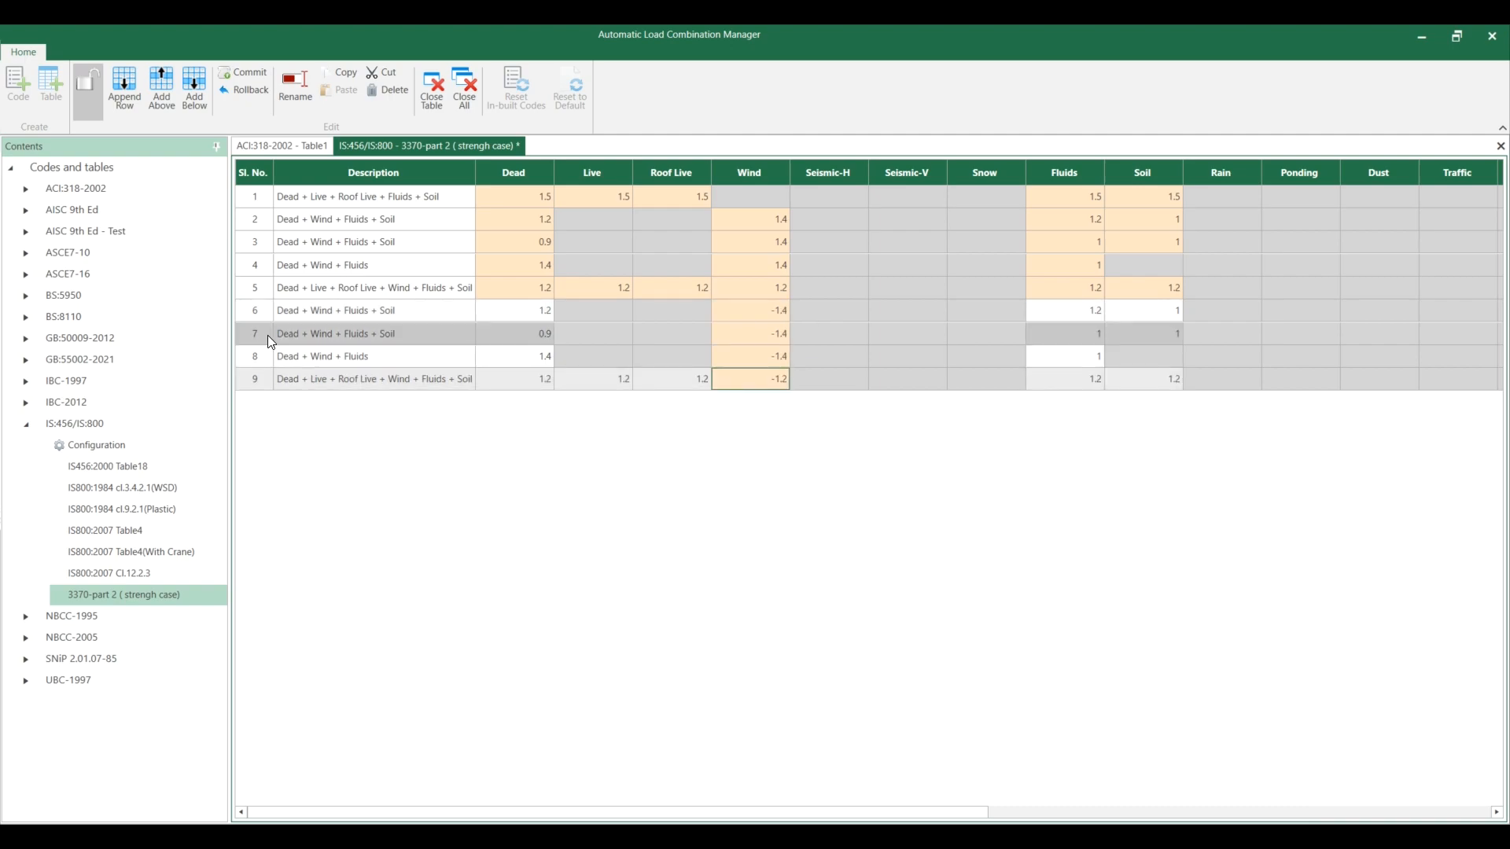
{"action": "left_click", "coordinate": [124, 84]}
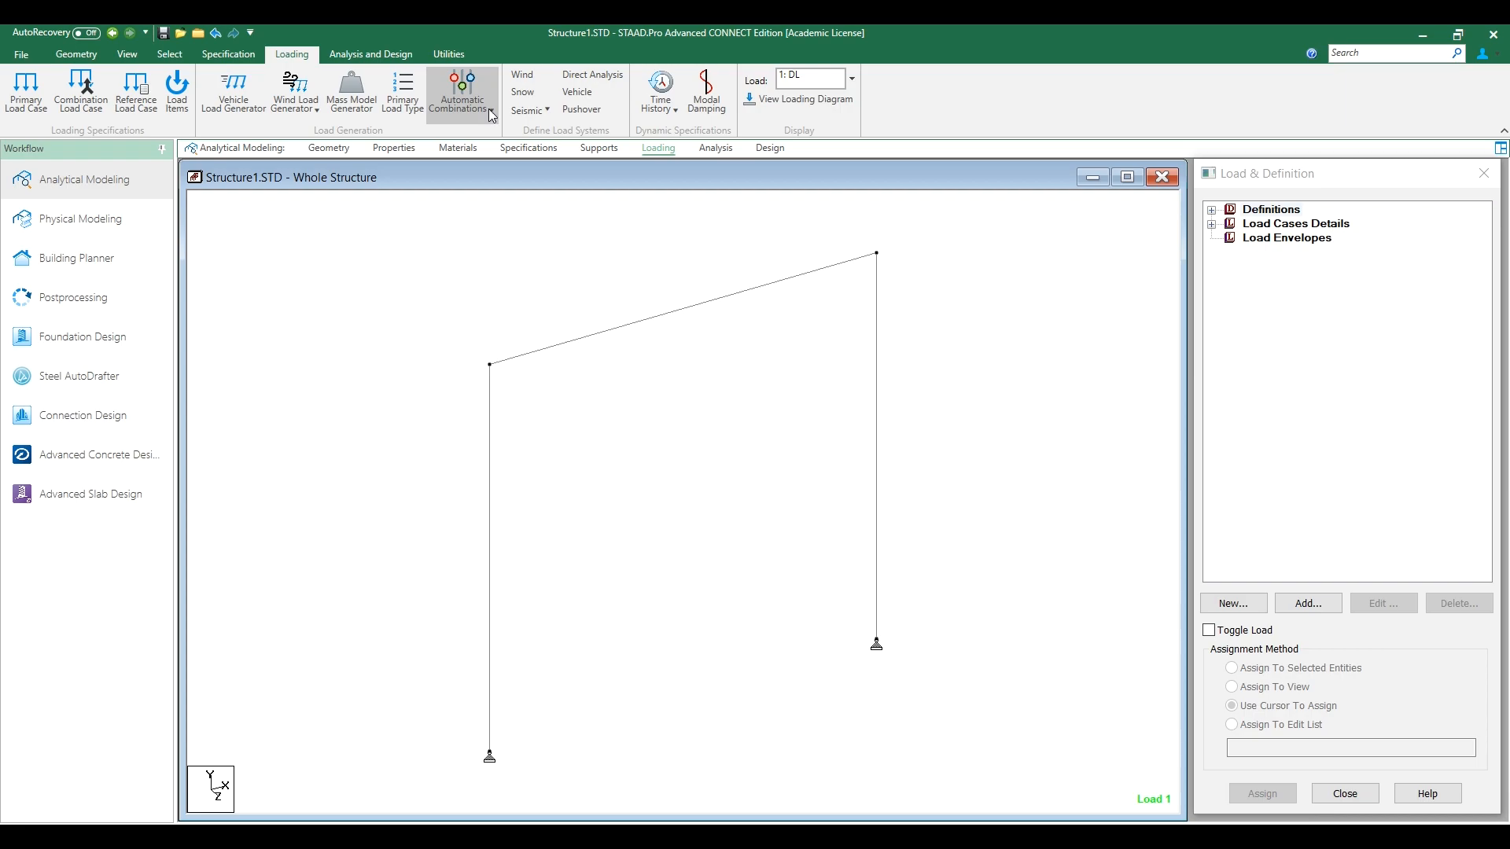
- Start a new Auto Load Combination under Load Cases Details using the IS:456/IS:800 code
{"action": "left_click", "coordinate": [1296, 224]}
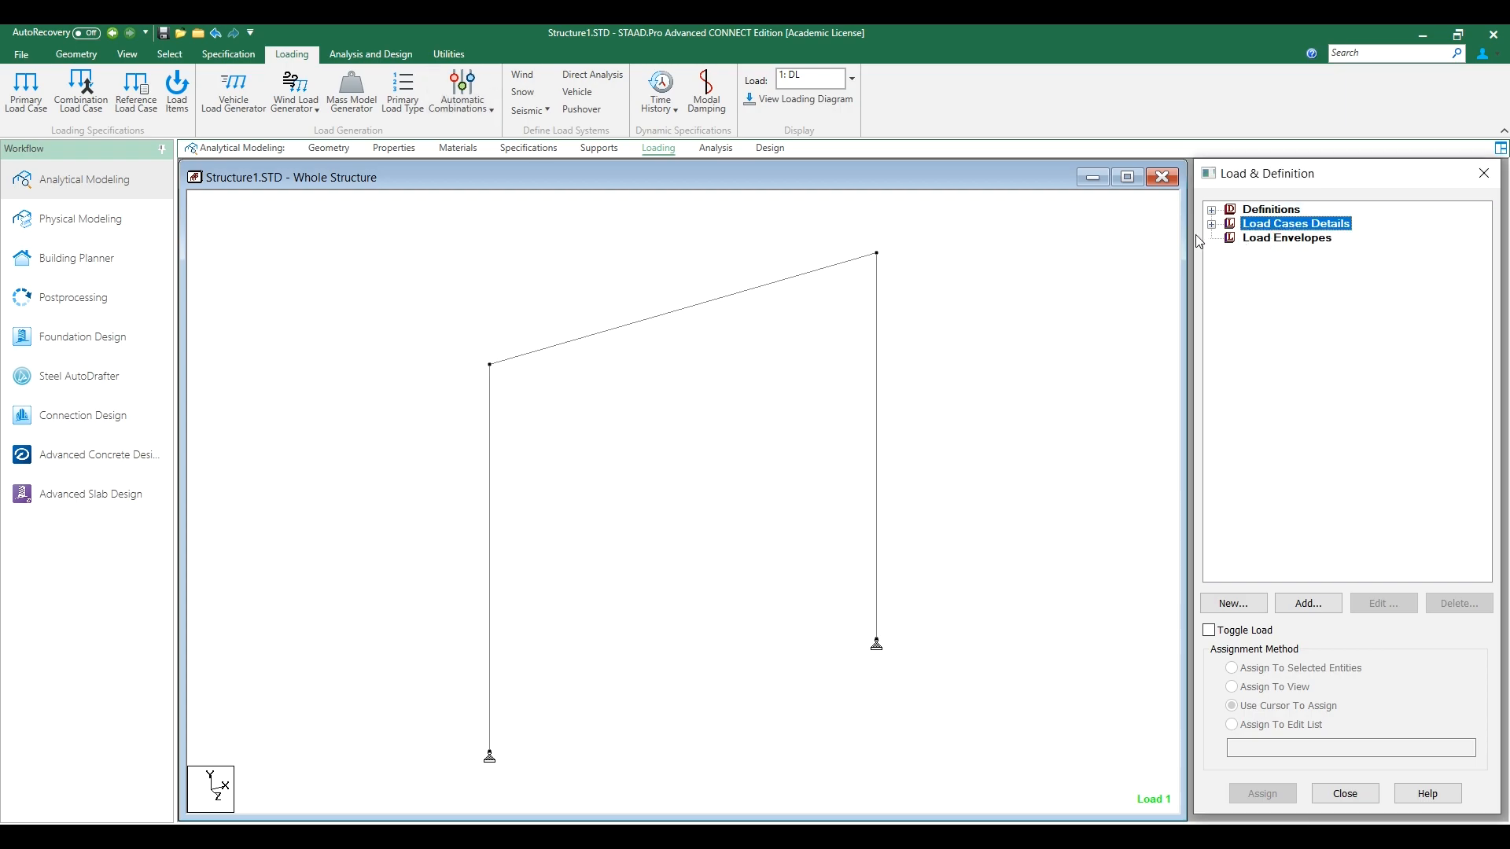
{"action": "left_click", "coordinate": [1212, 223]}
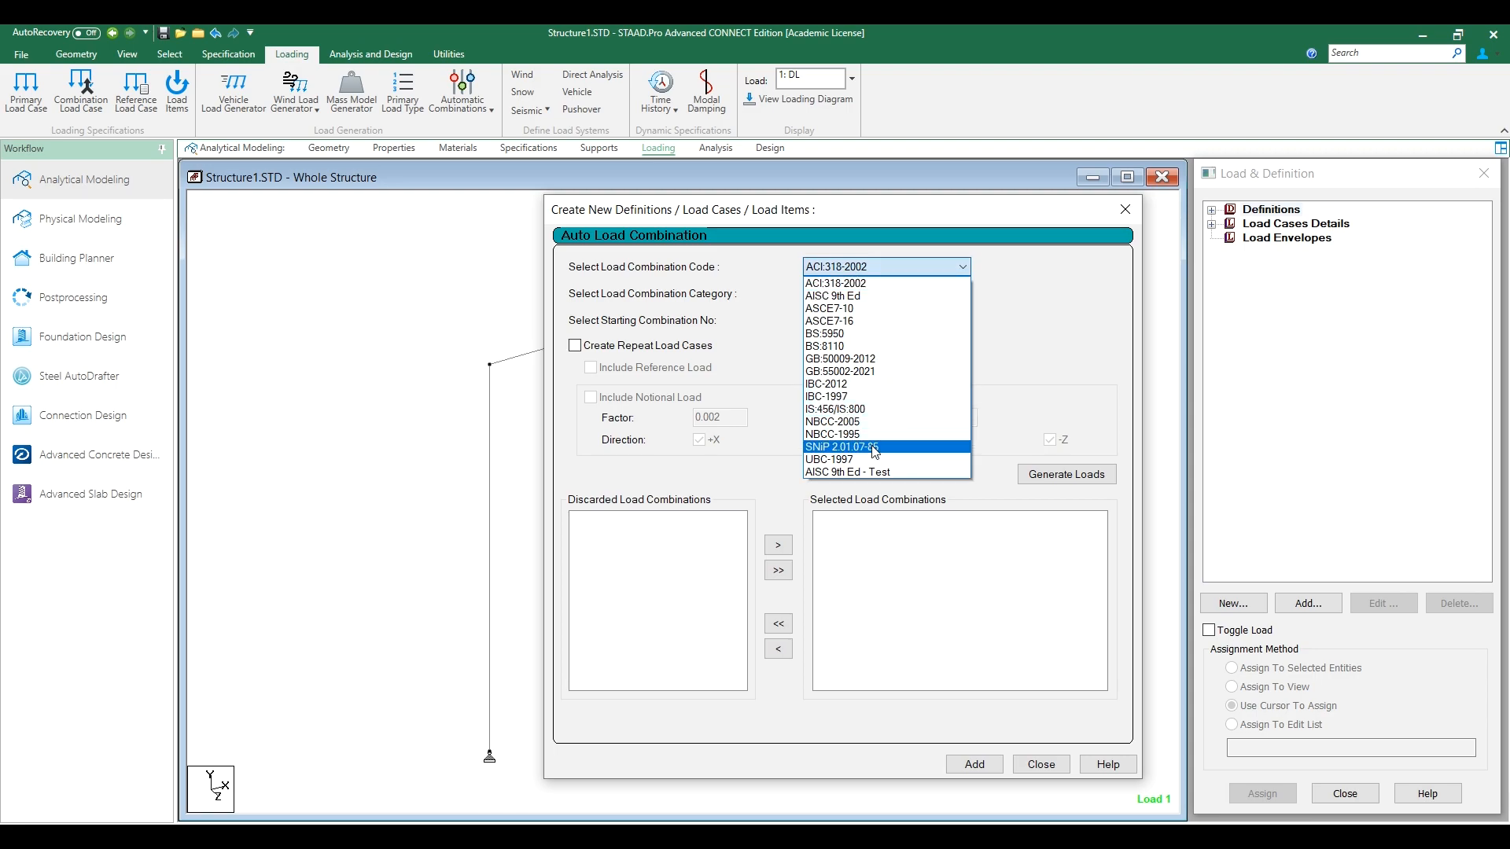
{"action": "mouse_move", "coordinate": [869, 401]}
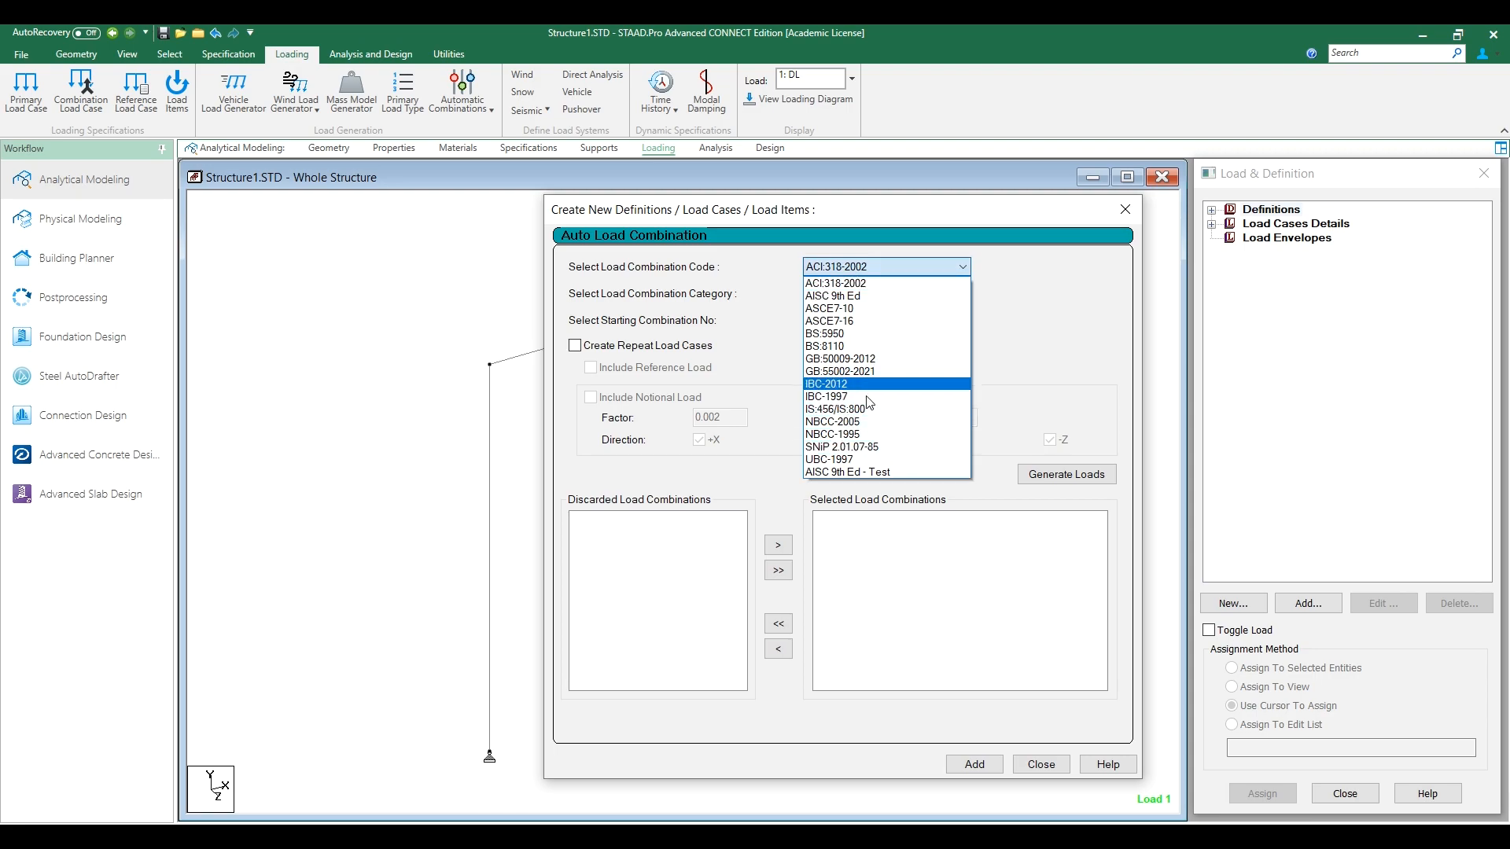
{"action": "mouse_move", "coordinate": [861, 409]}
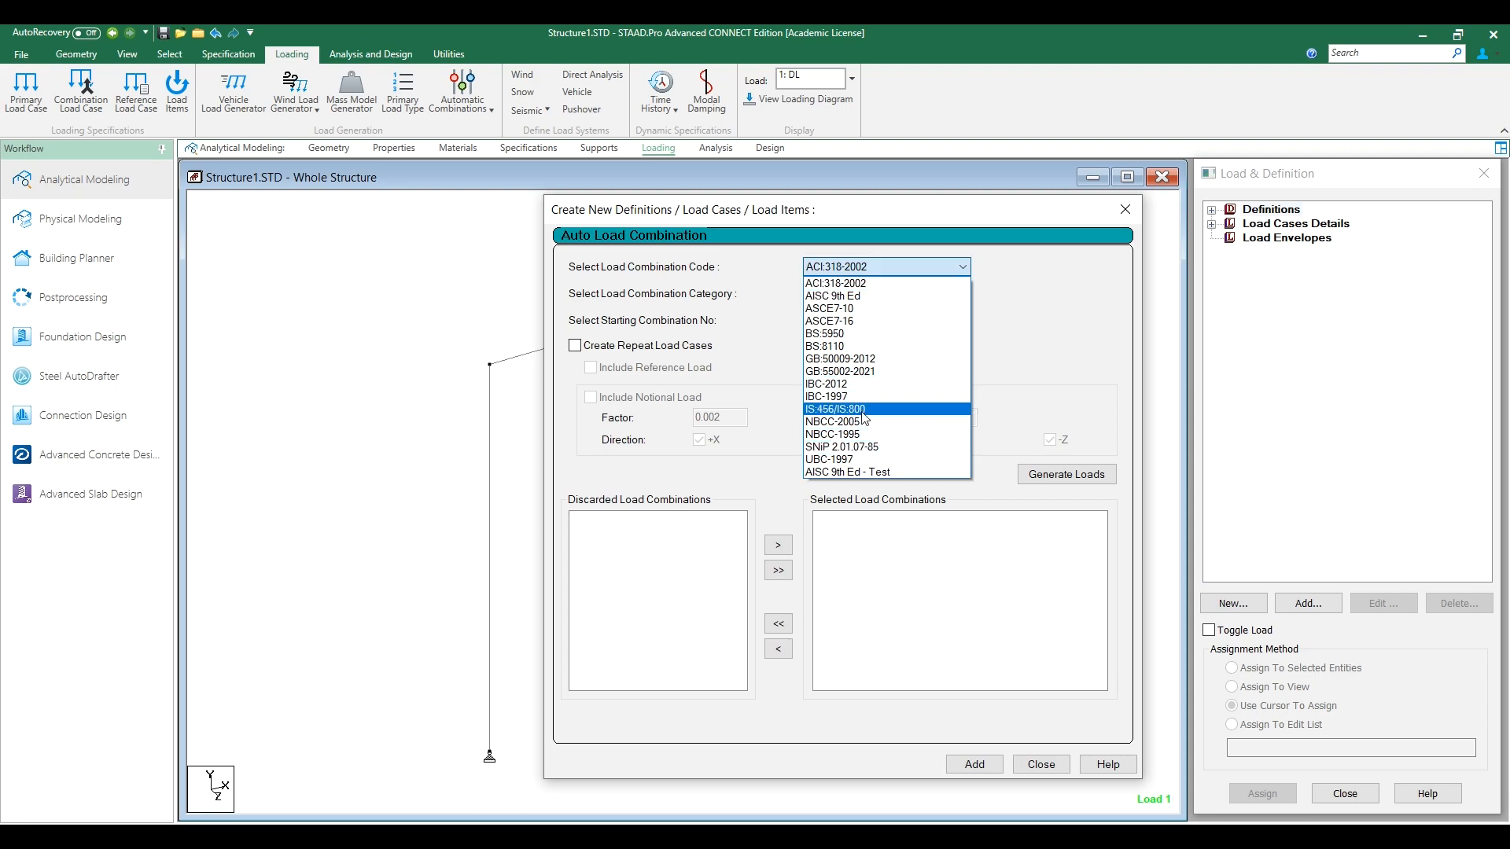
{"action": "left_click", "coordinate": [835, 409]}
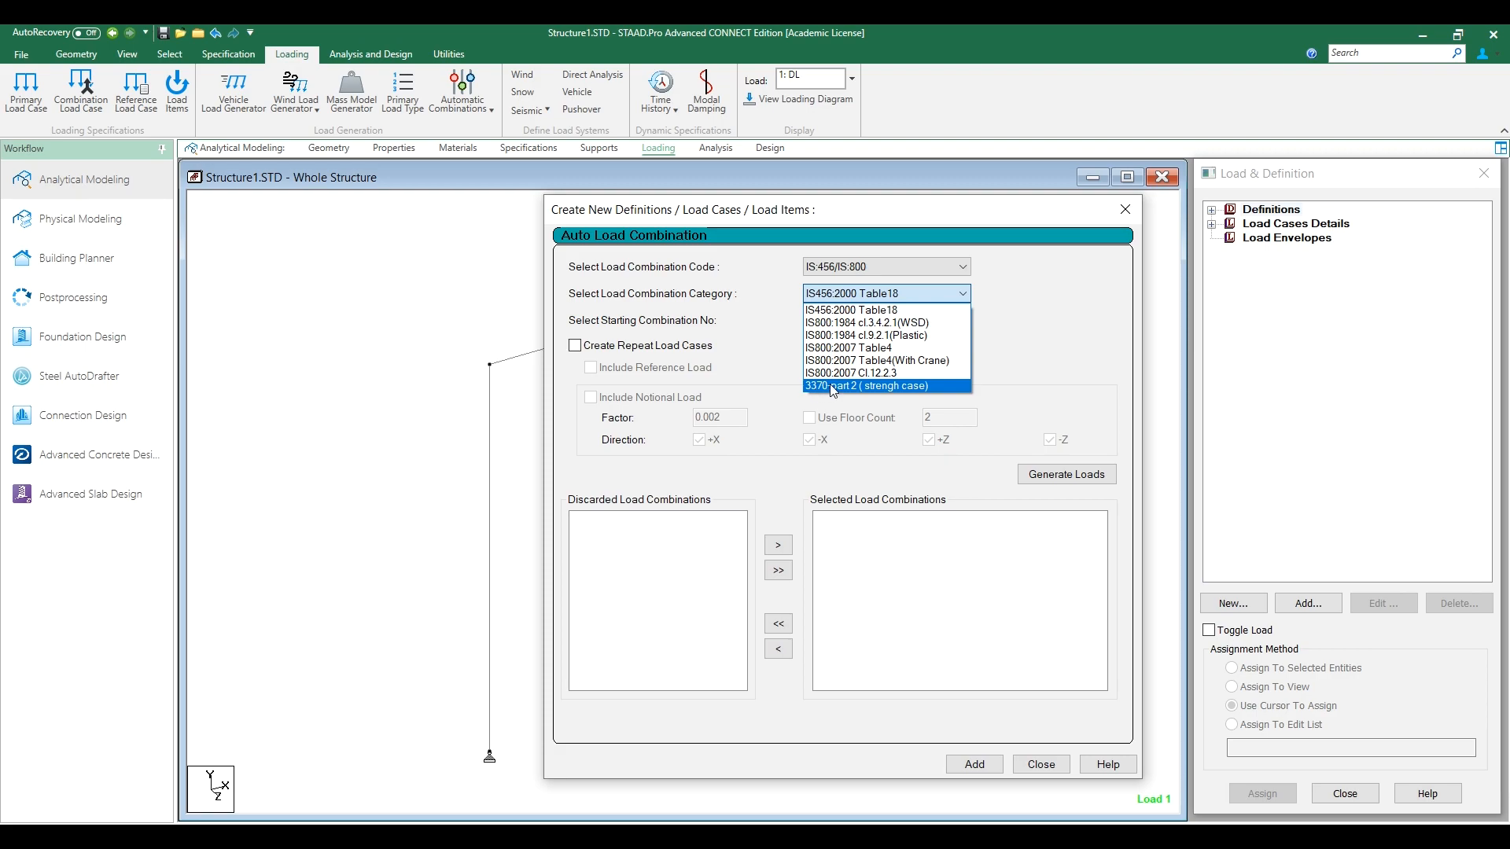
{"action": "mouse_move", "coordinate": [846, 392]}
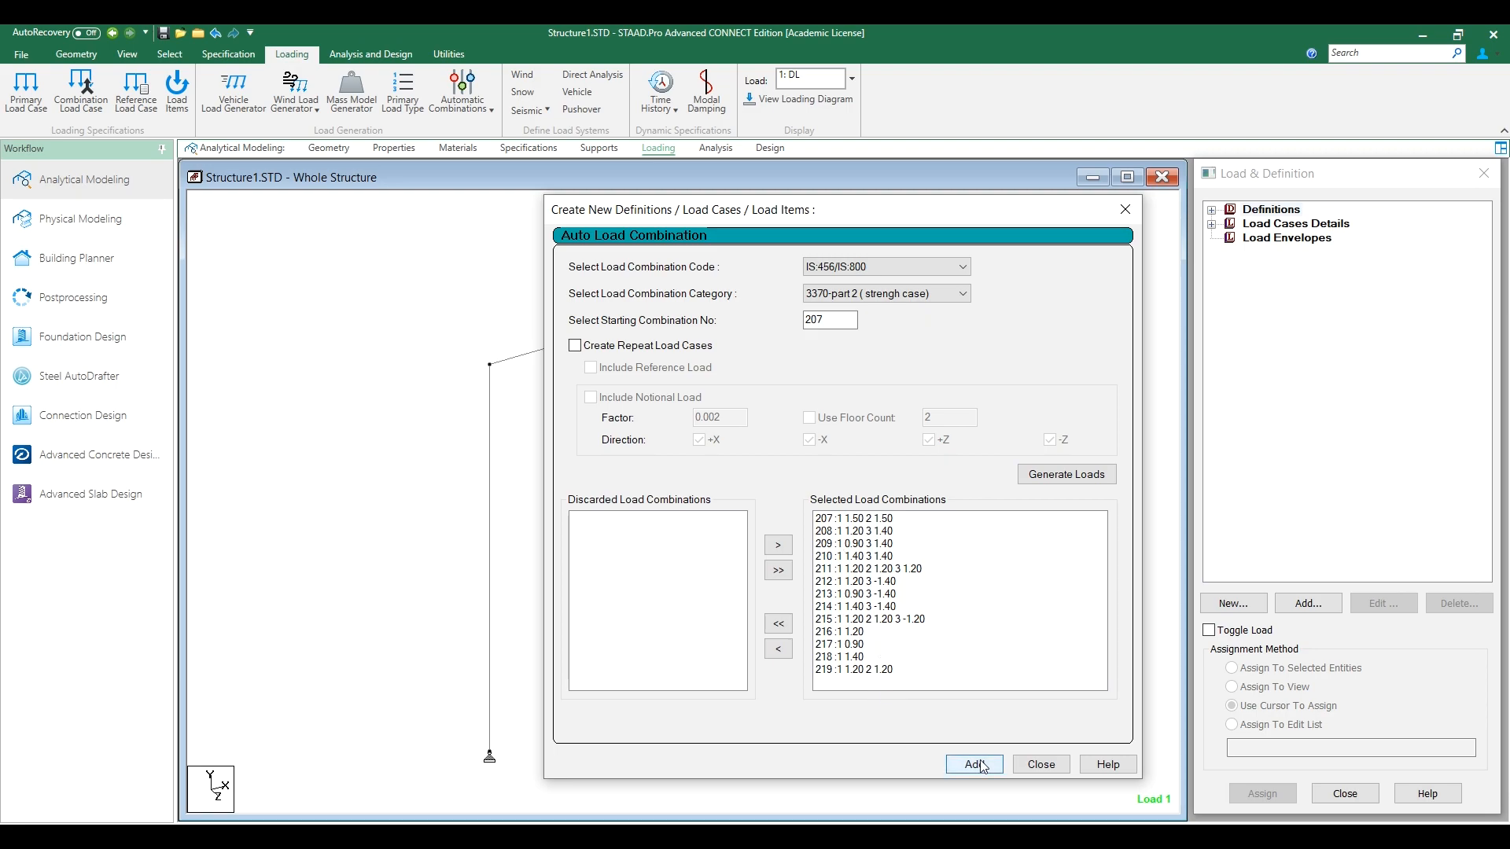
- Add the generated 3370-part 2 combinations from 207 and accept discarding old results
{"action": "left_click", "coordinate": [974, 765]}
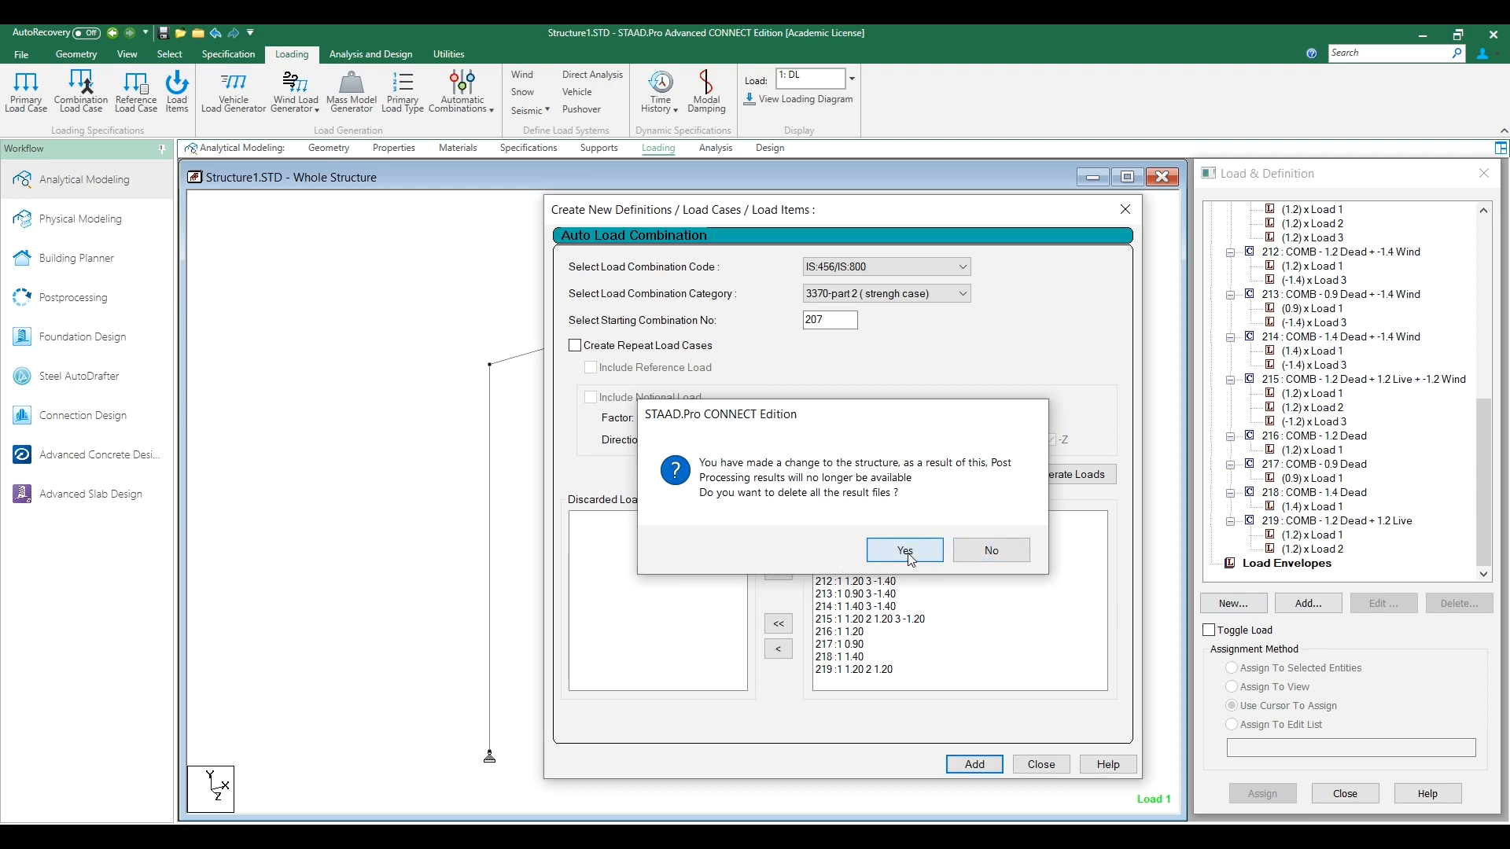
{"action": "left_click", "coordinate": [905, 550]}
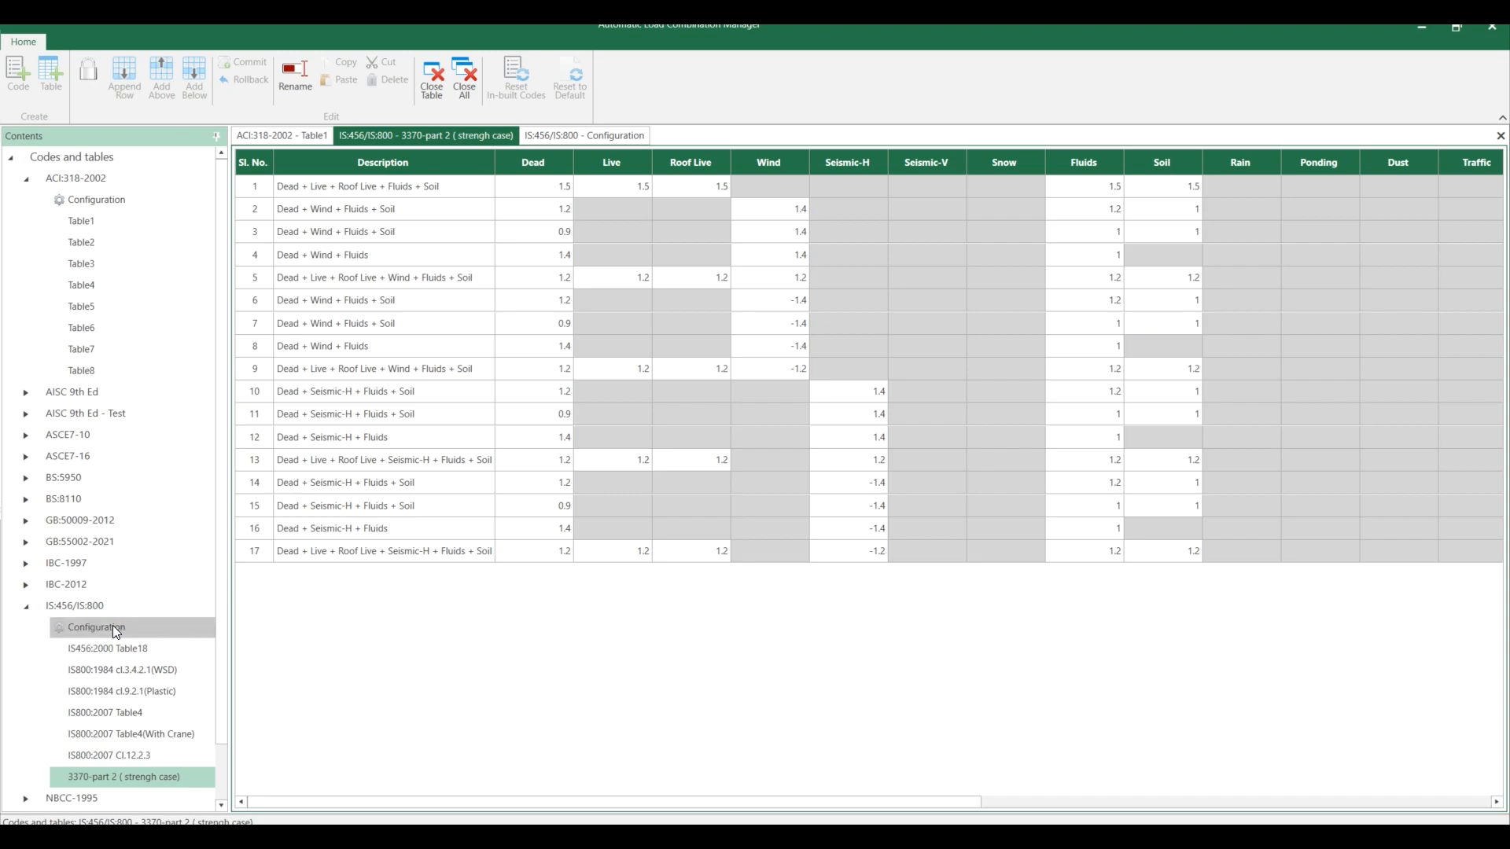
{"action": "mouse_move", "coordinate": [116, 632]}
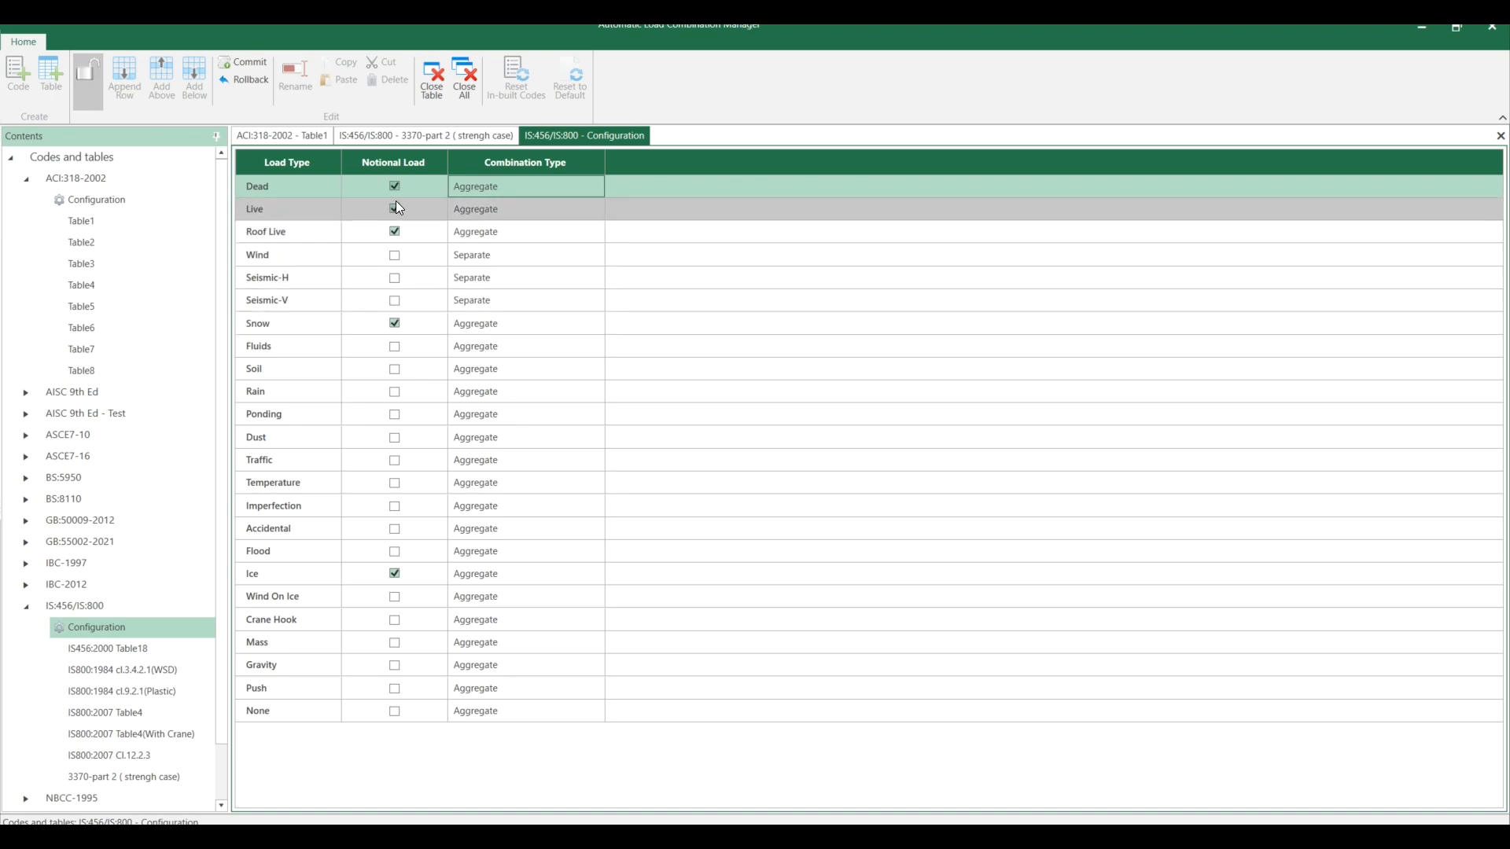
{"action": "left_click", "coordinate": [394, 208]}
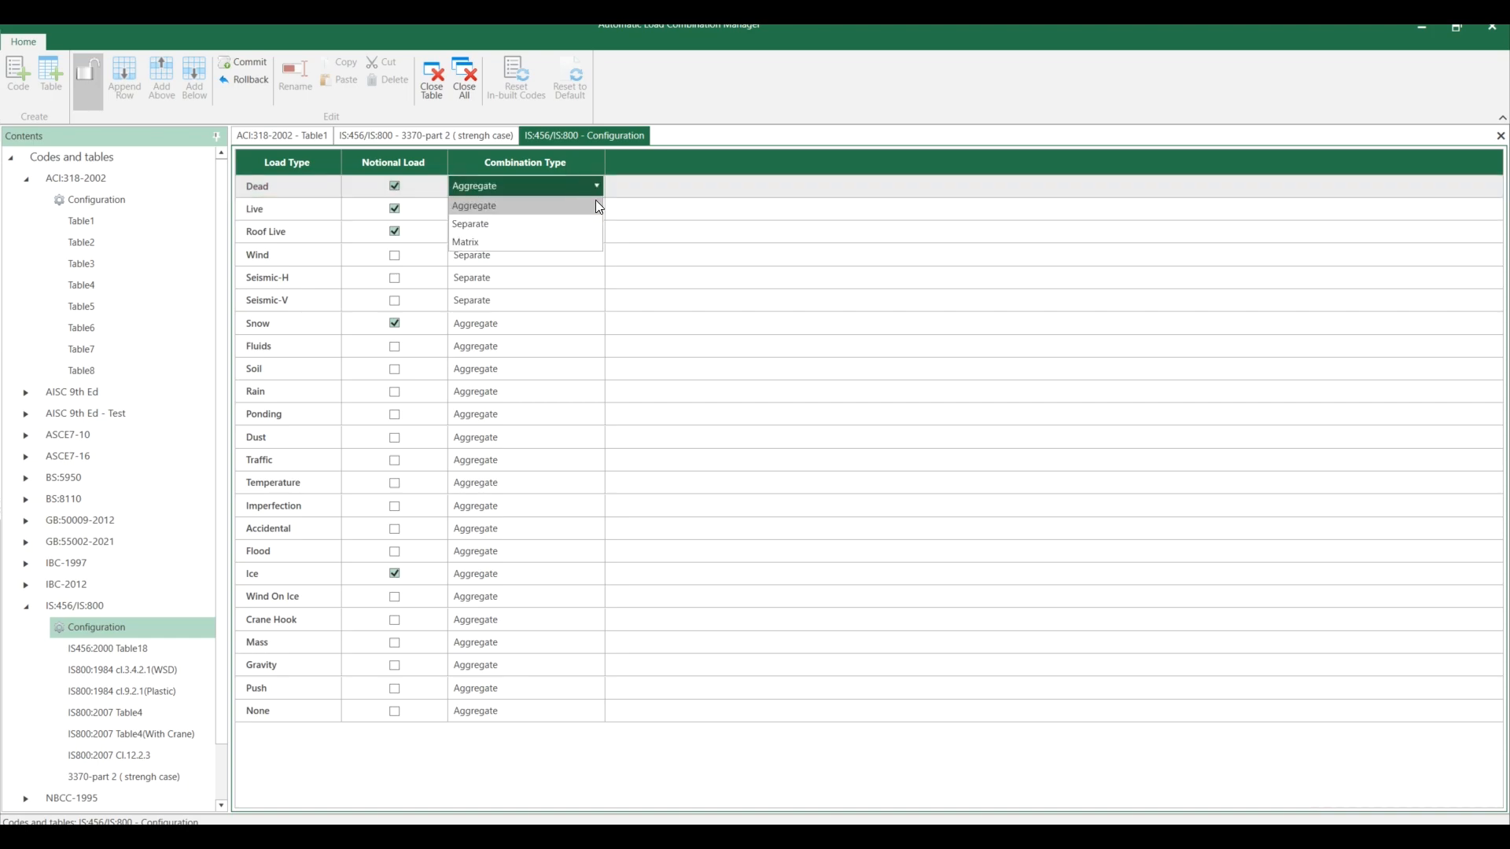
{"action": "mouse_move", "coordinate": [524, 214]}
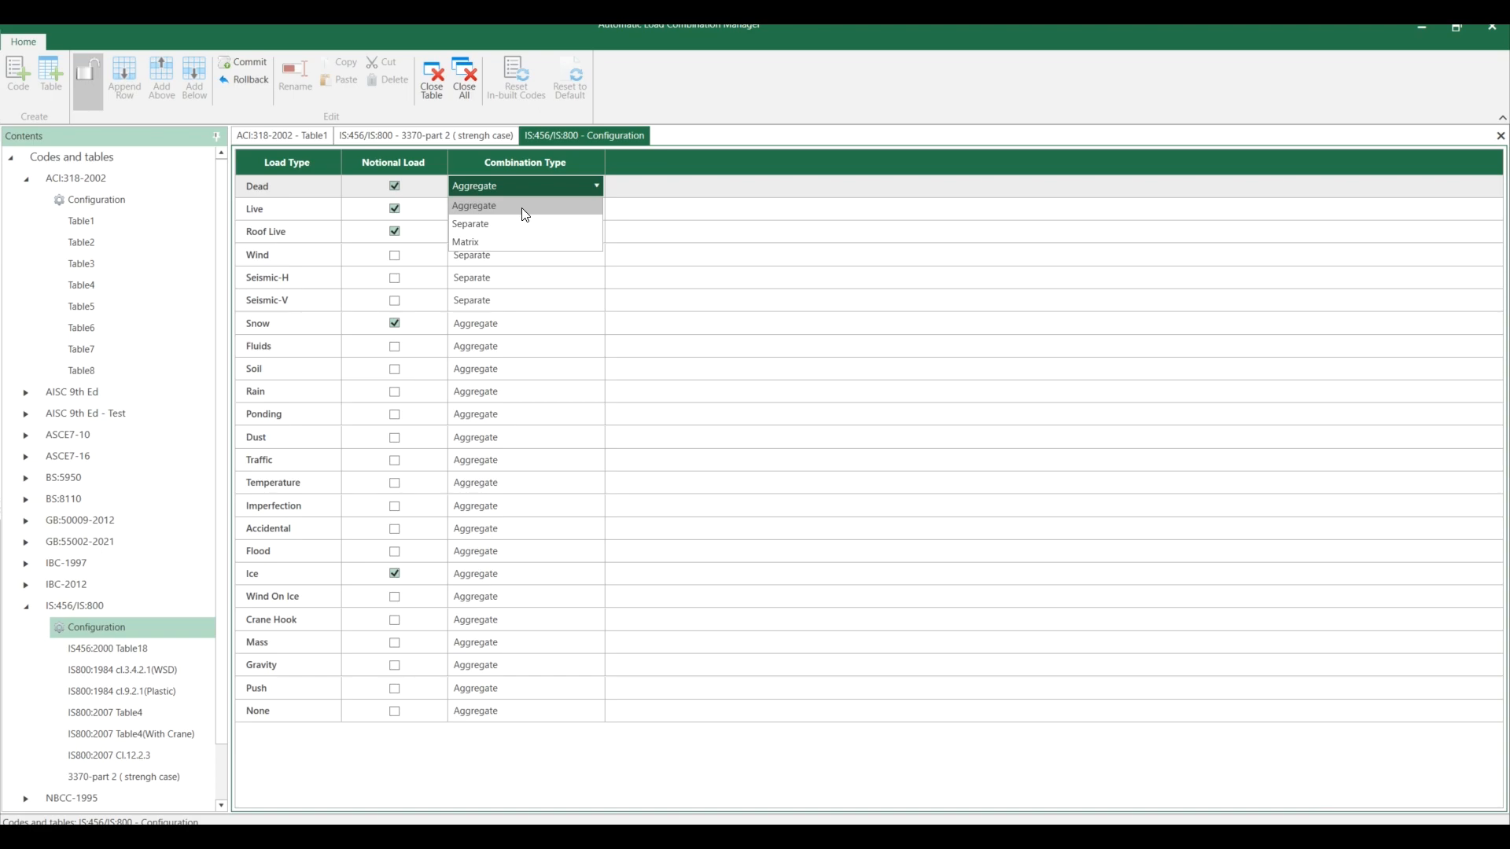
{"action": "mouse_move", "coordinate": [506, 243]}
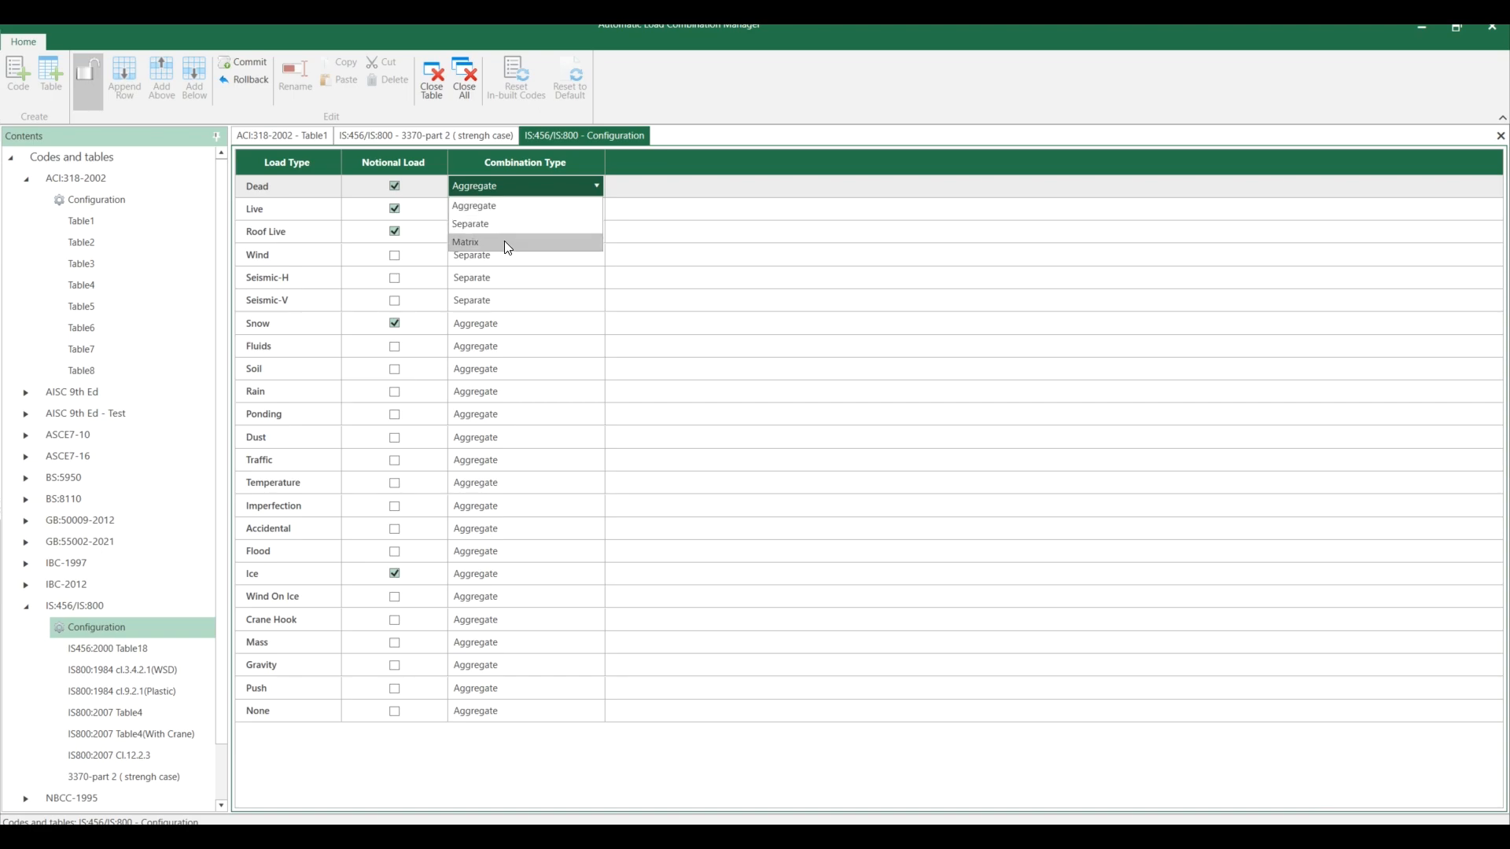
{"action": "left_click", "coordinate": [474, 205]}
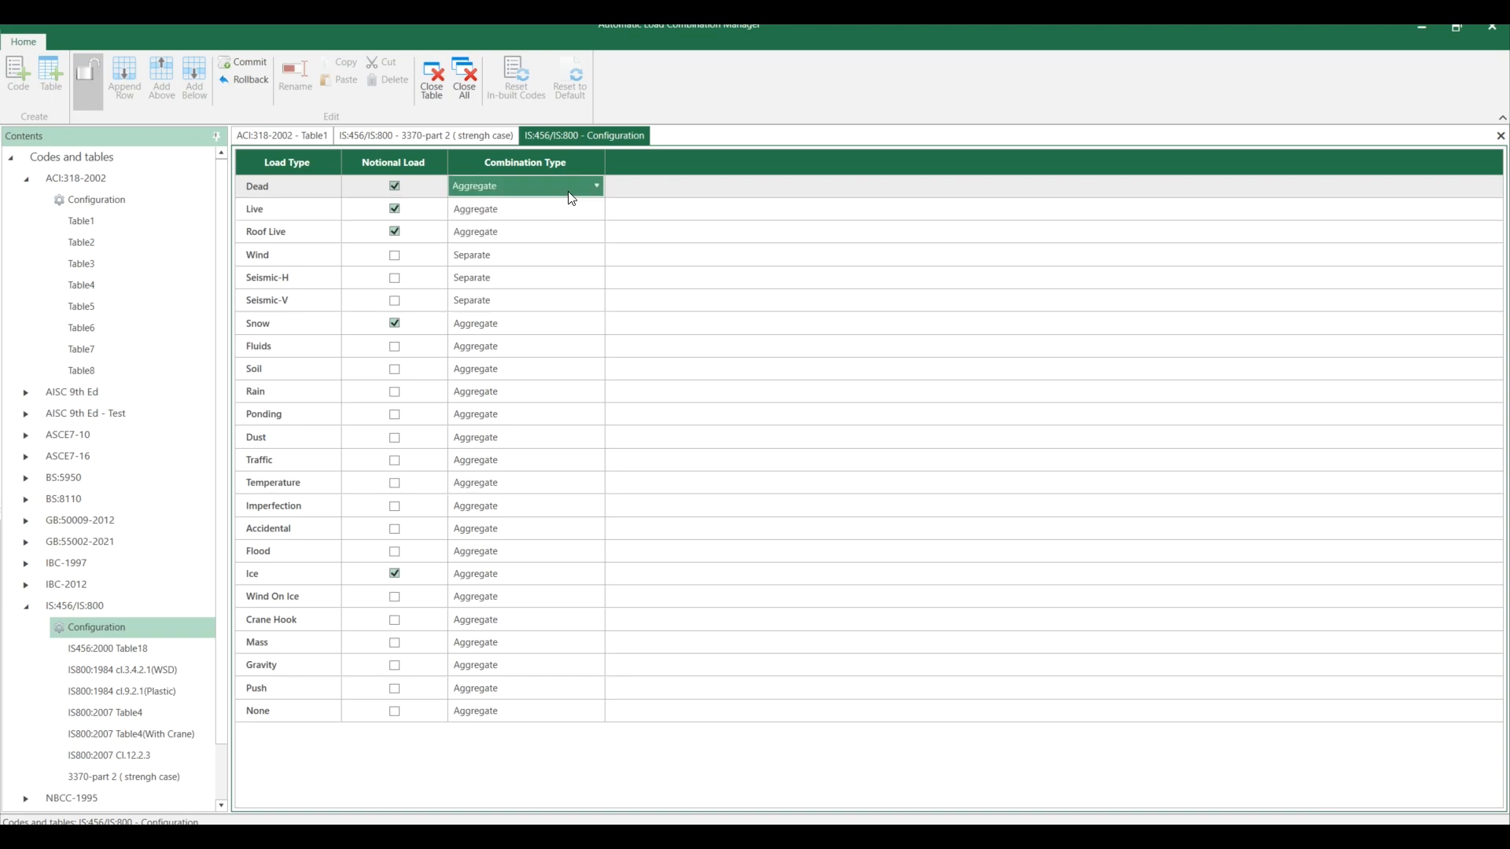
{"action": "mouse_move", "coordinate": [597, 200]}
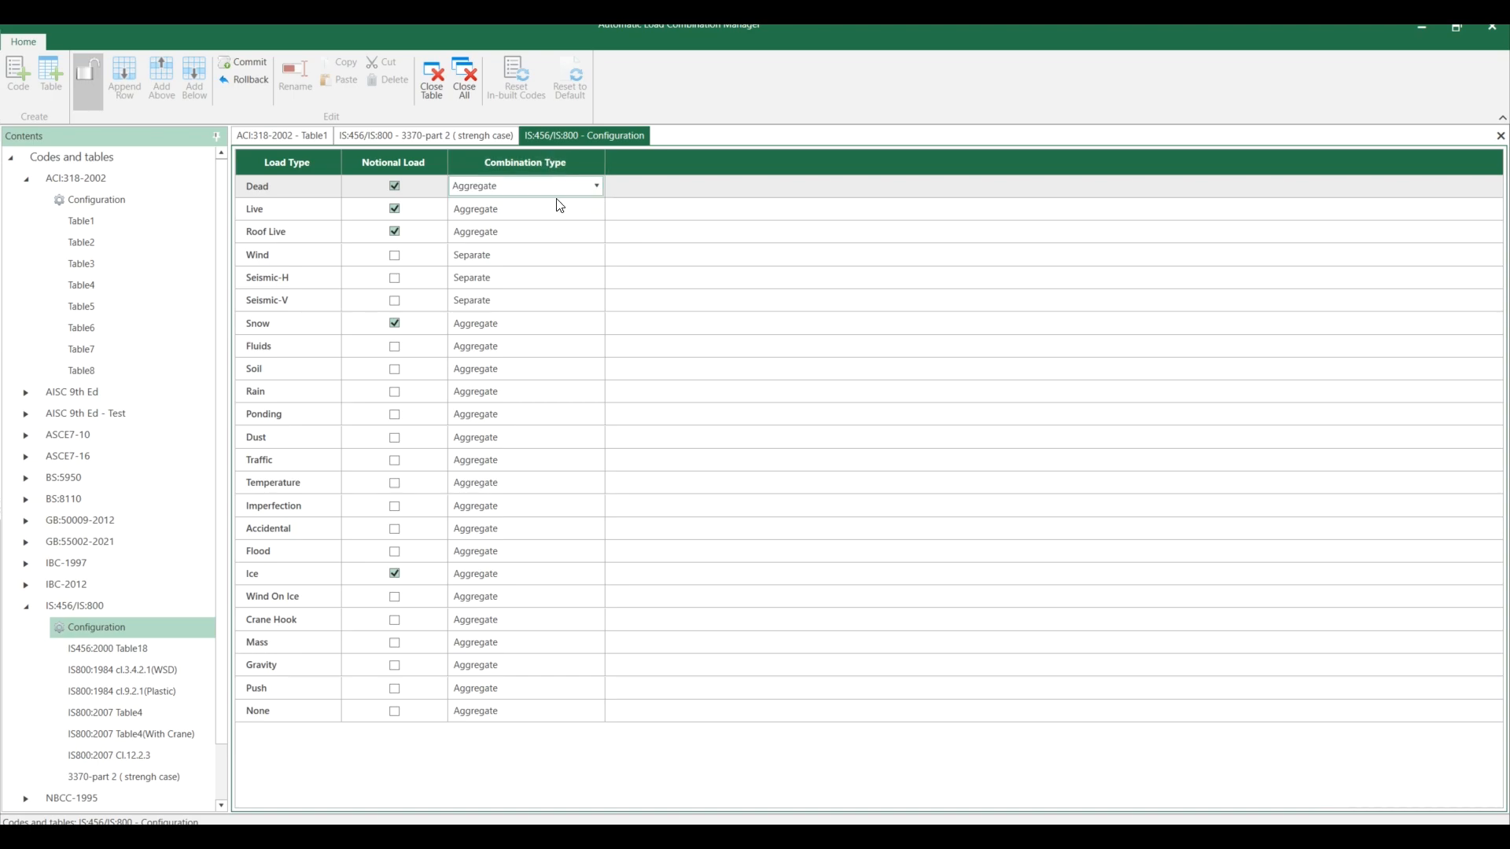
{"action": "mouse_move", "coordinate": [287, 195]}
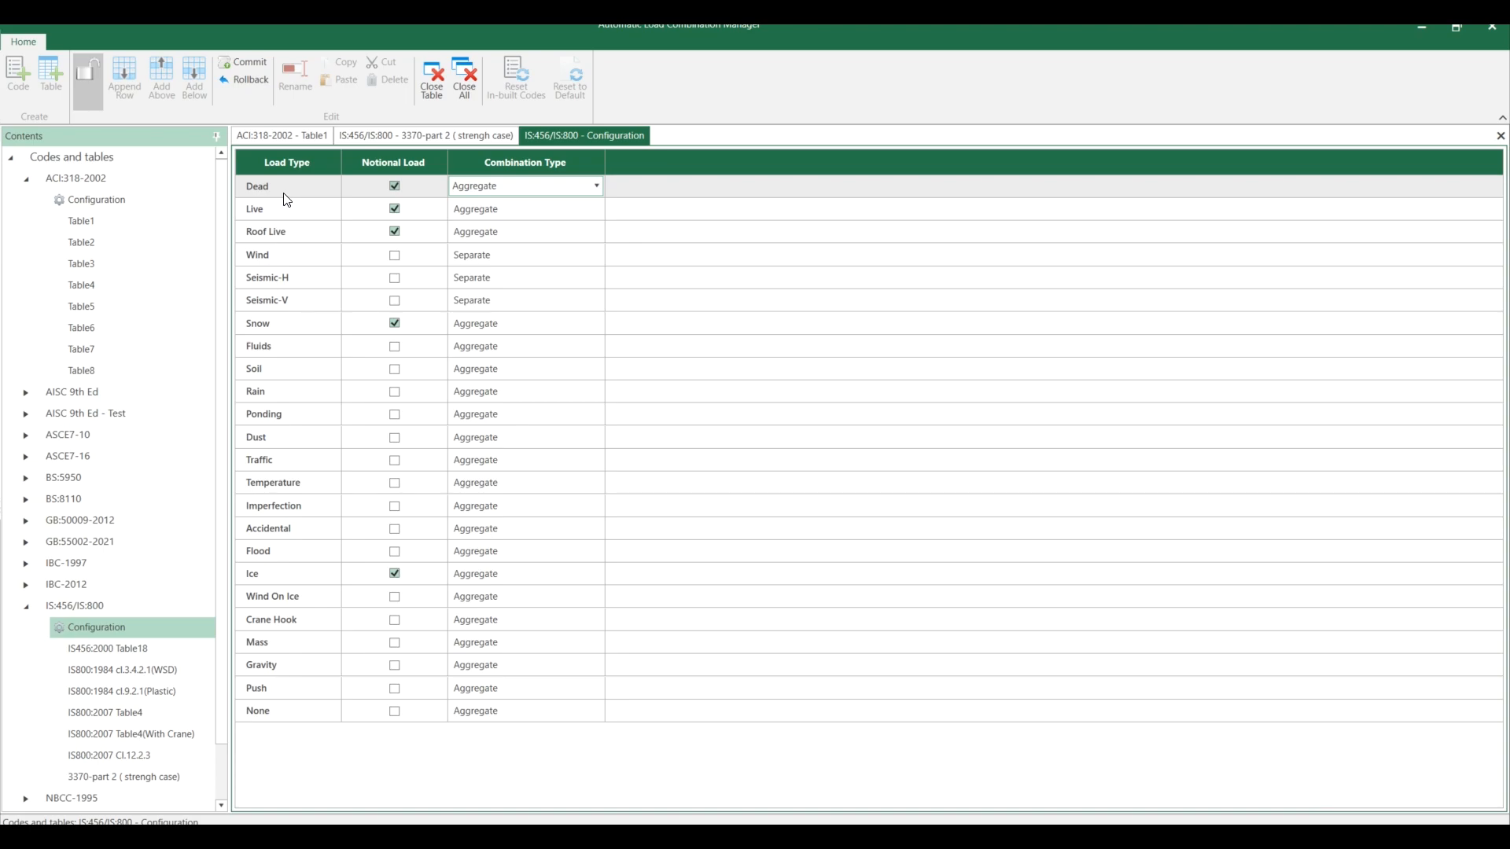
{"action": "mouse_move", "coordinate": [307, 199]}
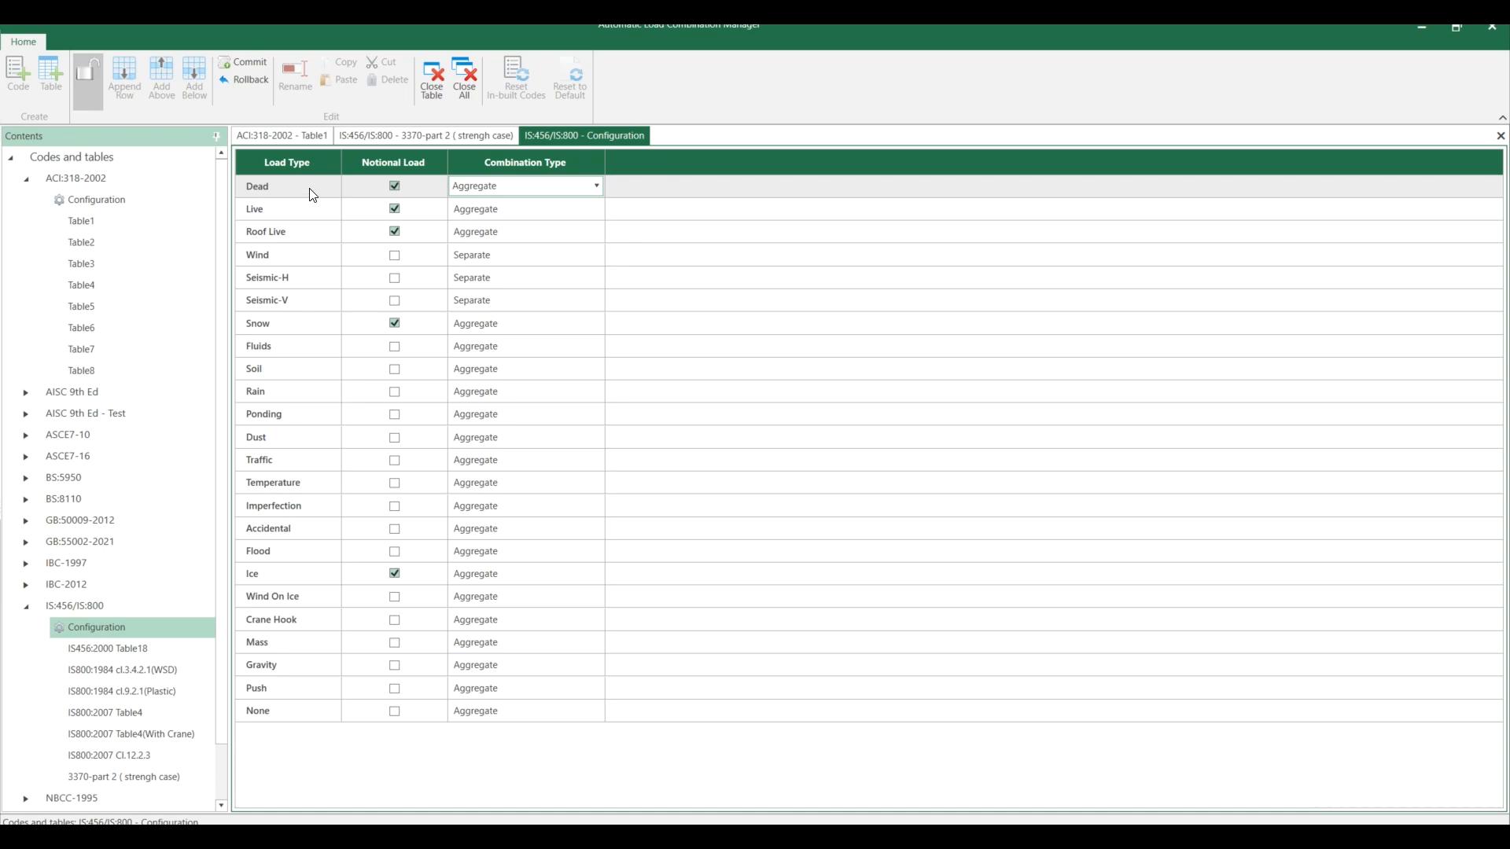
{"action": "mouse_move", "coordinate": [364, 203]}
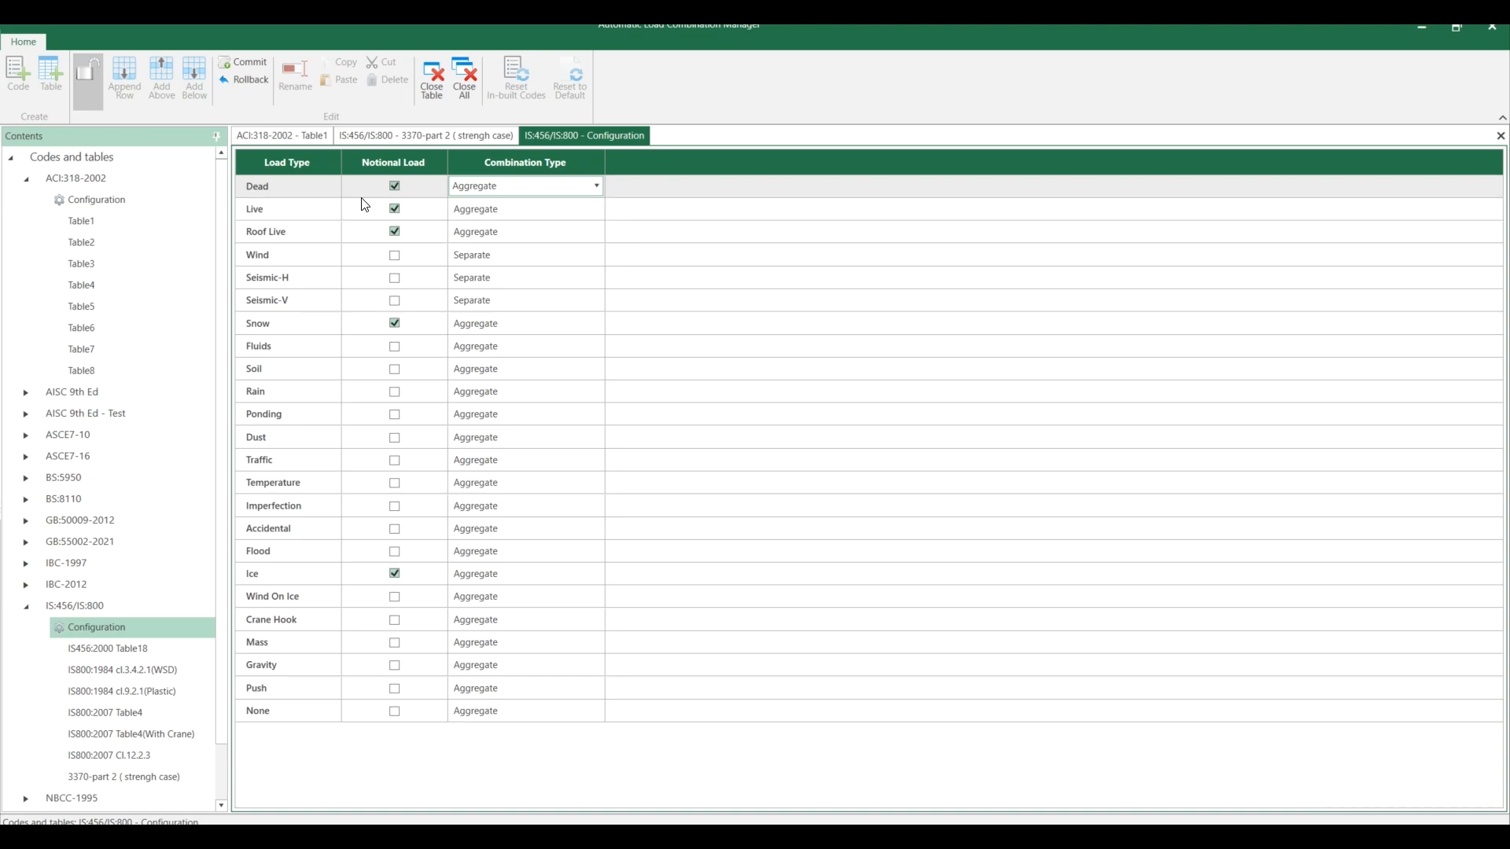
{"action": "left_click", "coordinate": [525, 186]}
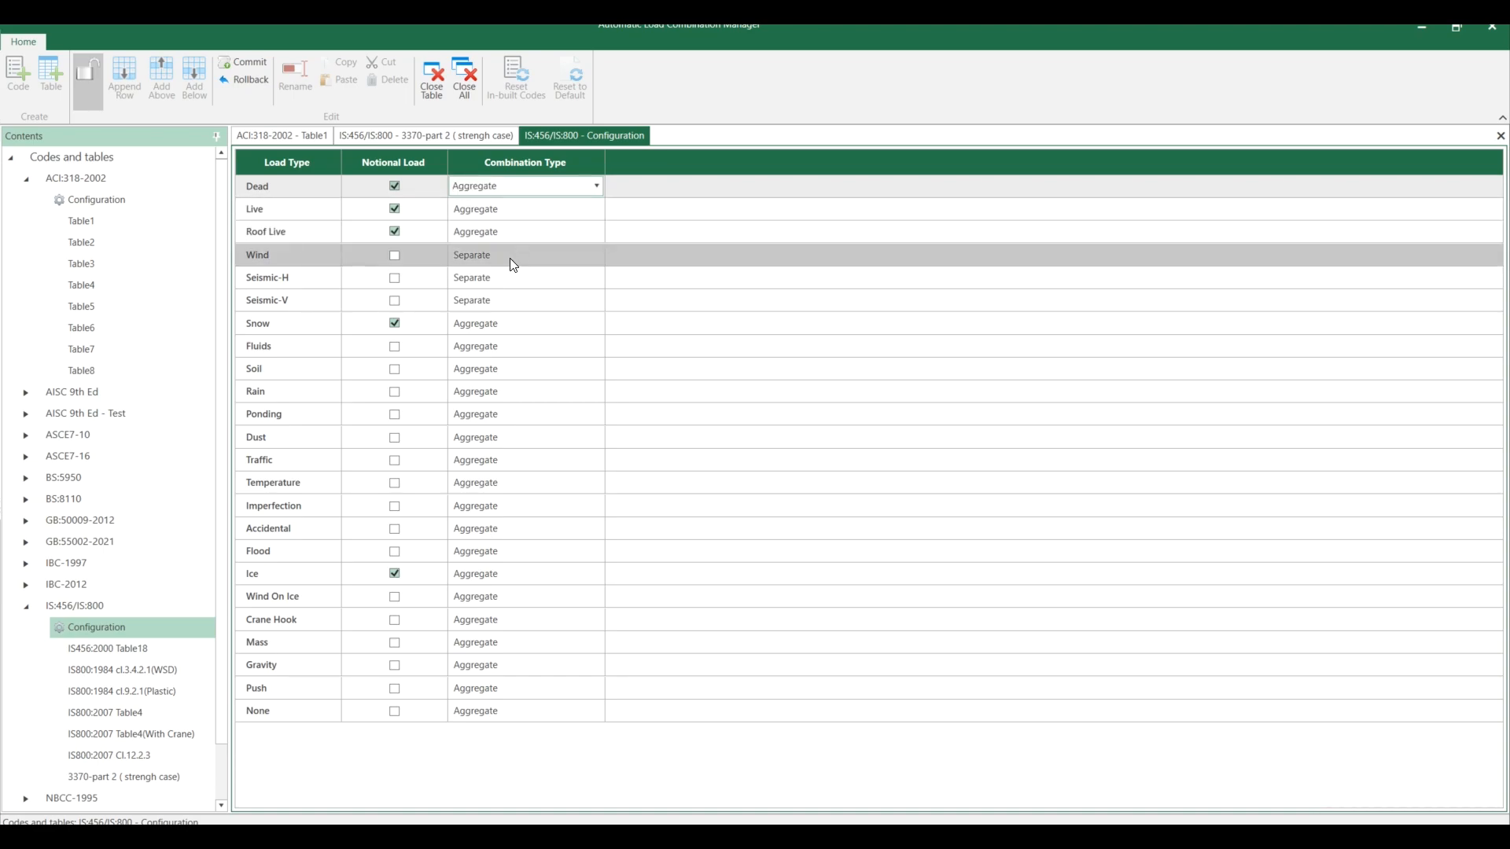
{"action": "mouse_move", "coordinate": [460, 300]}
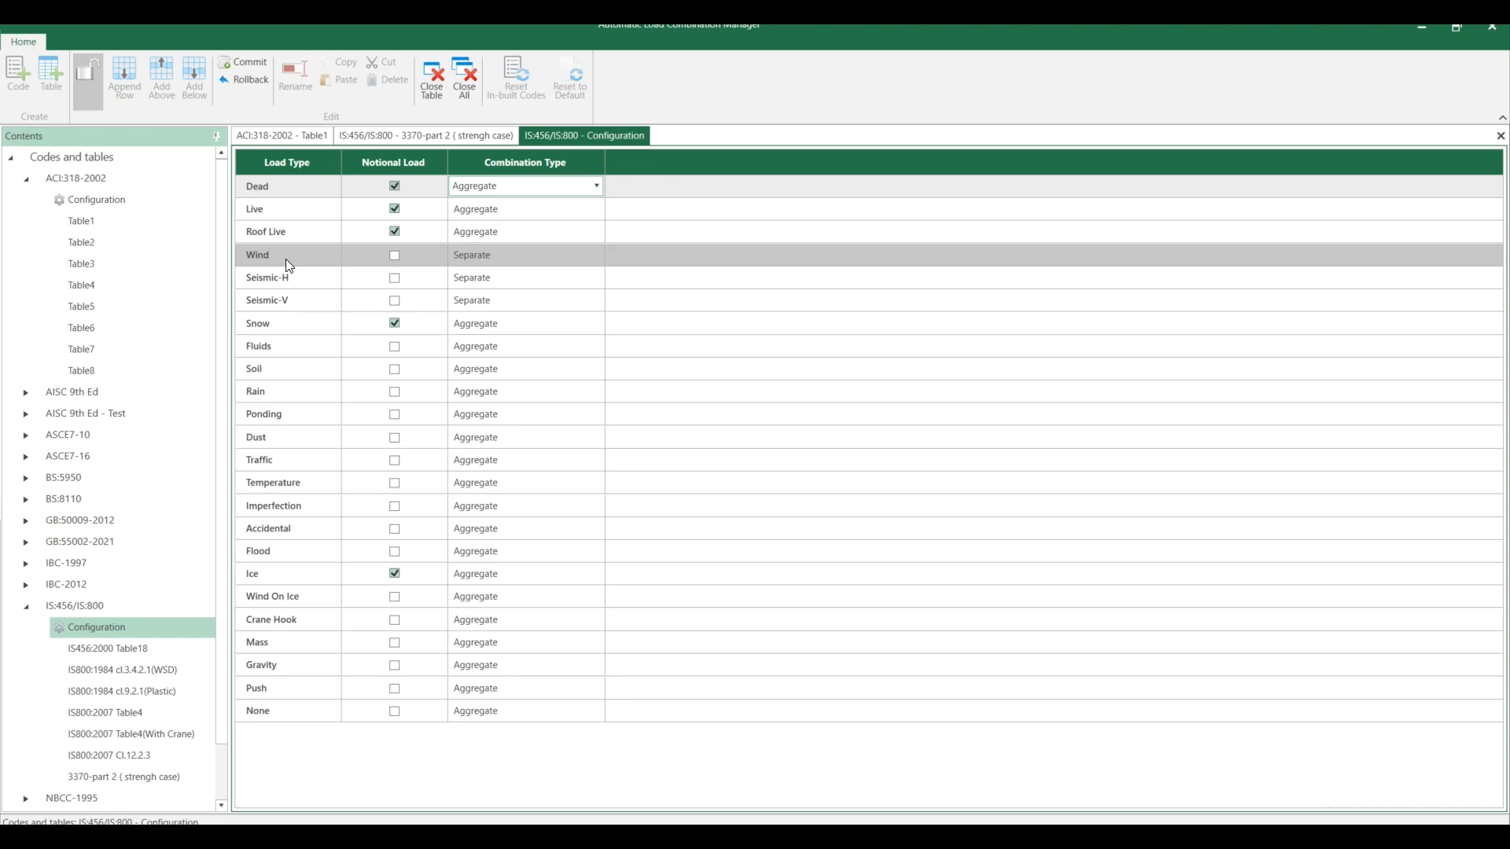
{"action": "mouse_move", "coordinate": [335, 263]}
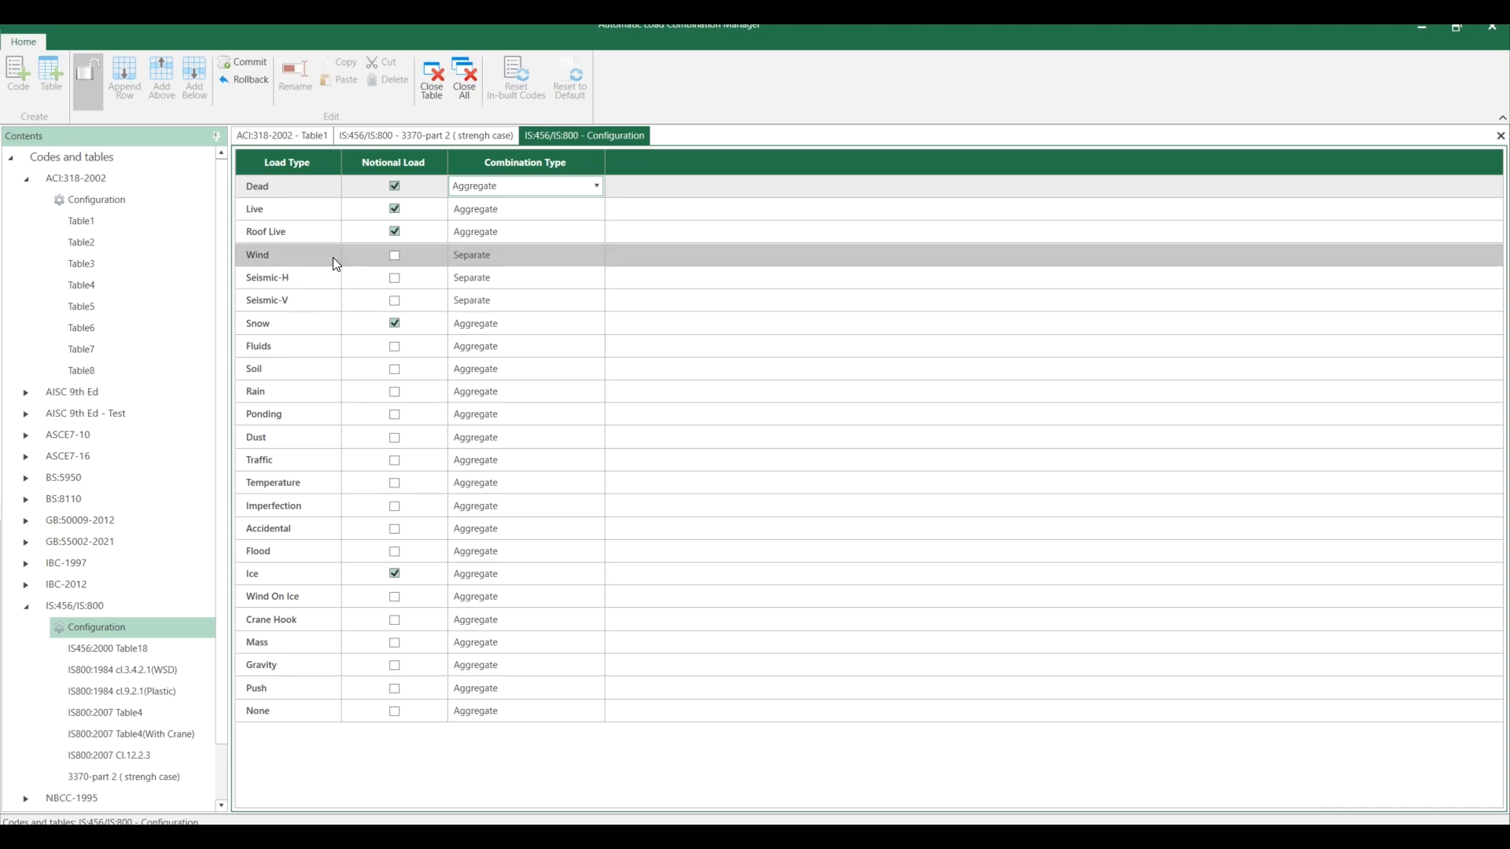
{"action": "mouse_move", "coordinate": [511, 272]}
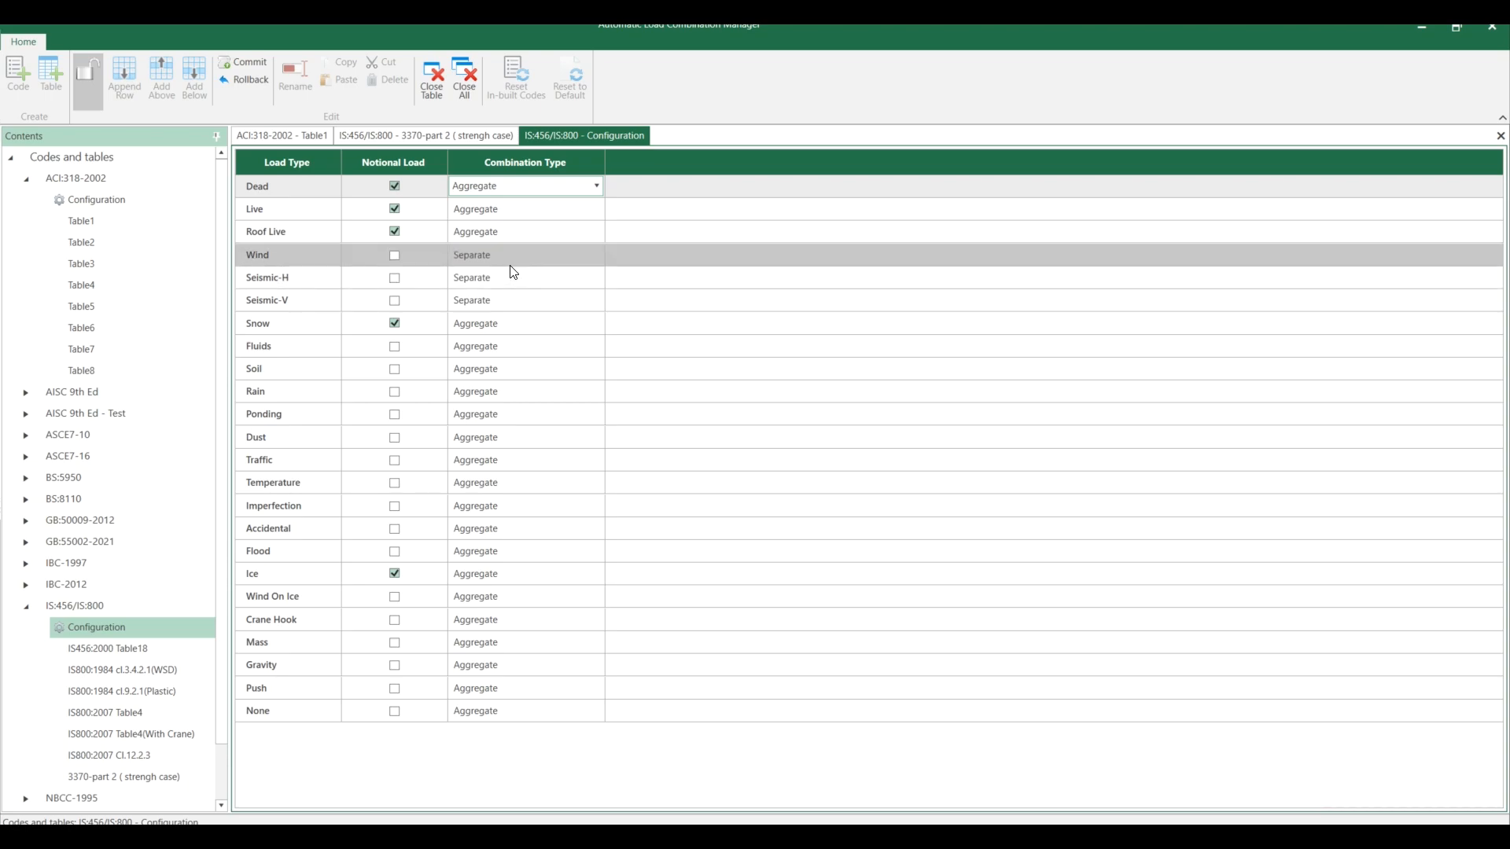
{"action": "mouse_move", "coordinate": [516, 267]}
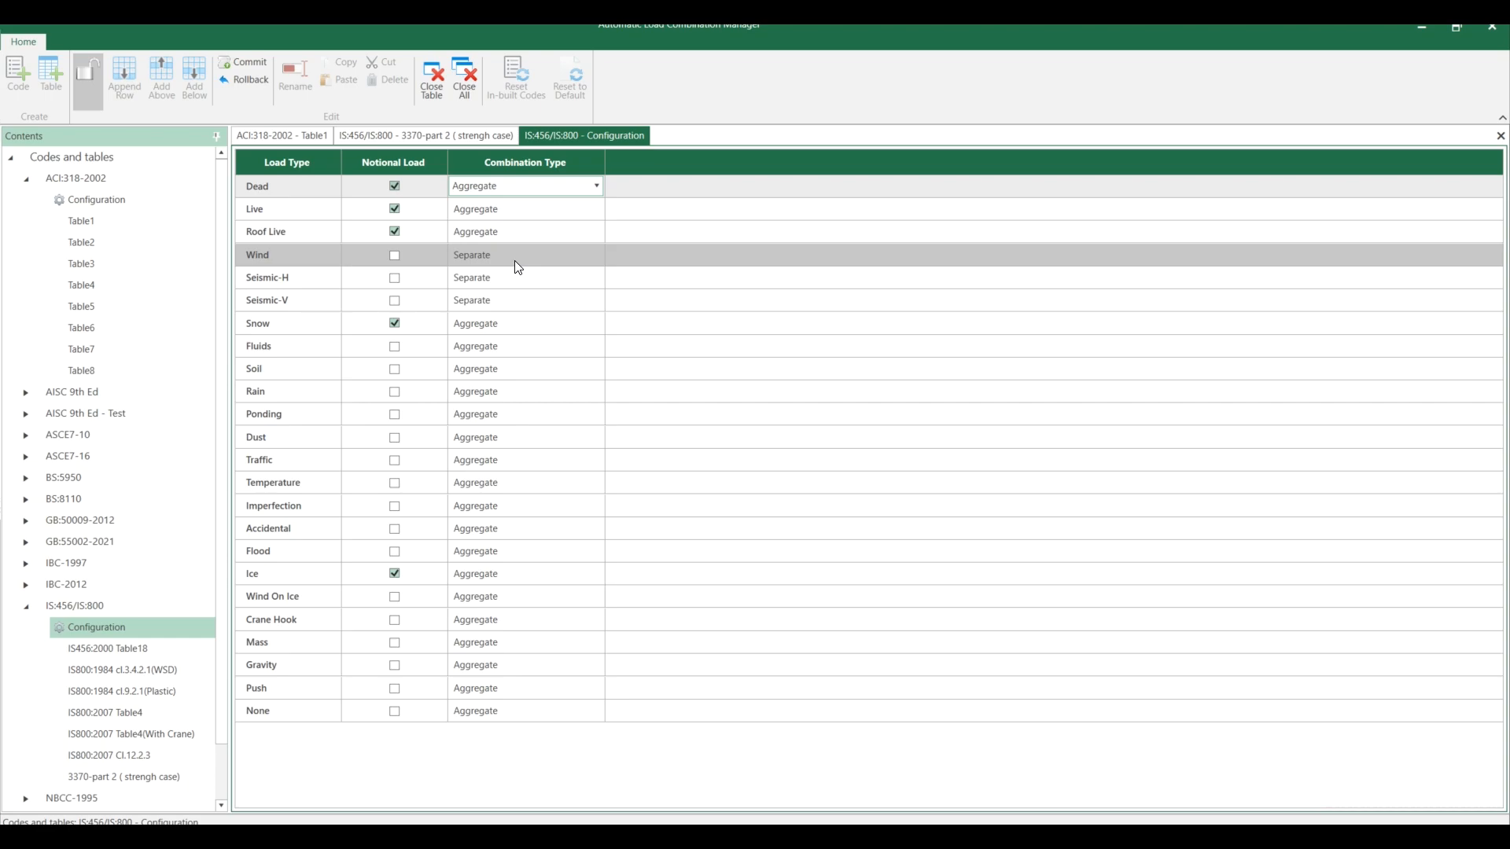
{"action": "mouse_move", "coordinate": [374, 269]}
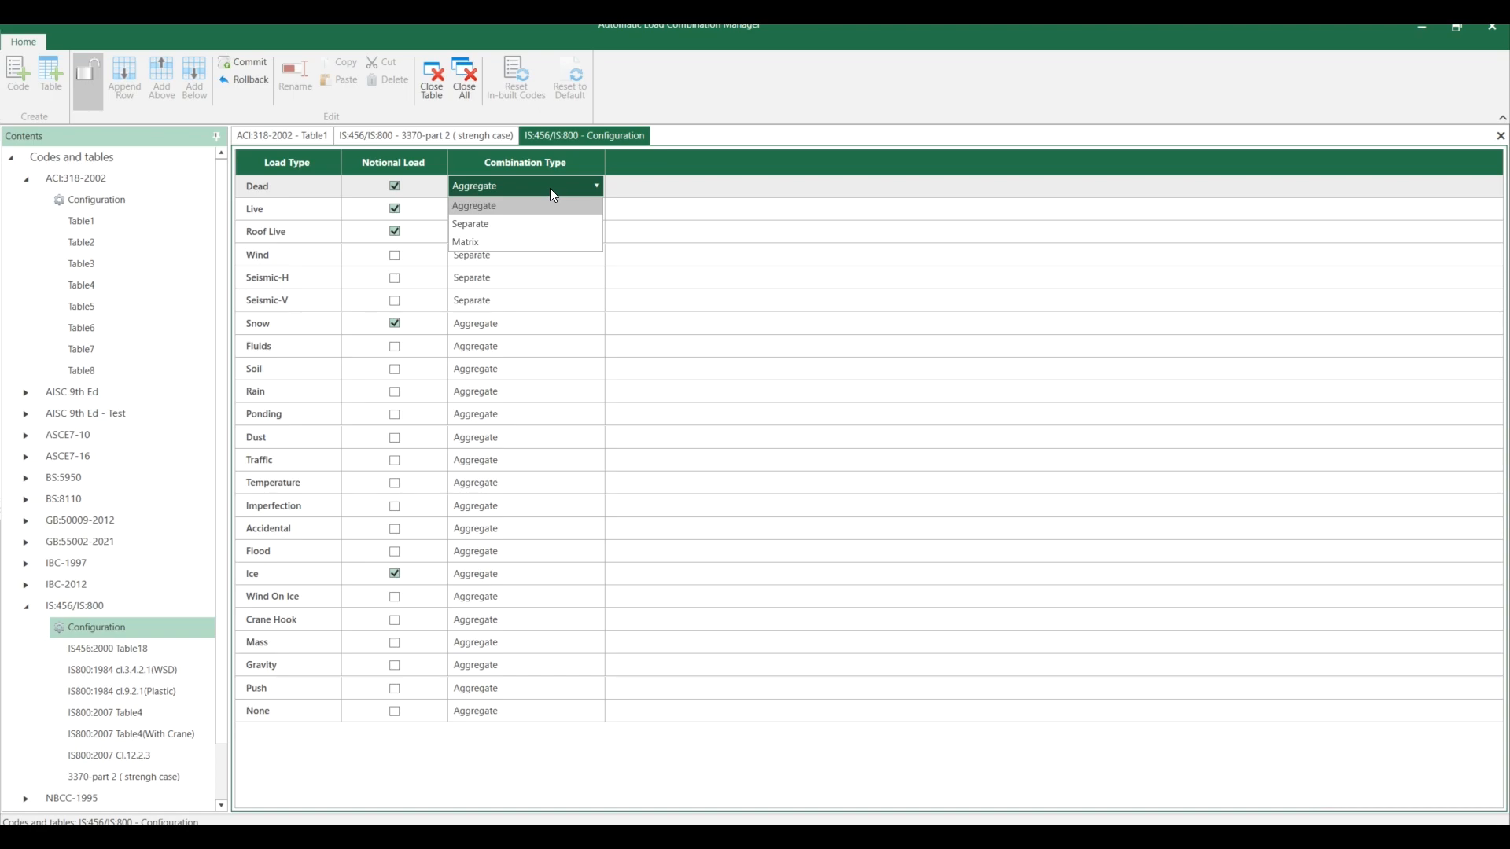
{"action": "mouse_move", "coordinate": [765, 105]}
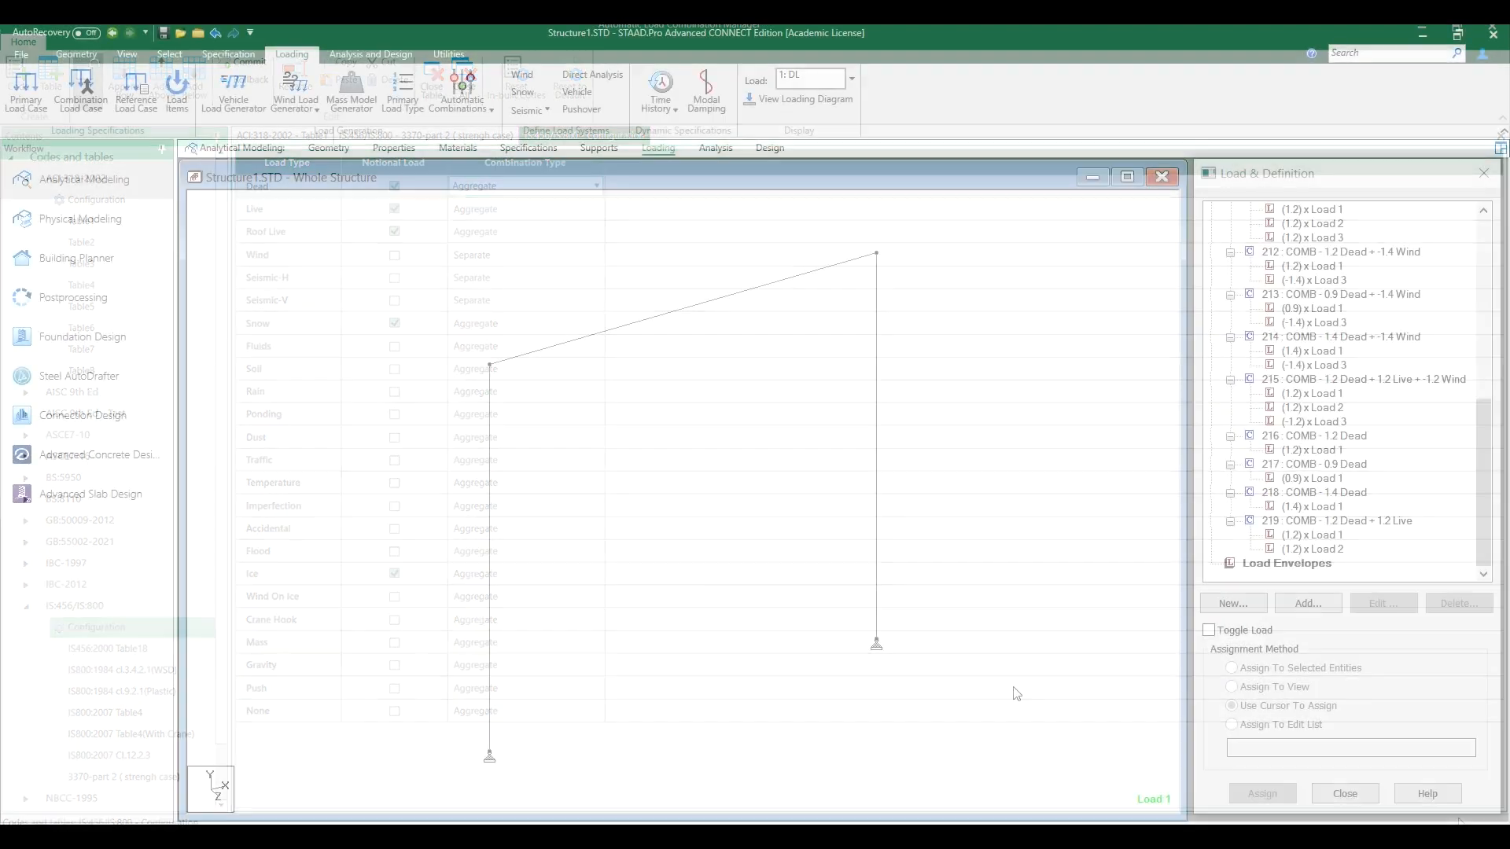
- Open the Automatic Combinations menu on the Loading ribbon
{"action": "left_click", "coordinate": [462, 89]}
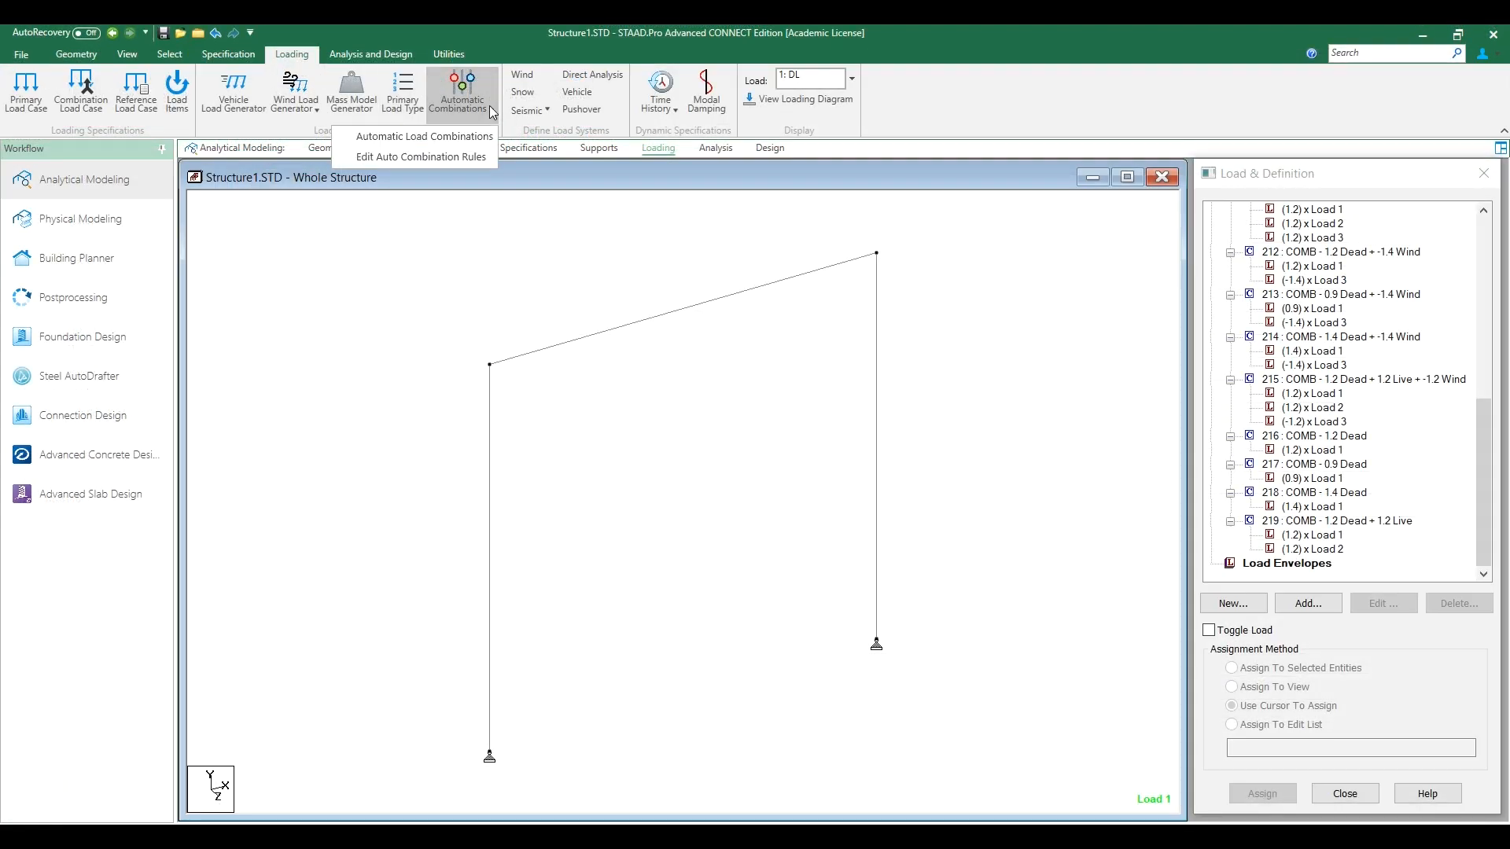